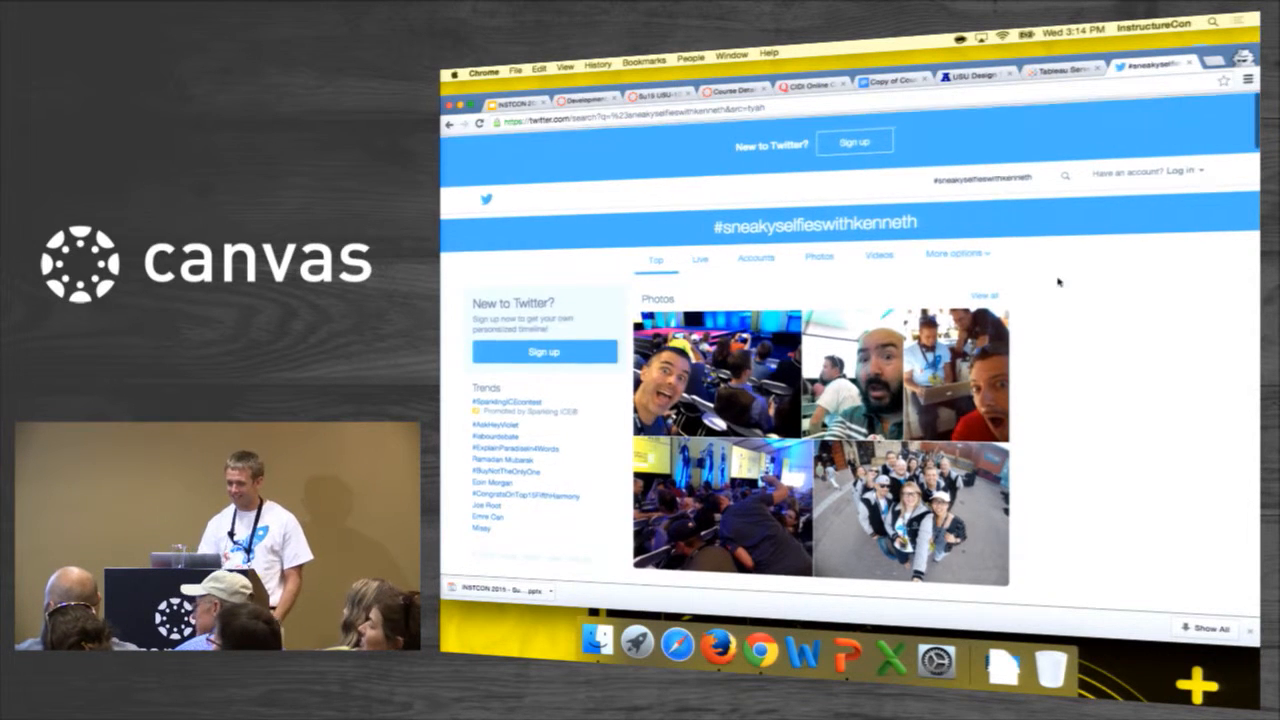
Step: Scroll through the #sneakyselfieswithkenneth Twitter results to browse the selfie photos and tweets
scroll(down, 3)
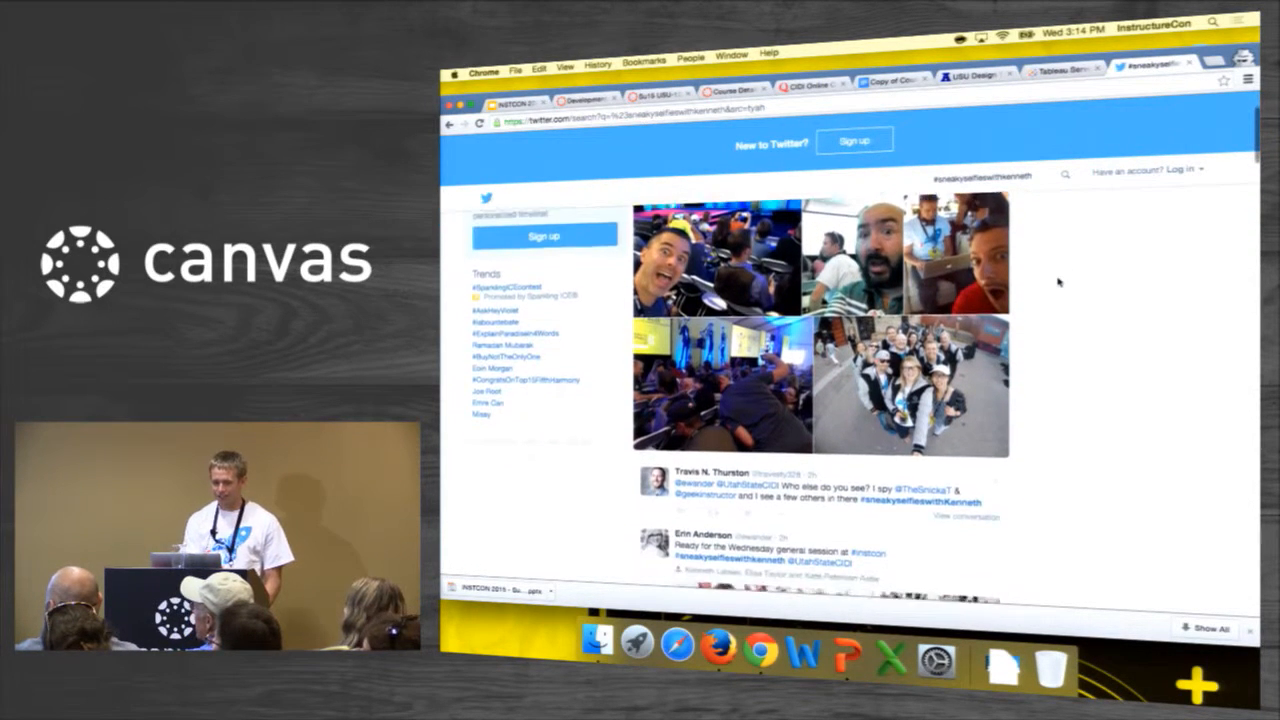
scroll(down, 3)
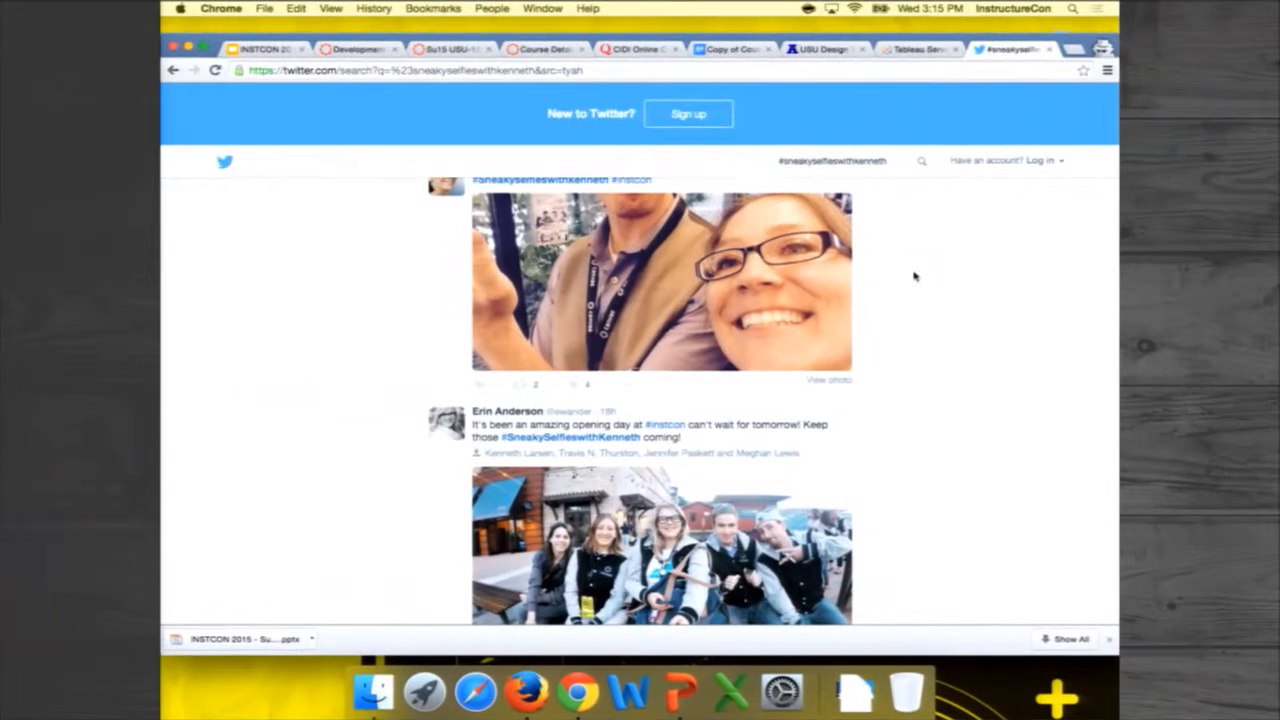
scroll(down, 3)
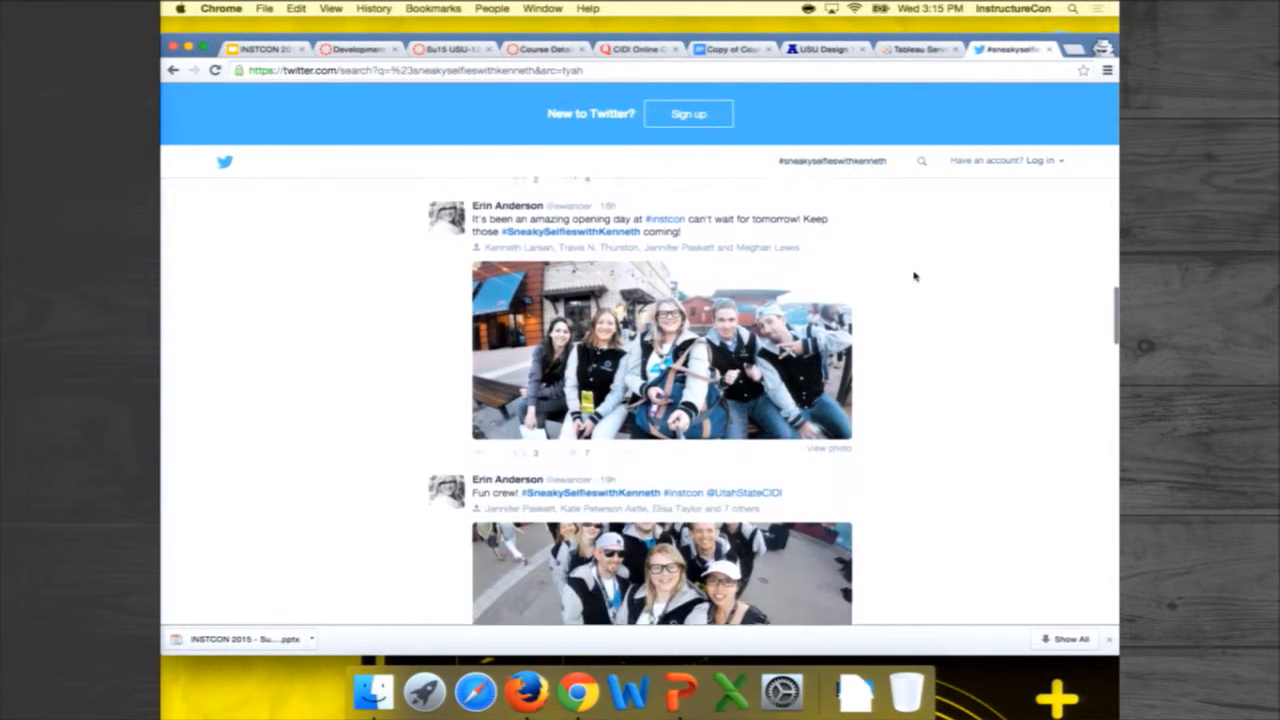
scroll(down, 3)
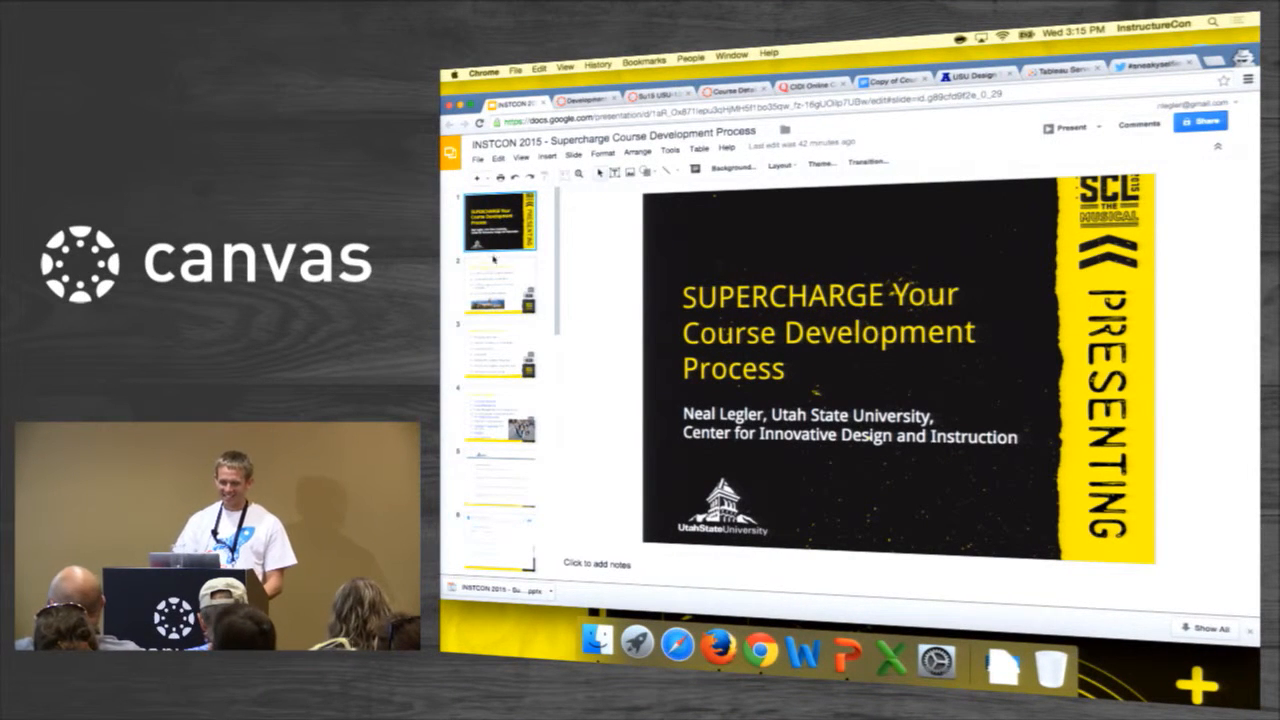
Step: Show the second slide, the Utah State University online courses and staffing overview
click(500, 287)
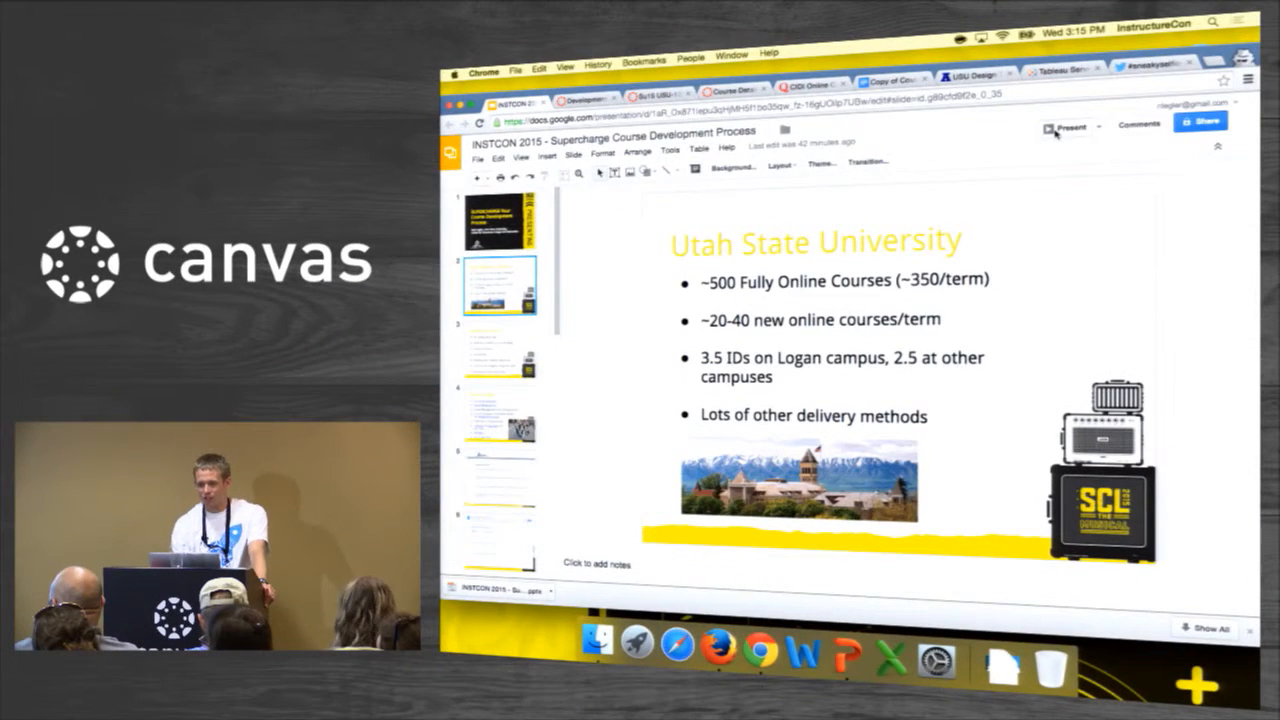
click(1066, 126)
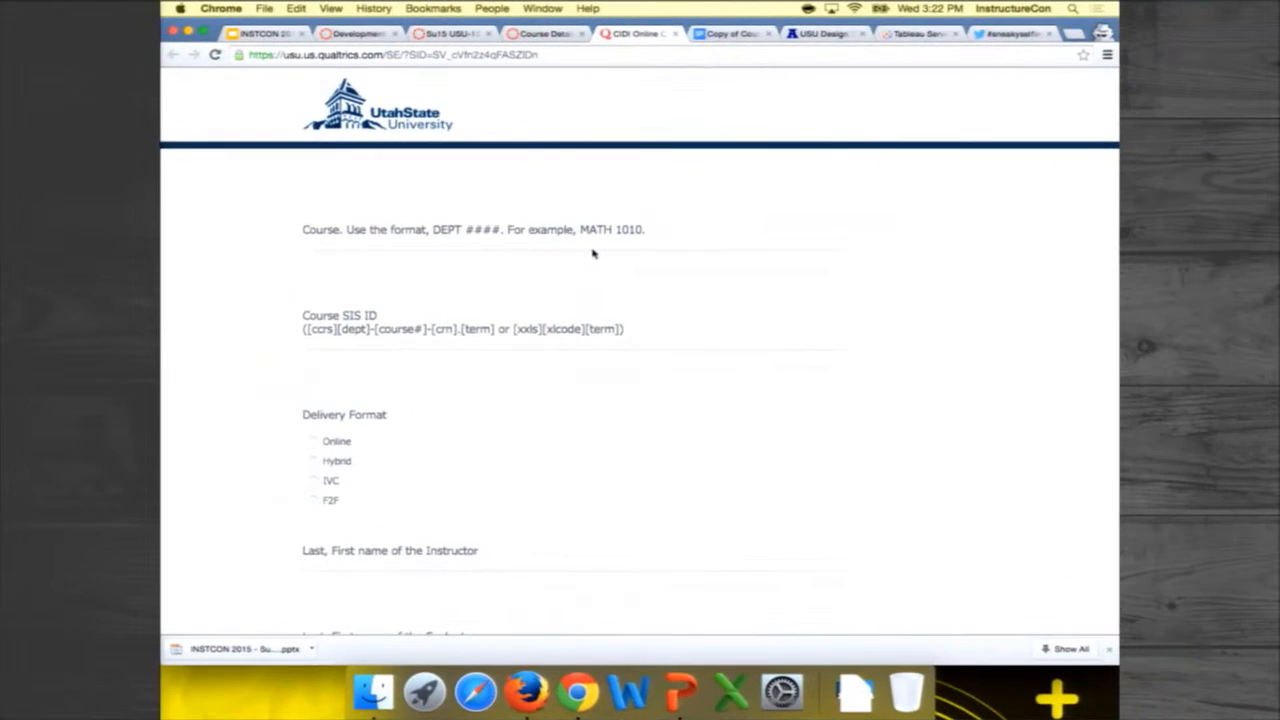
scroll(down, 3)
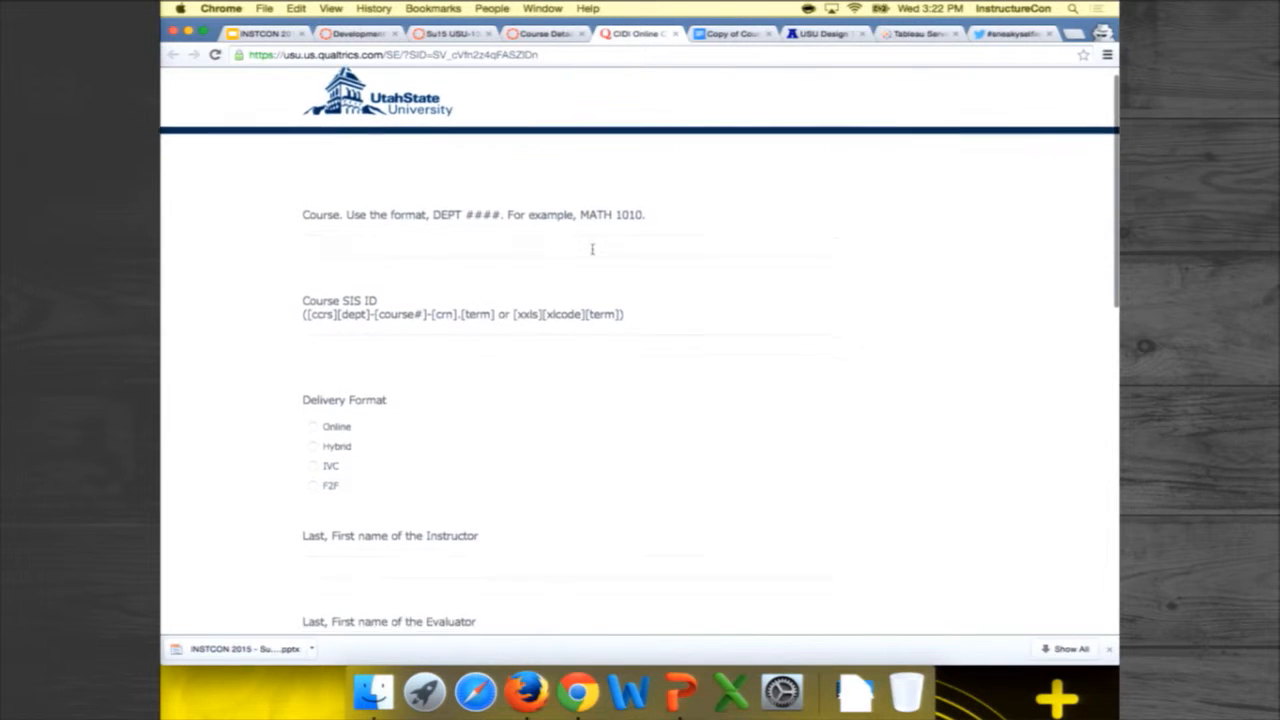
scroll(down, 3)
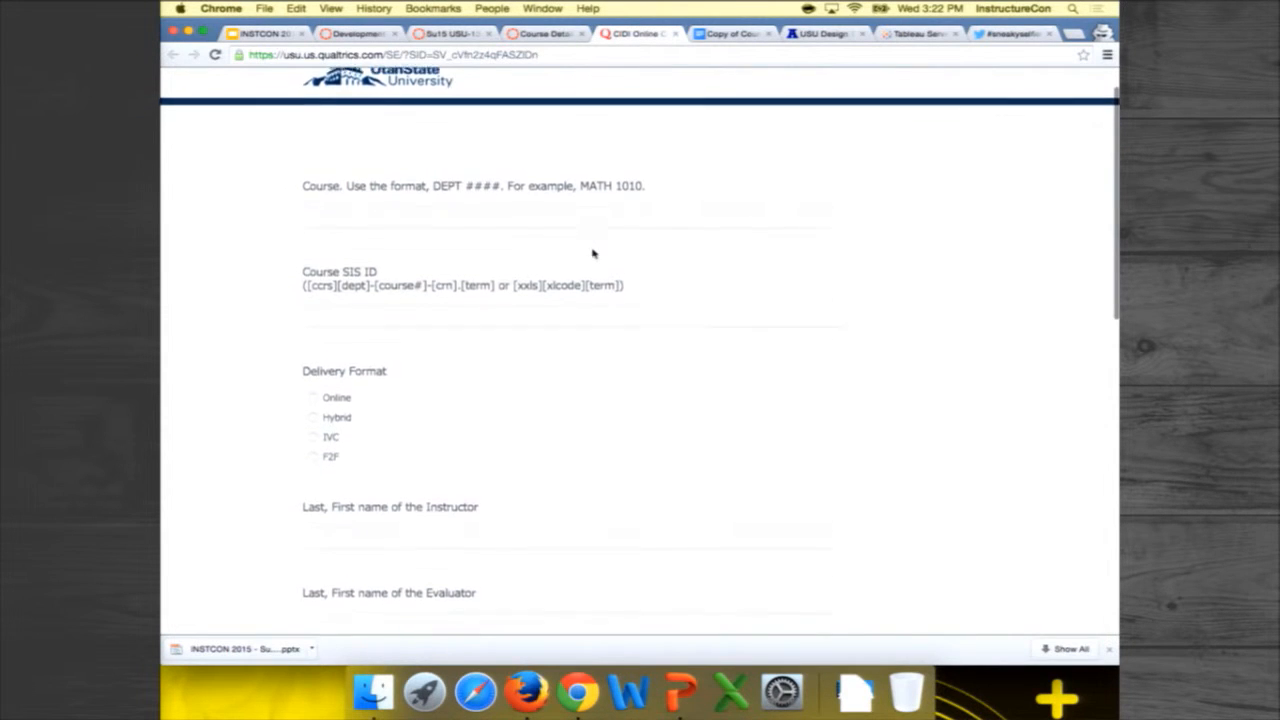
scroll(down, 3)
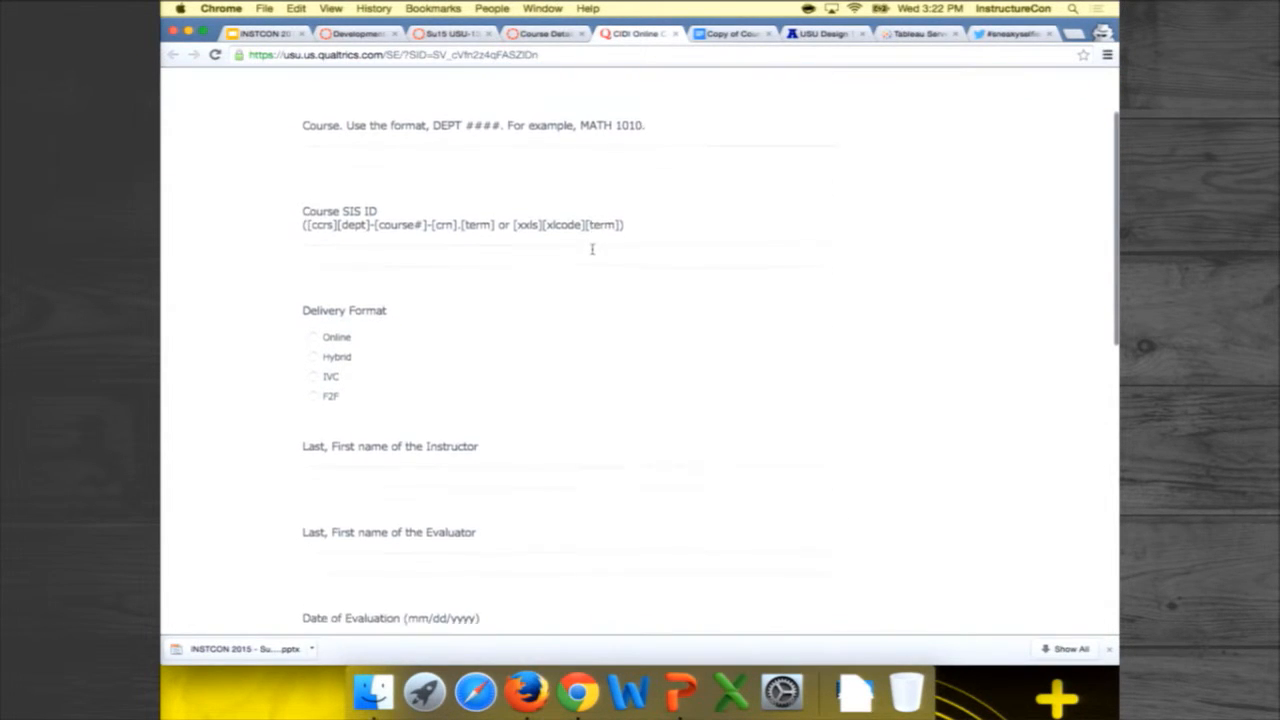
scroll(down, 3)
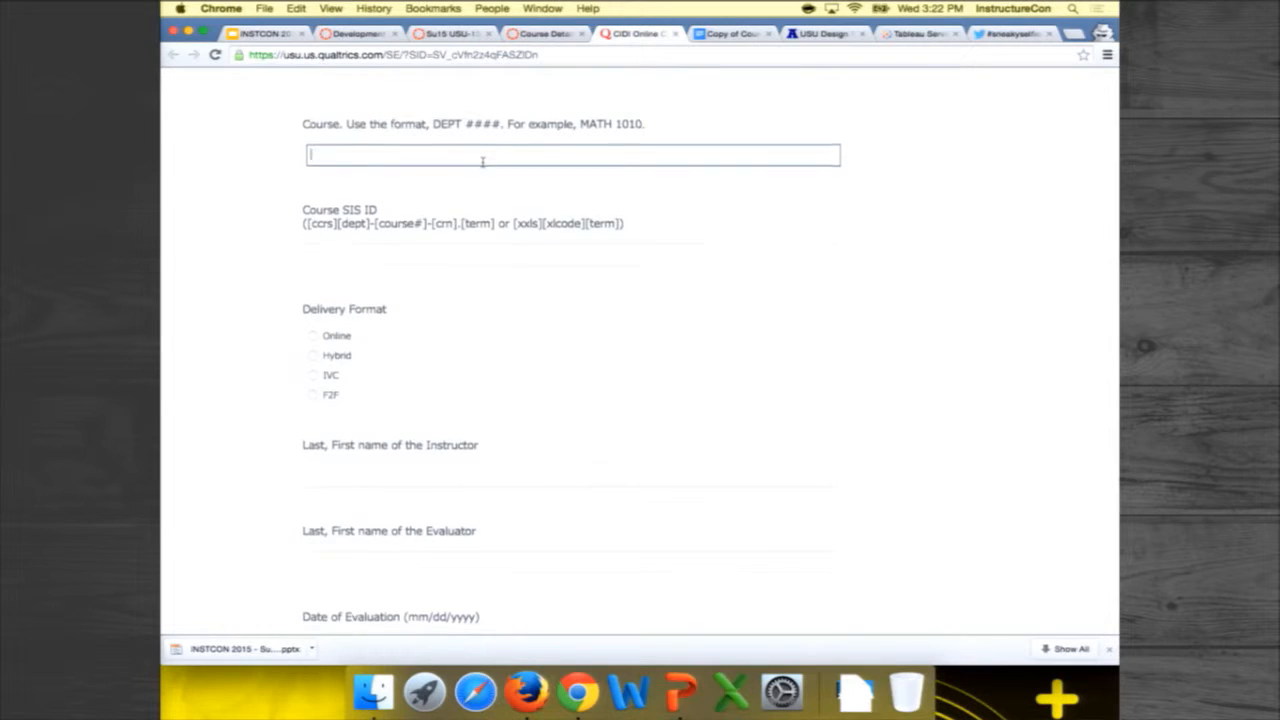
scroll(down, 3)
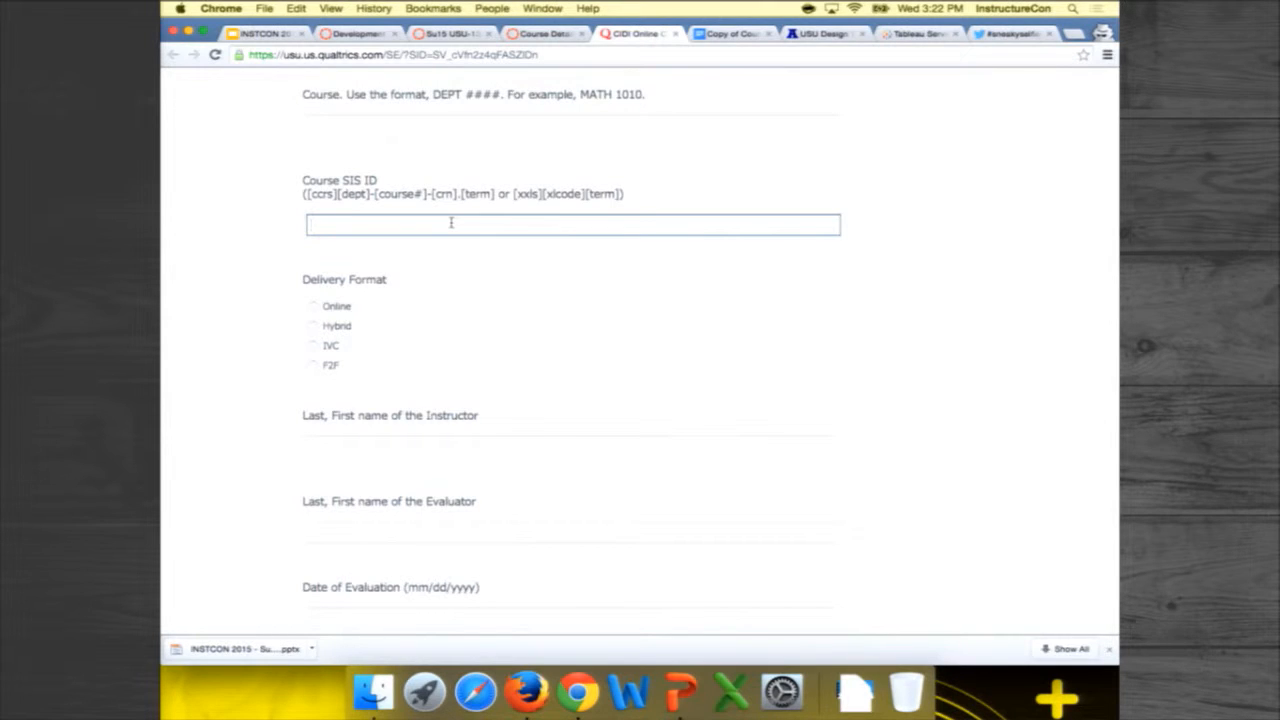
scroll(down, 3)
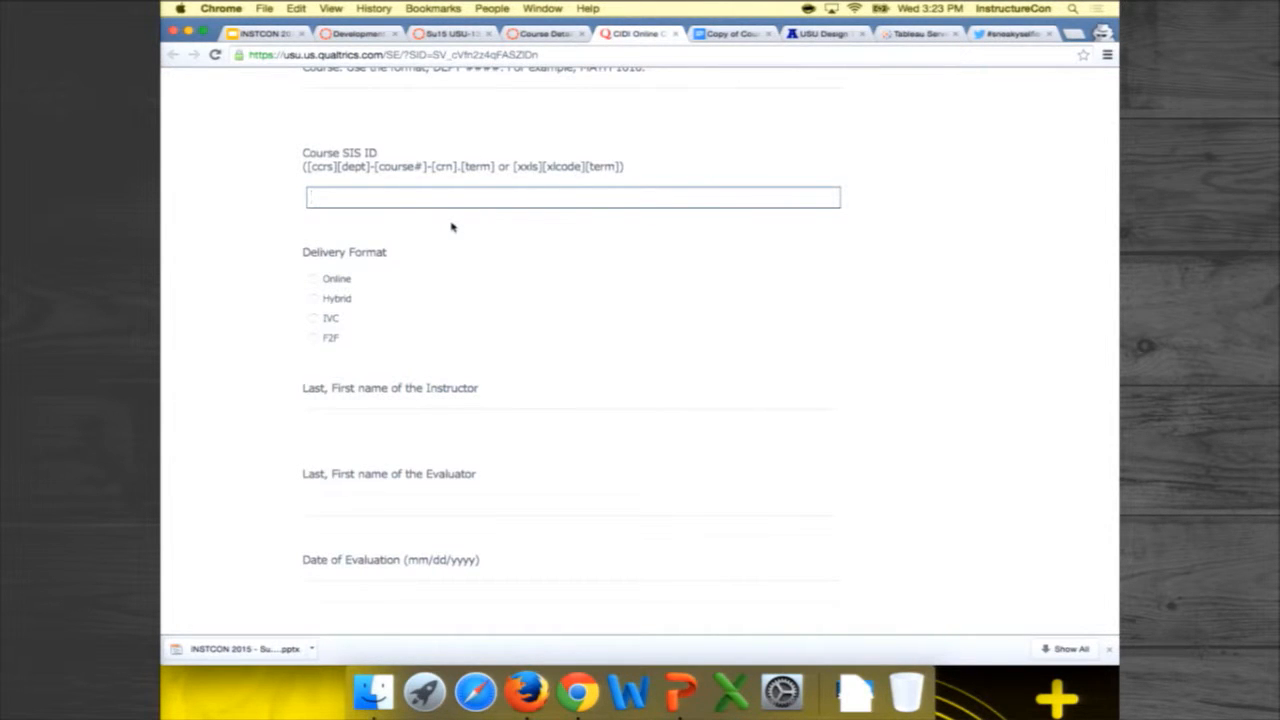
scroll(down, 3)
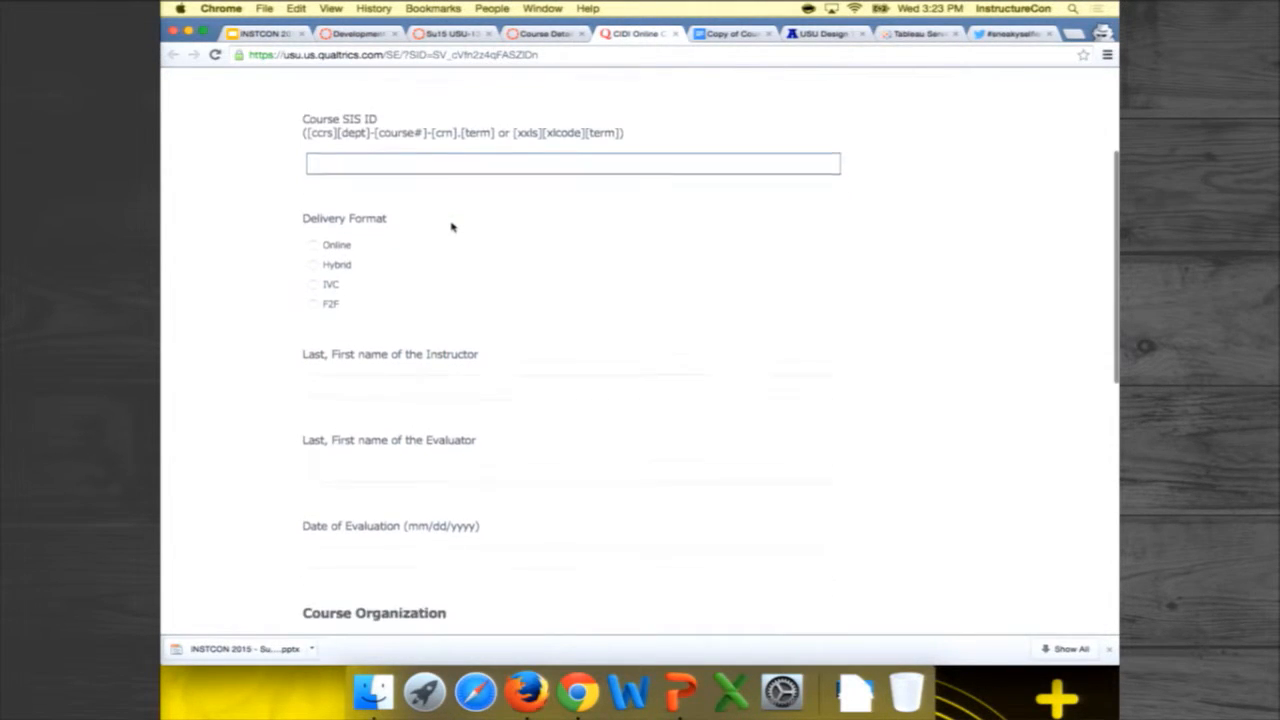
scroll(down, 3)
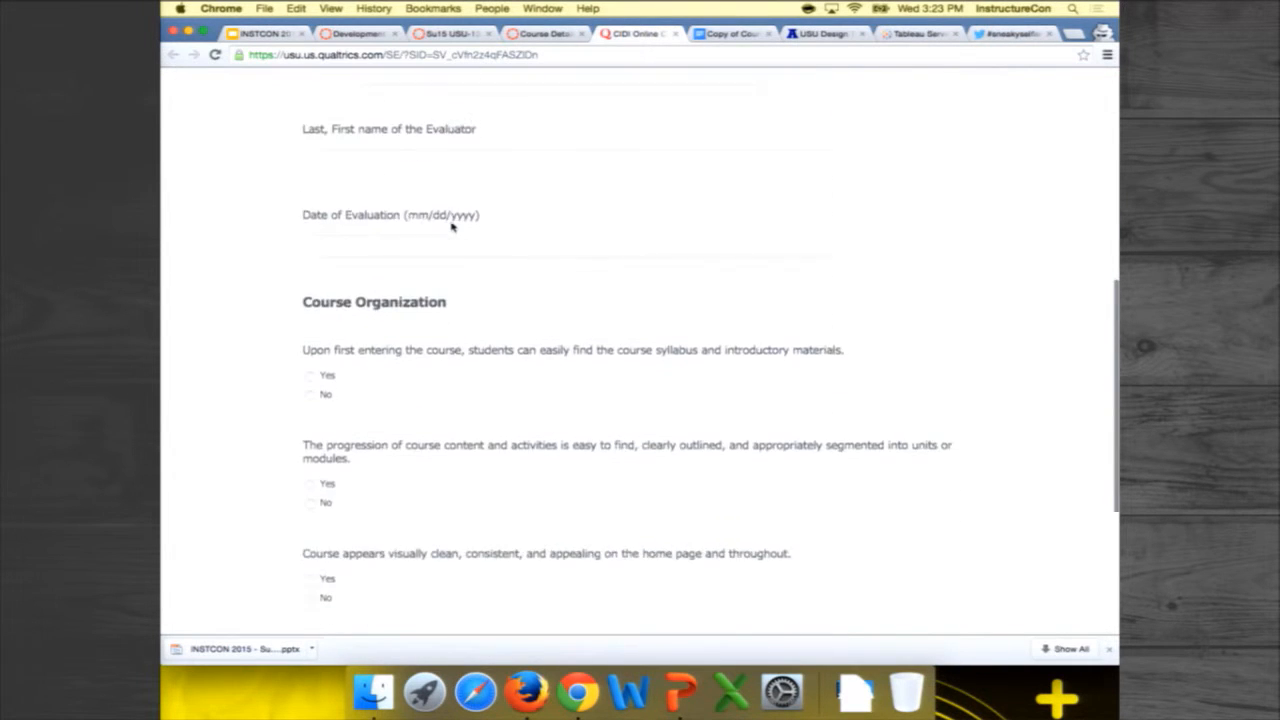
scroll(down, 3)
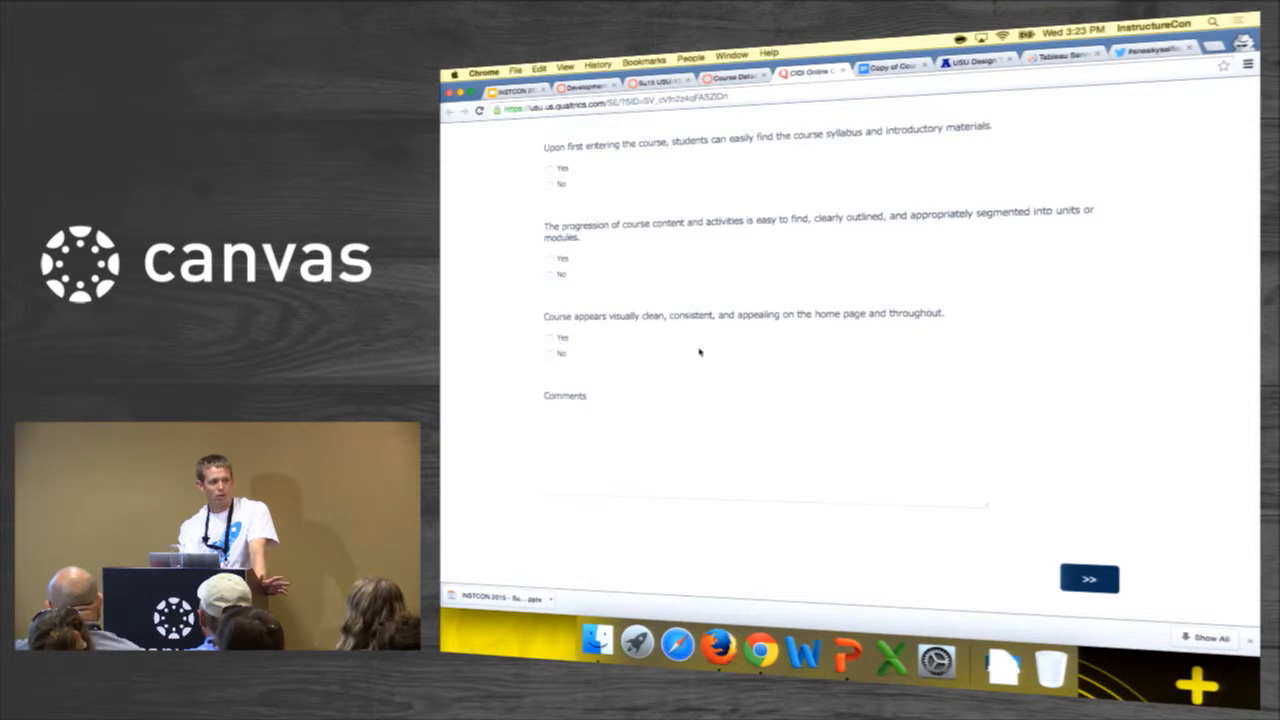
click(1089, 579)
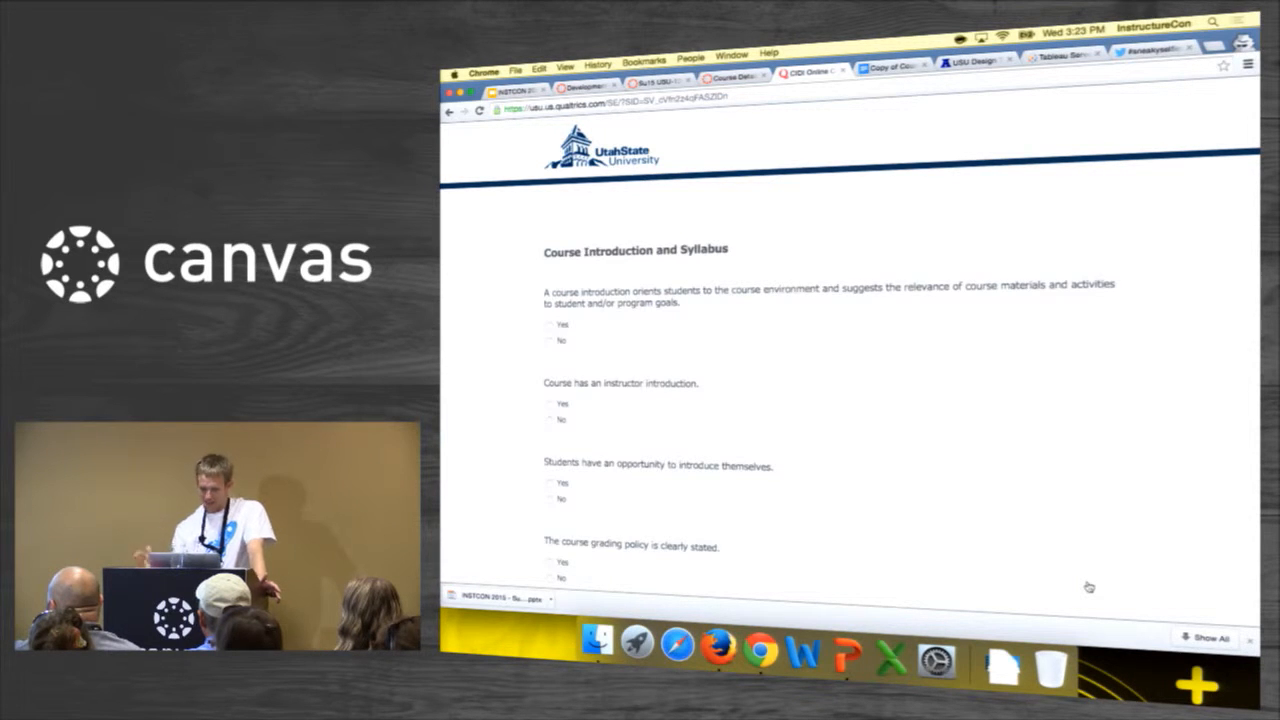
scroll(down, 3)
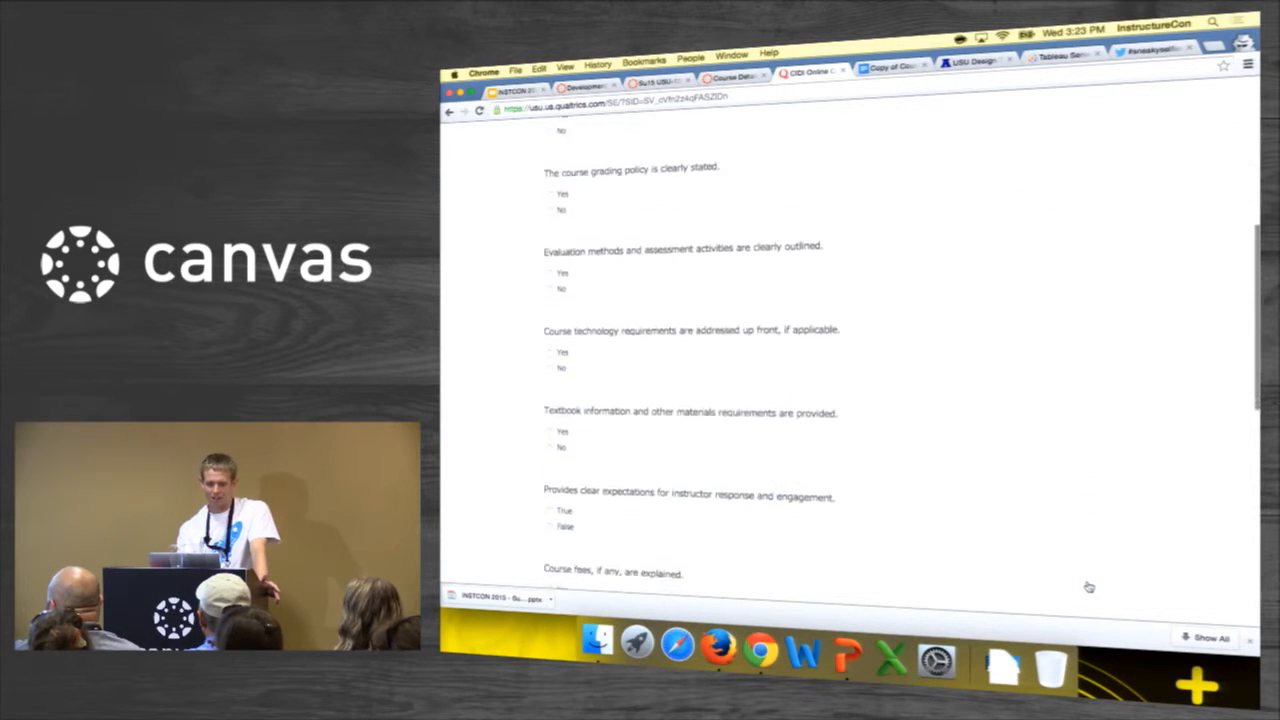
scroll(down, 3)
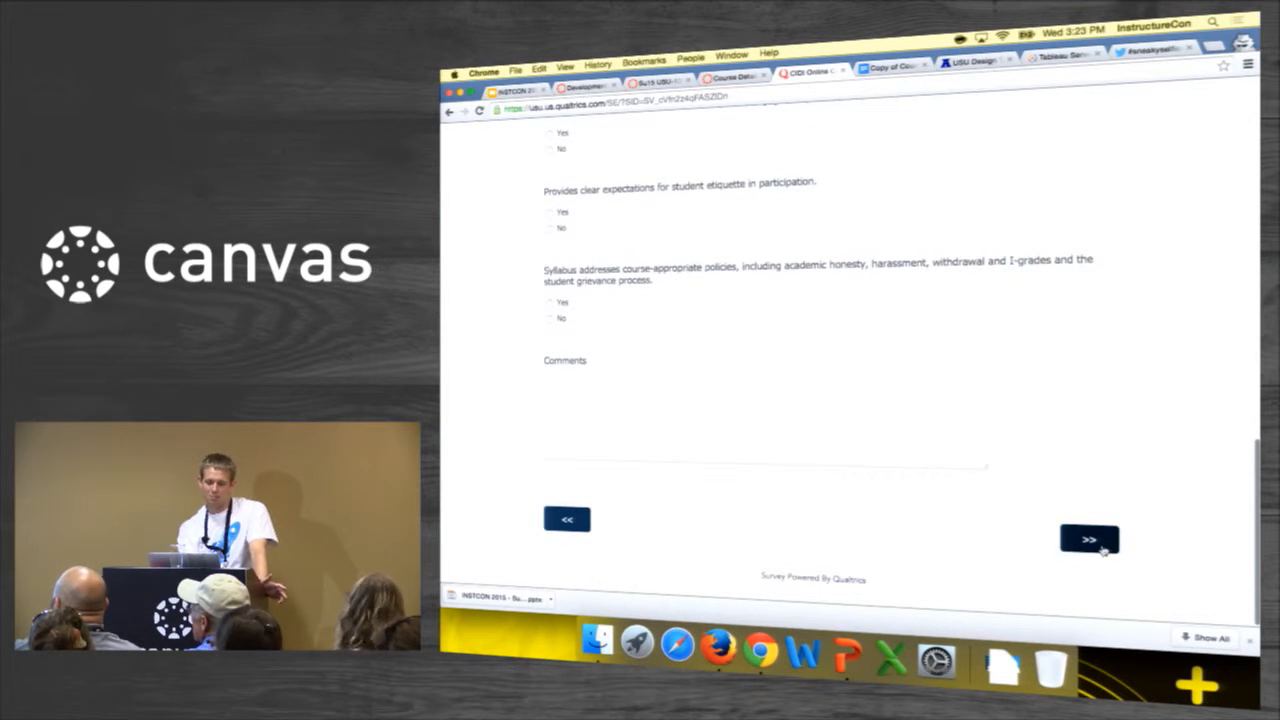
click(1089, 539)
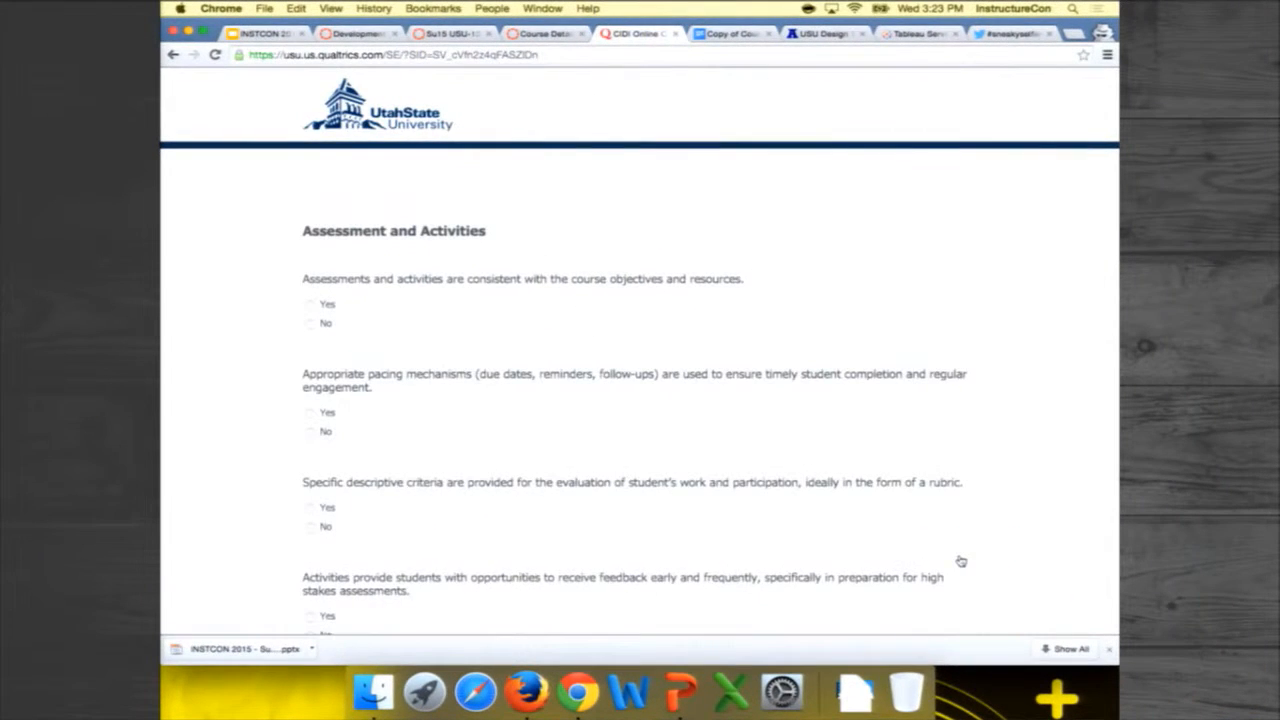
scroll(down, 3)
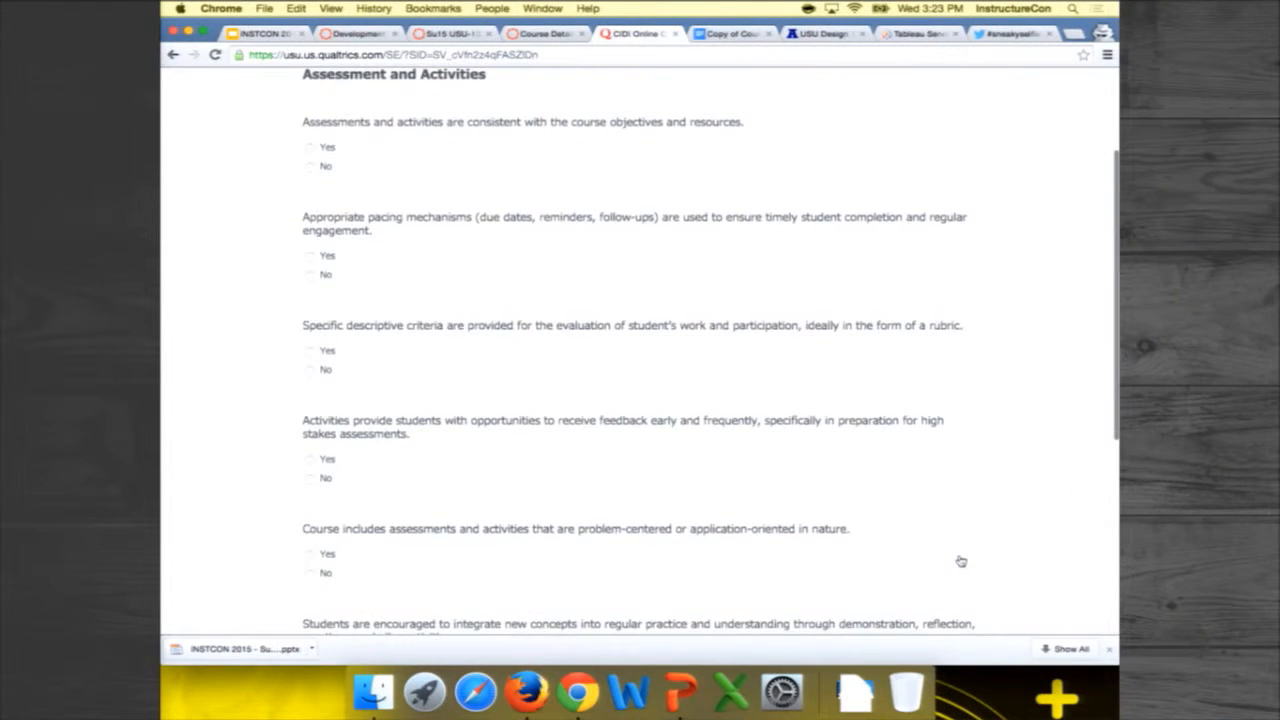
scroll(down, 3)
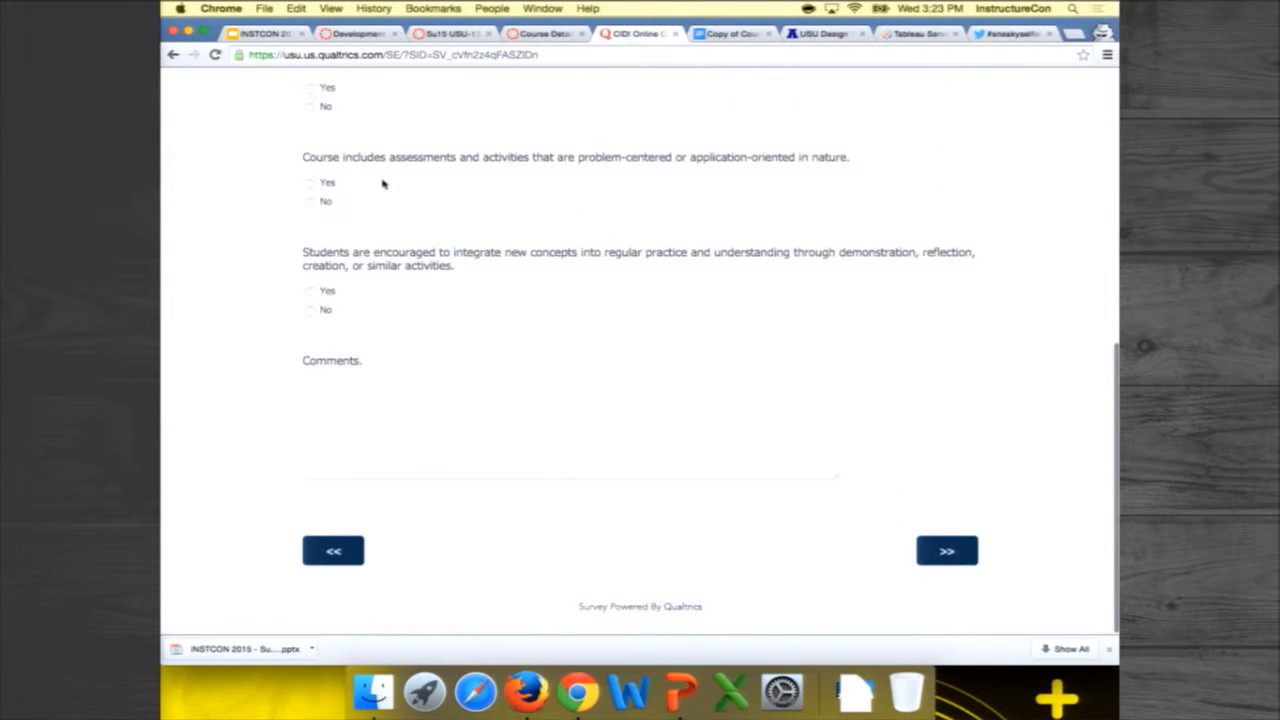
mouse_move(580, 184)
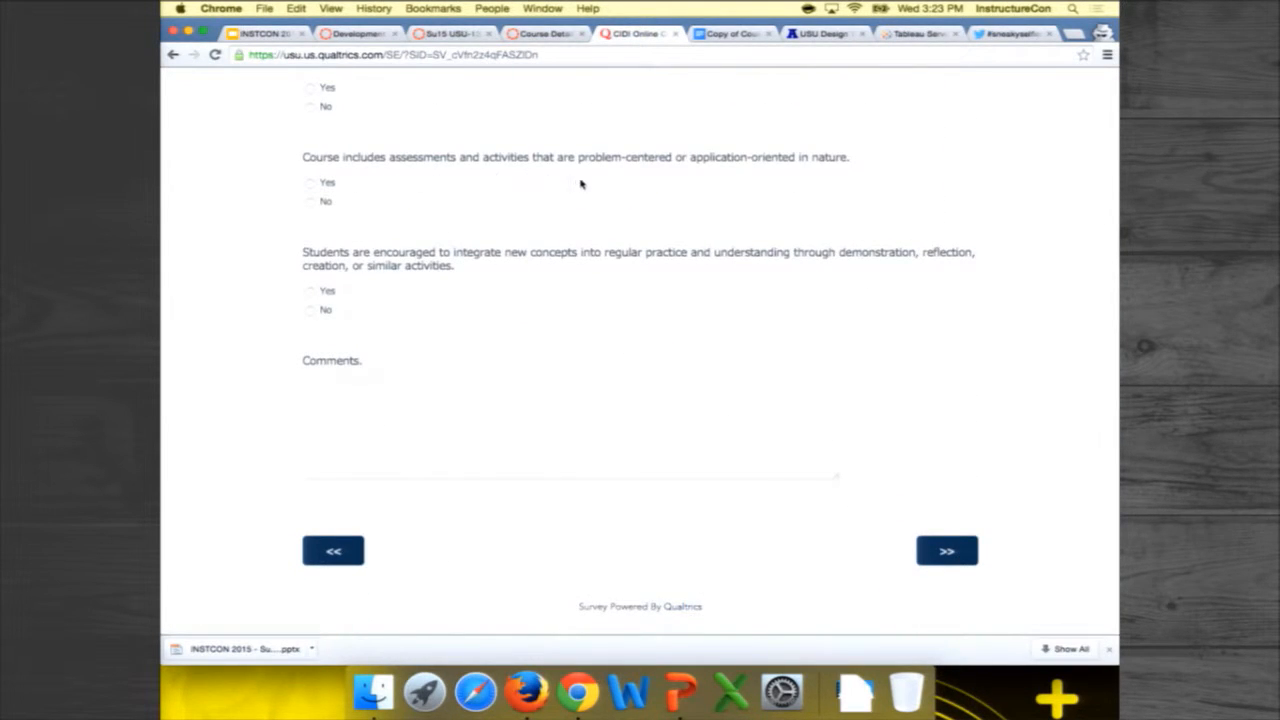
scroll(down, 3)
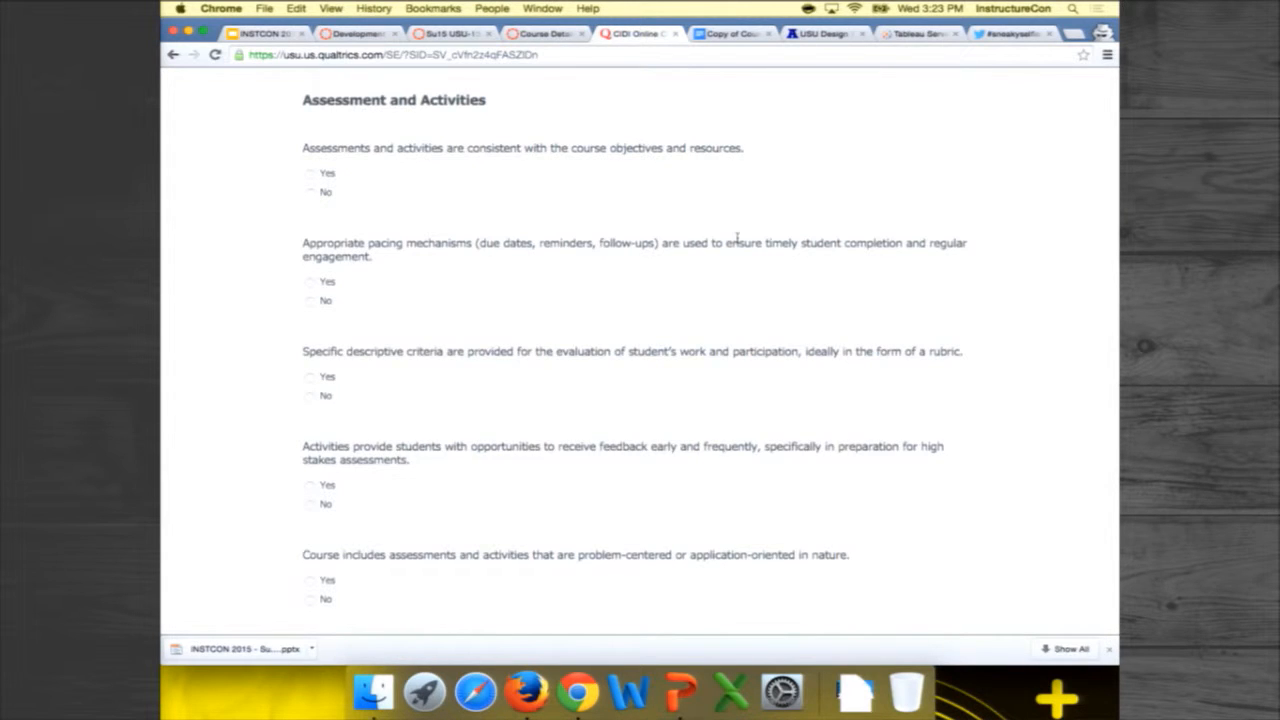
scroll(down, 3)
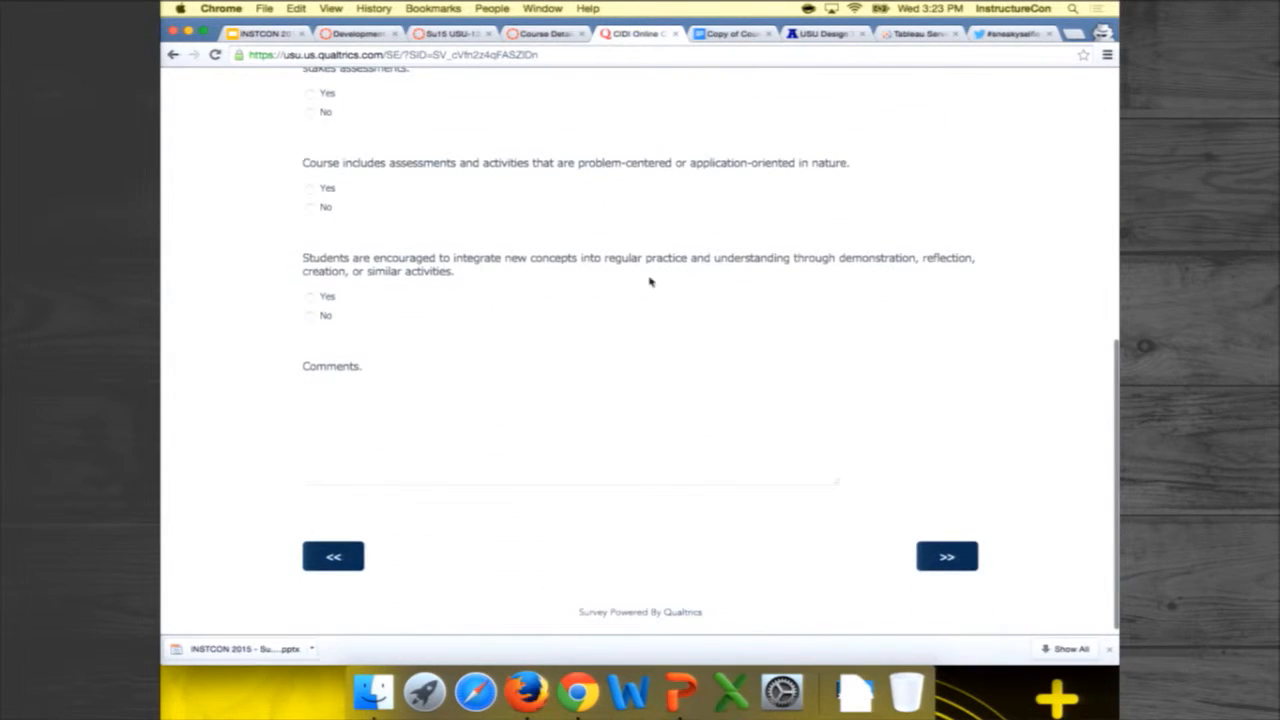
mouse_move(606, 327)
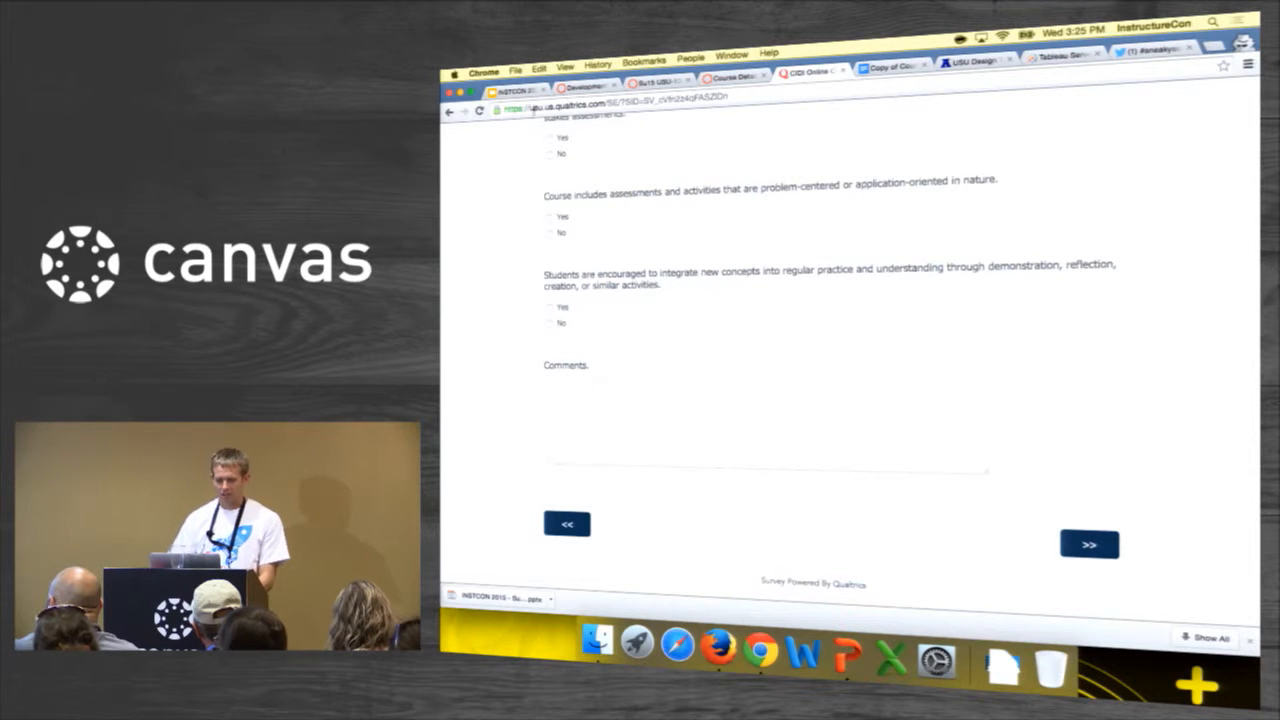
Step: Switch to the 'Copy of Course Mapping Worksheet Master' Google Doc
click(515, 71)
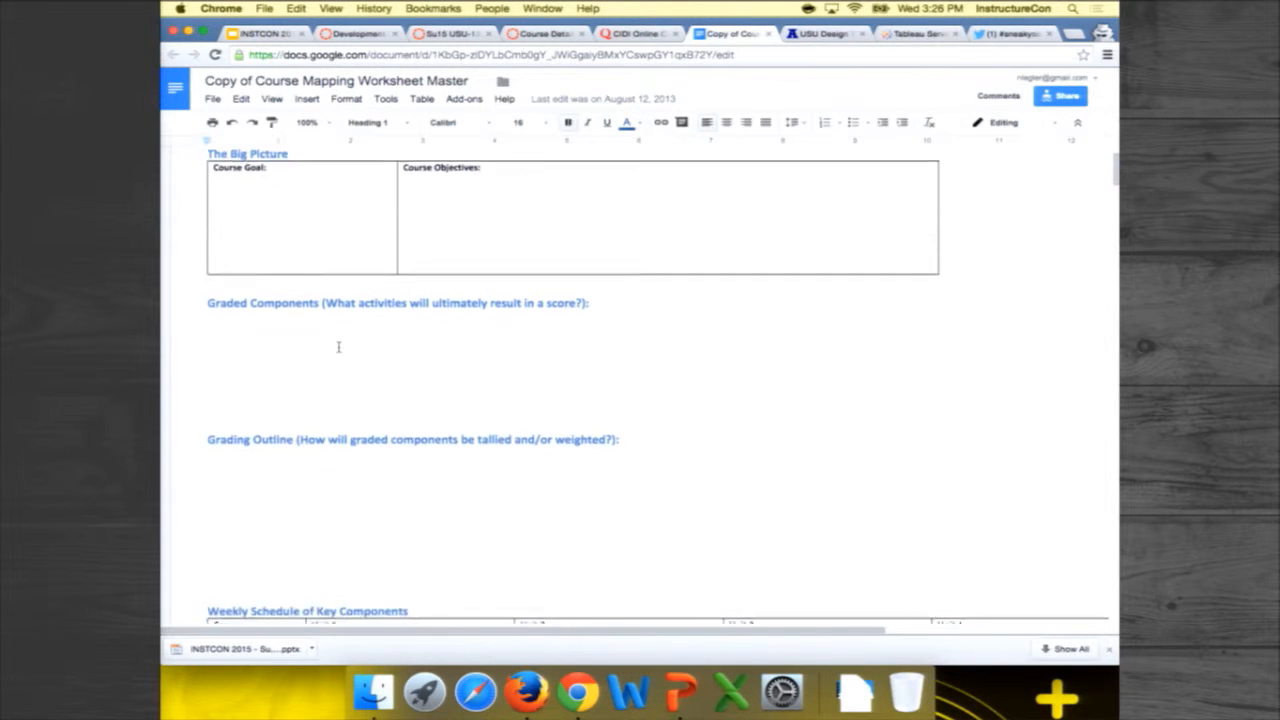
Step: Scroll through the worksheet's weekly schedule and introductory checklist down to Appendix A
scroll(down, 3)
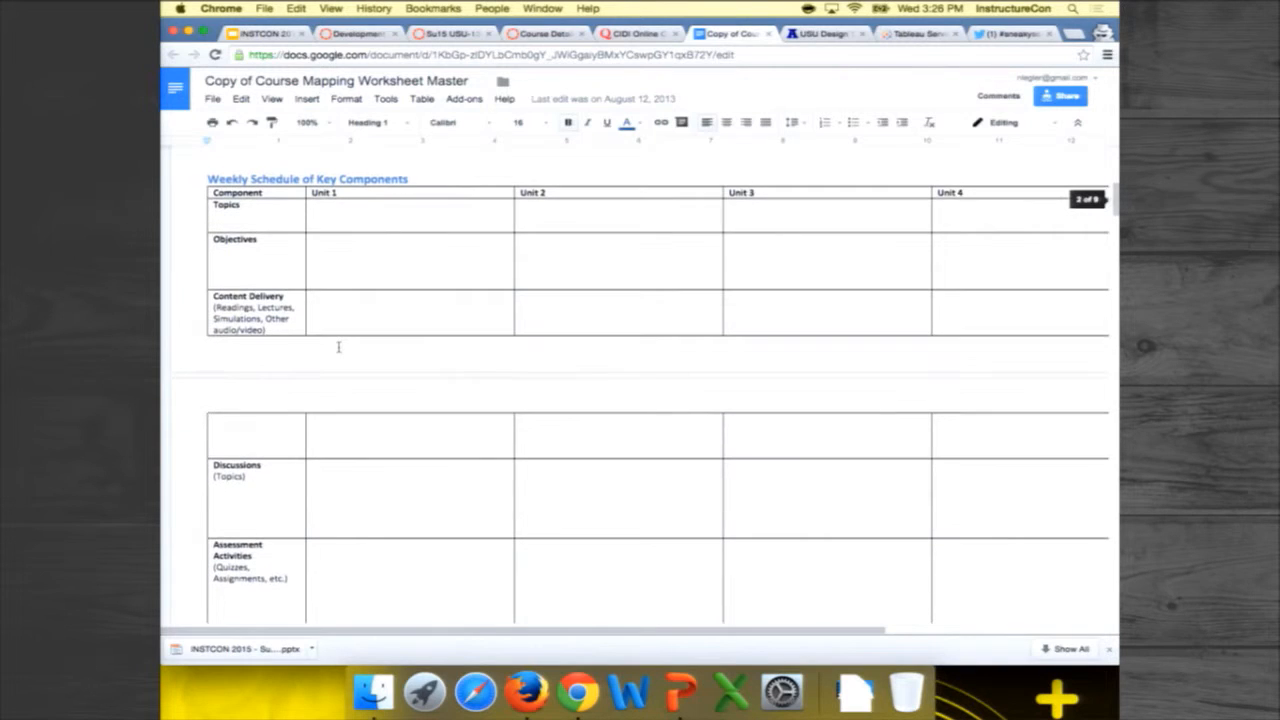
scroll(down, 3)
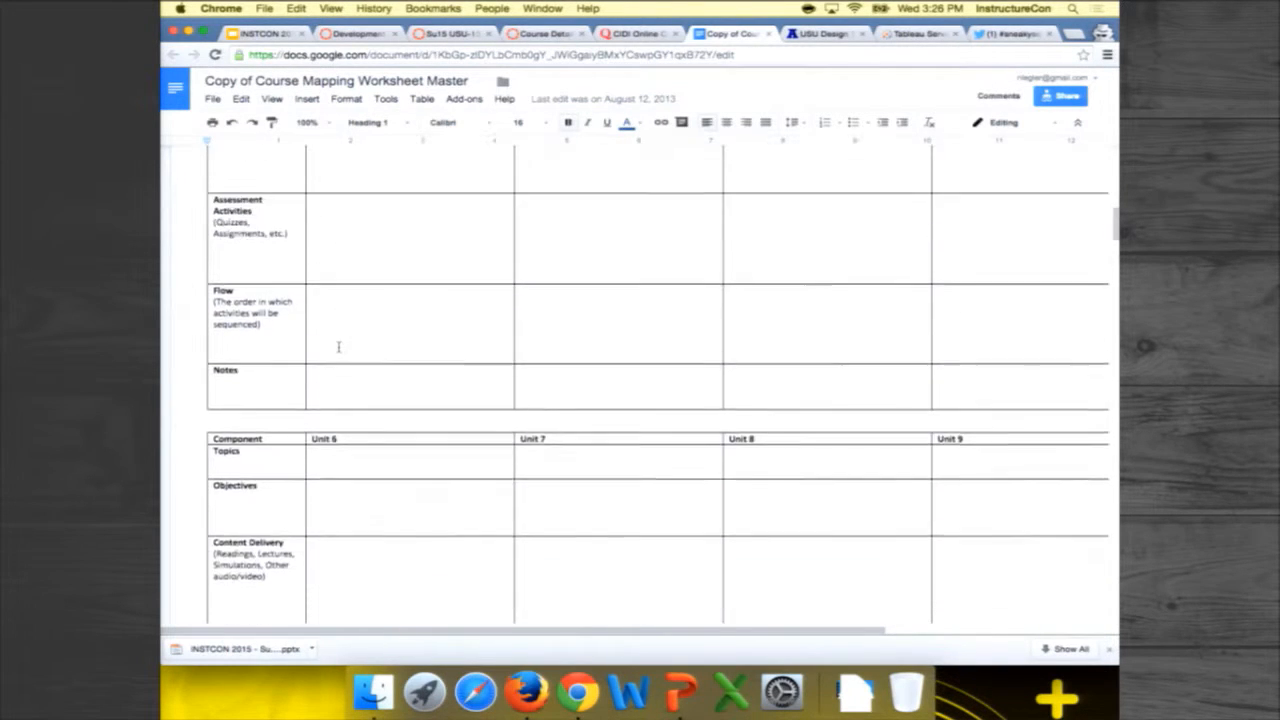
scroll(down, 3)
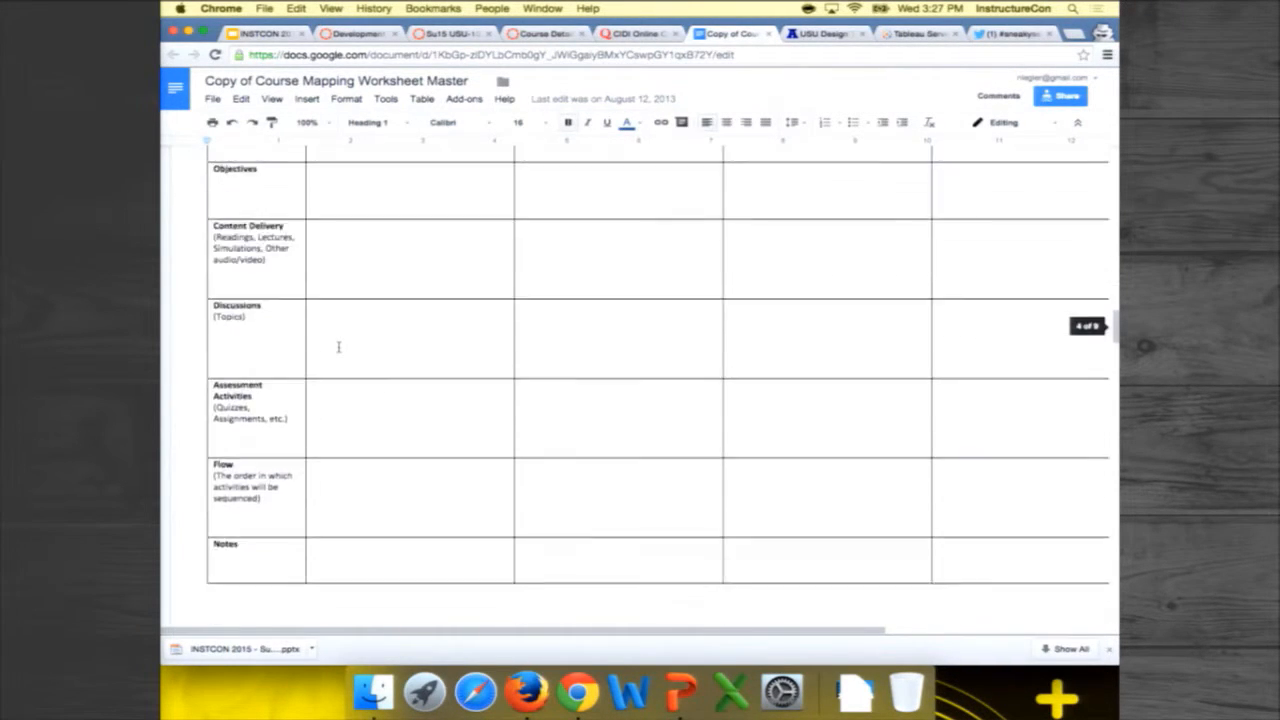
scroll(down, 3)
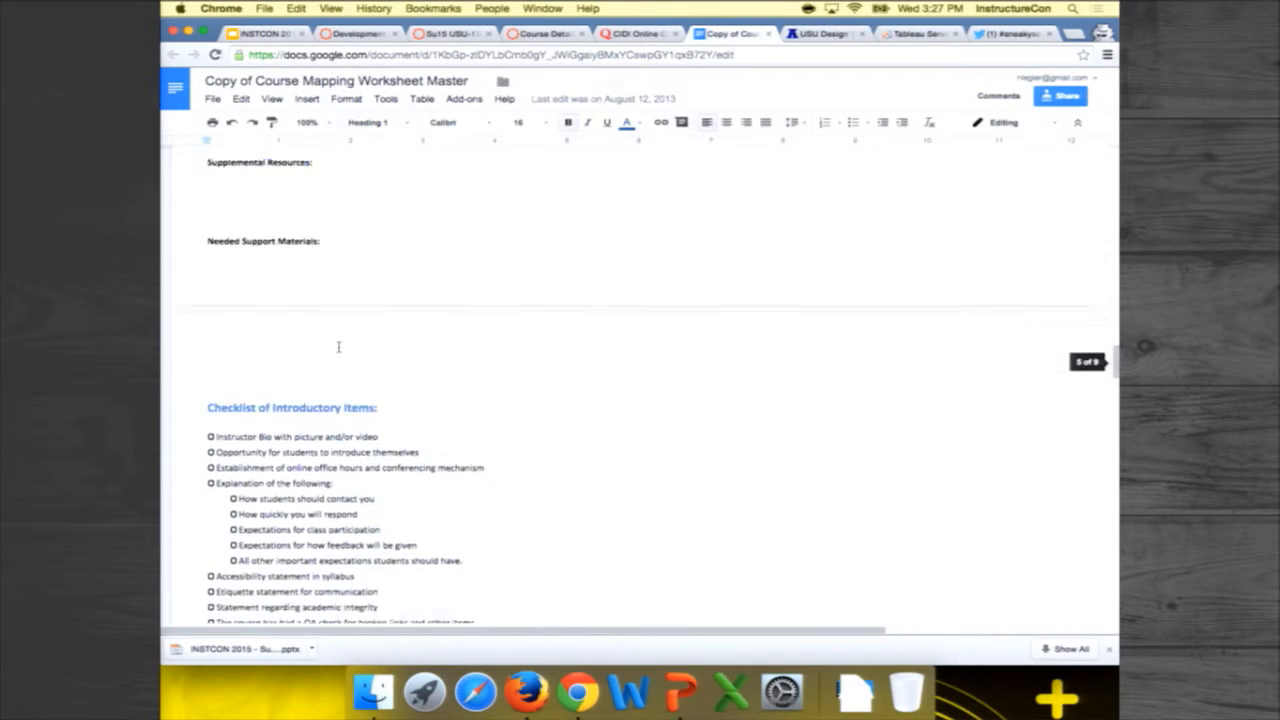
scroll(down, 3)
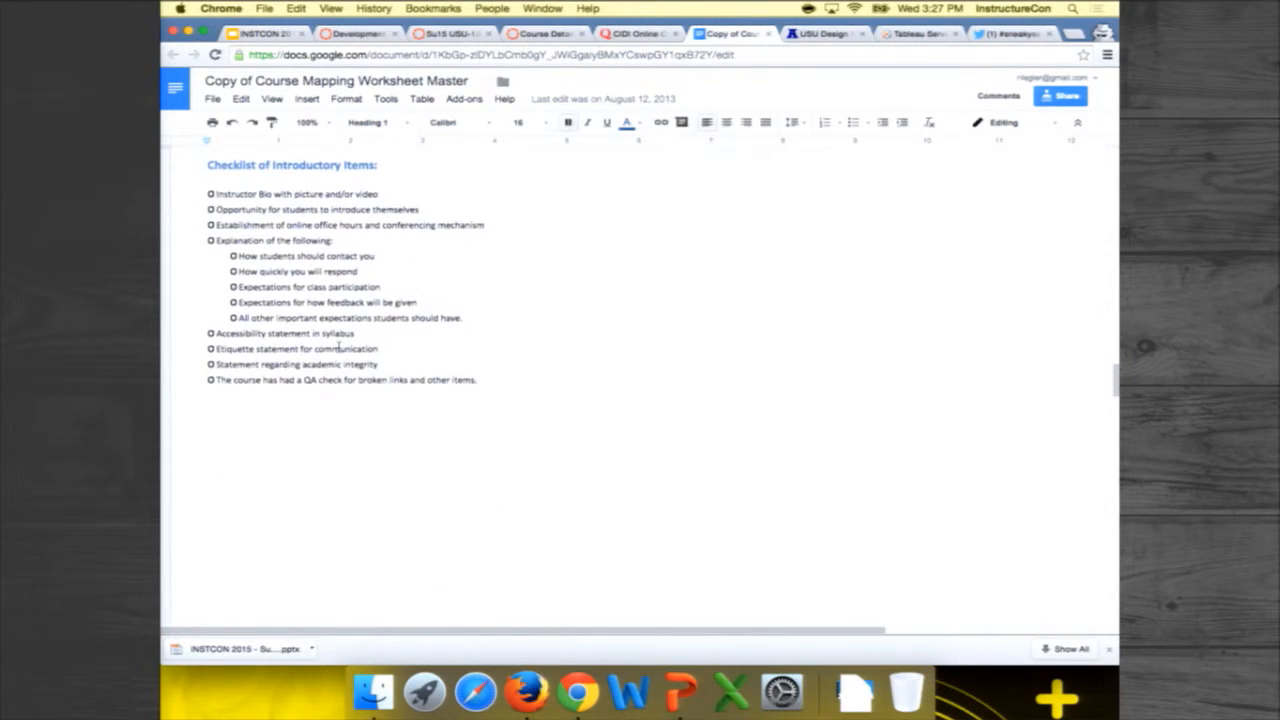
scroll(down, 3)
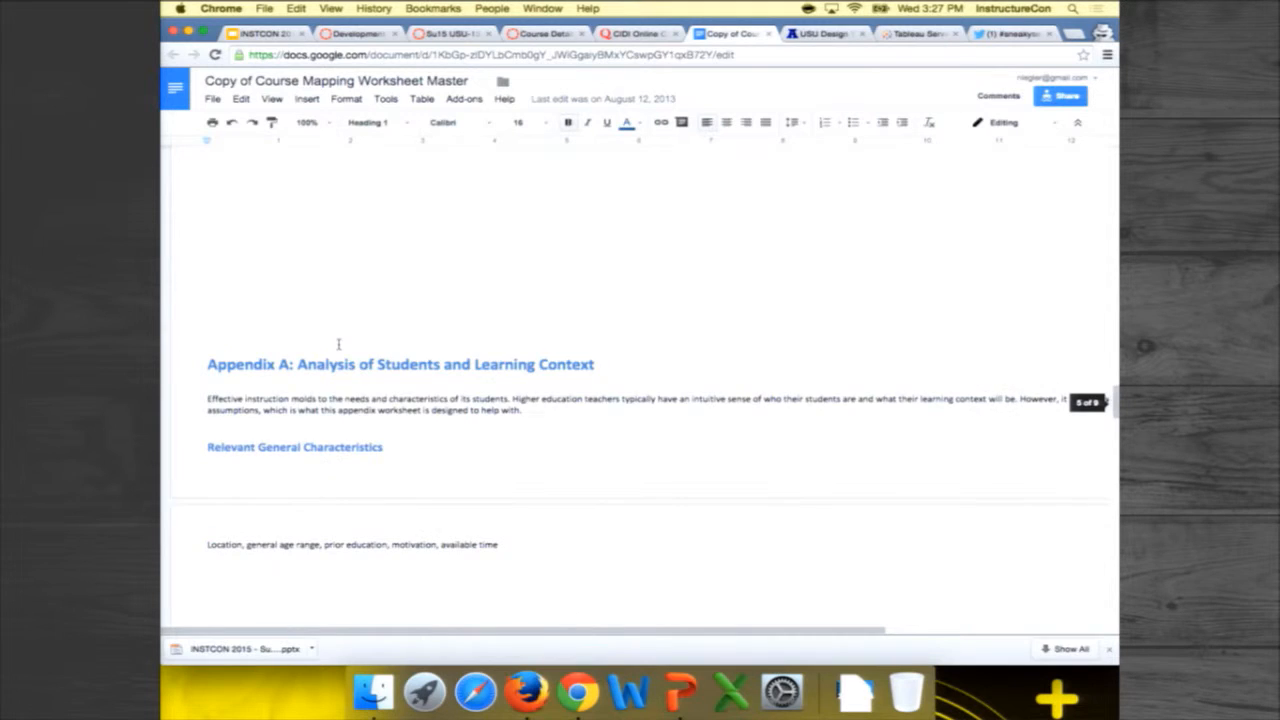
scroll(down, 3)
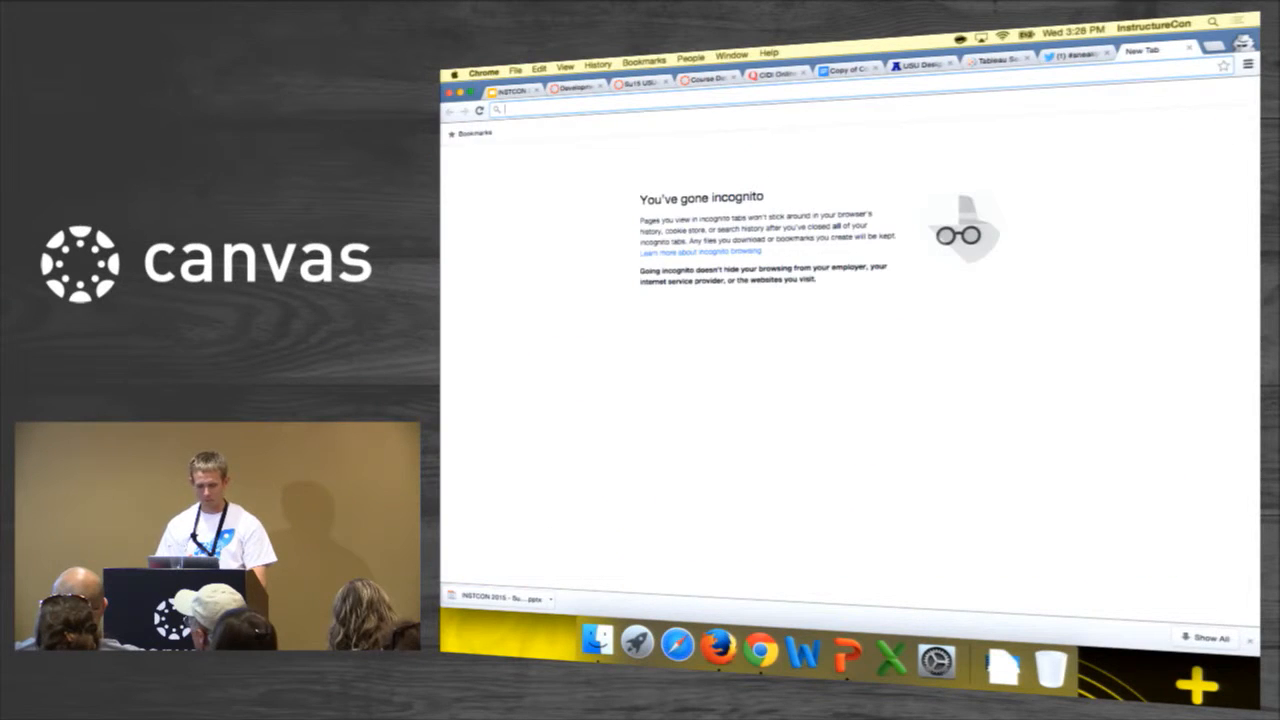
text(pxdio.com)
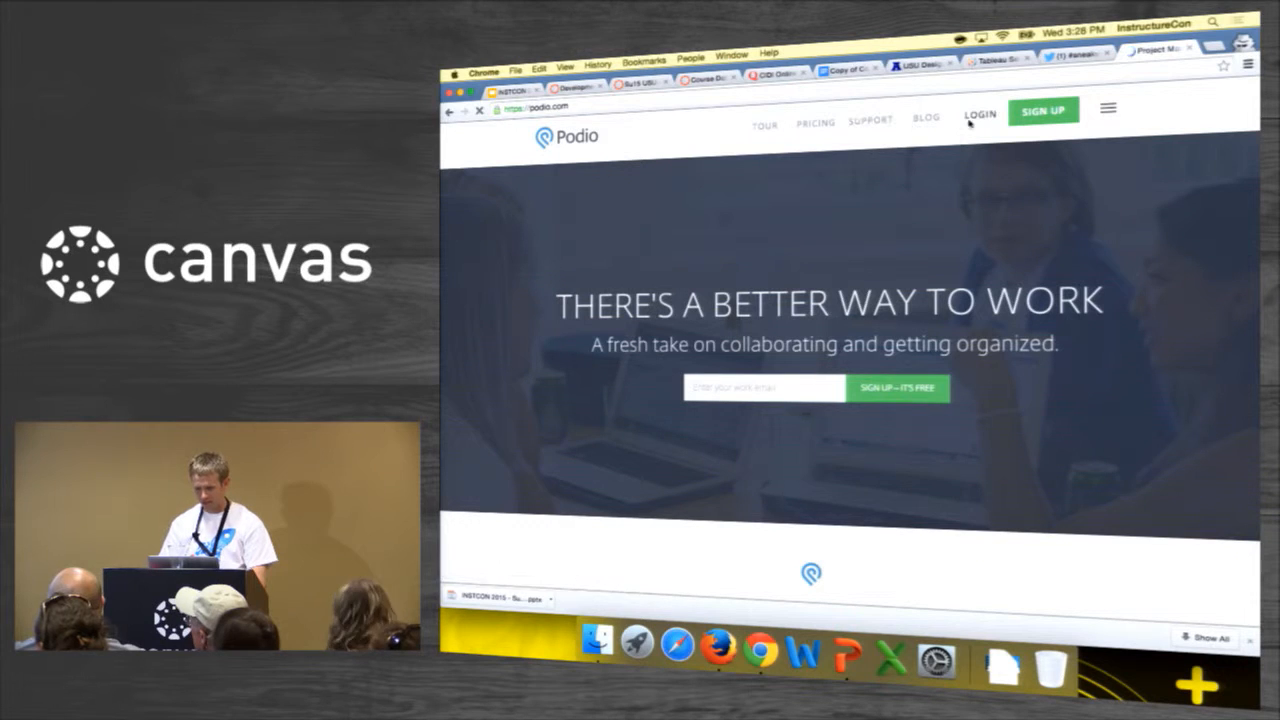
click(979, 114)
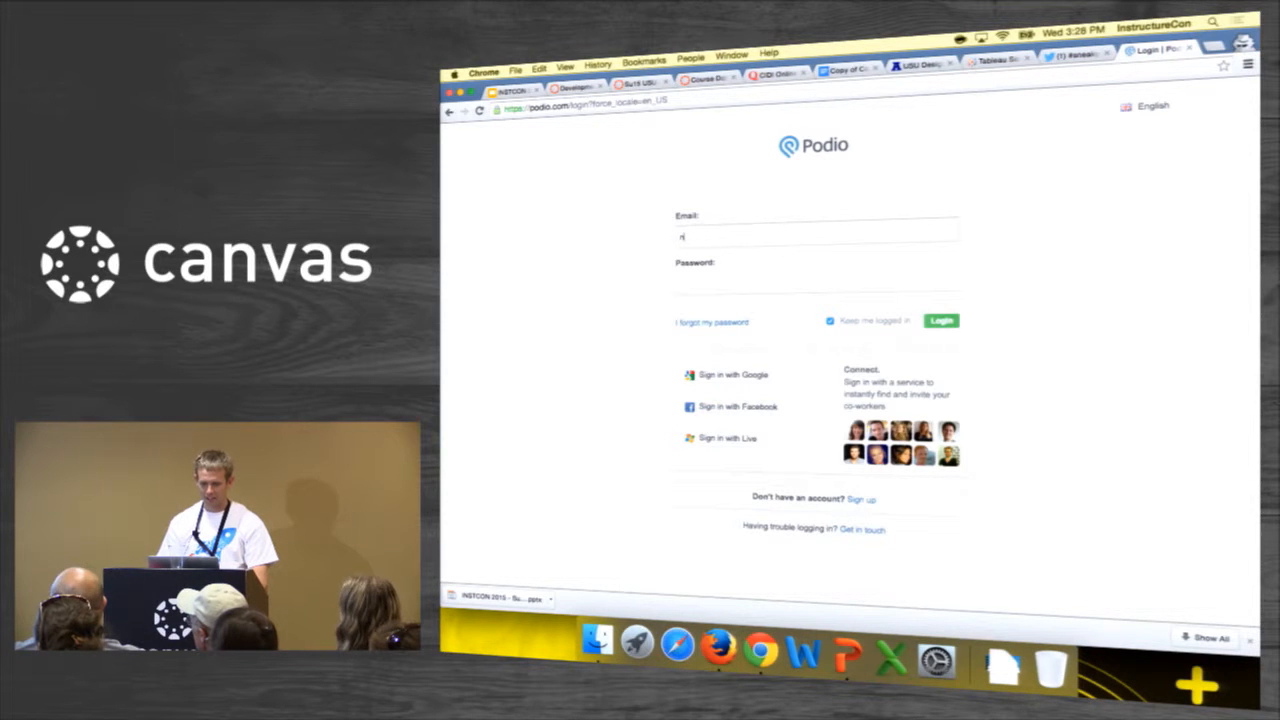
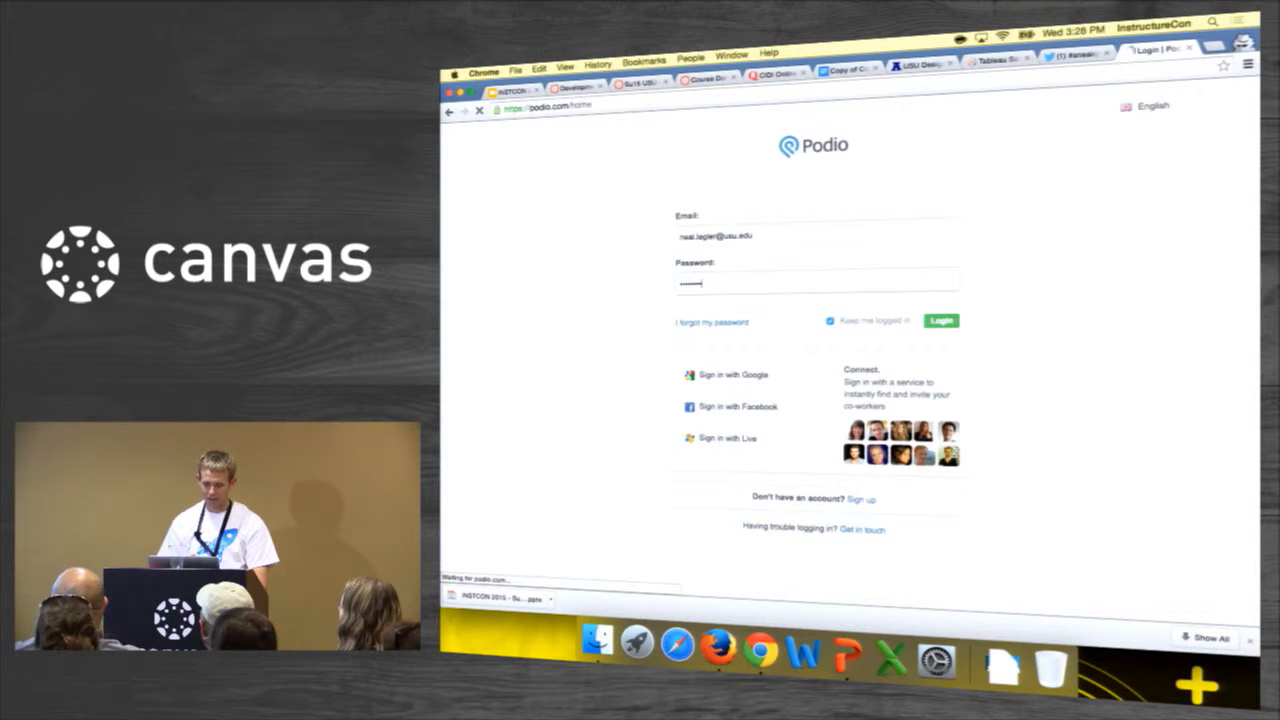
click(940, 320)
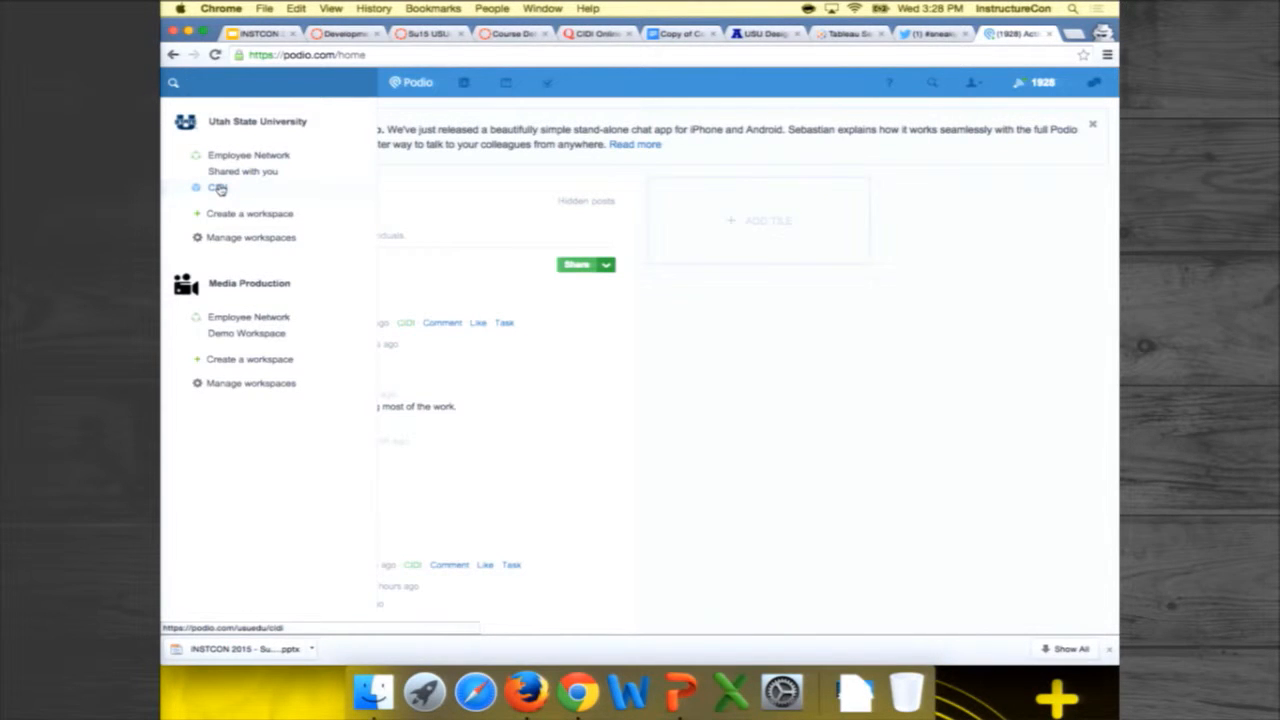
Step: Open the CIDI workspace's Courses app in the Starting Online Fa15 view
click(200, 188)
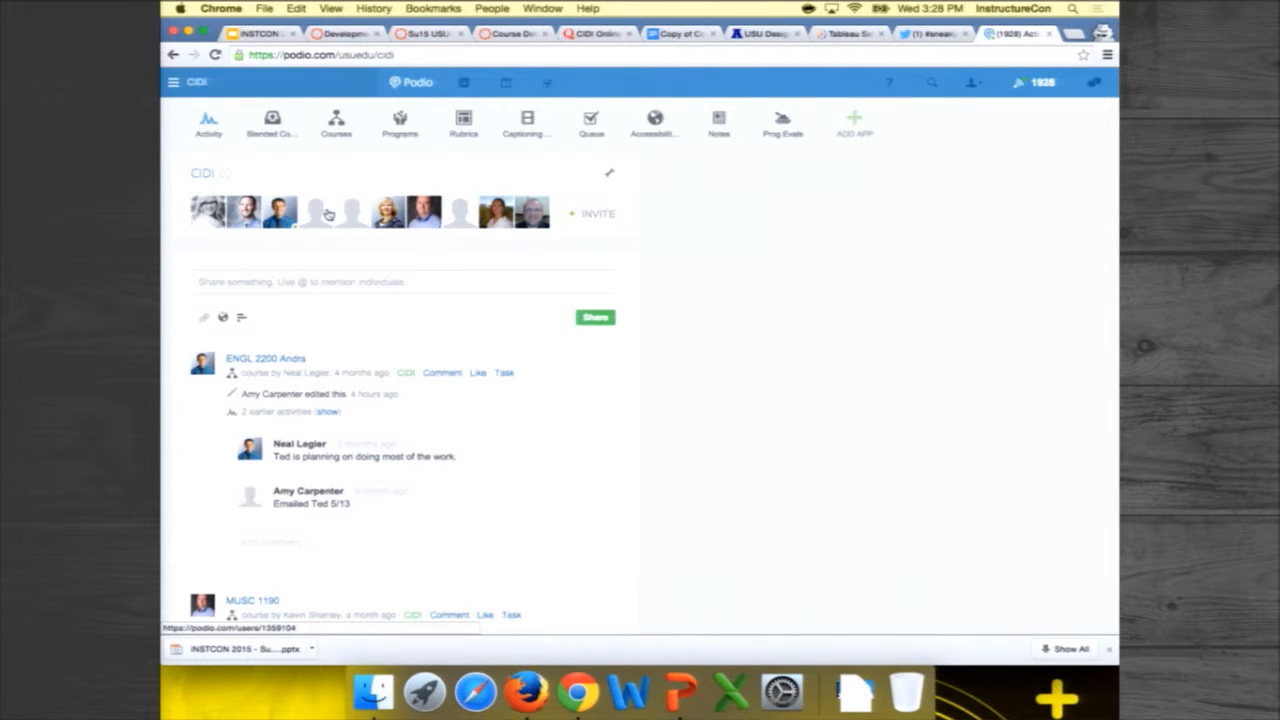
click(336, 120)
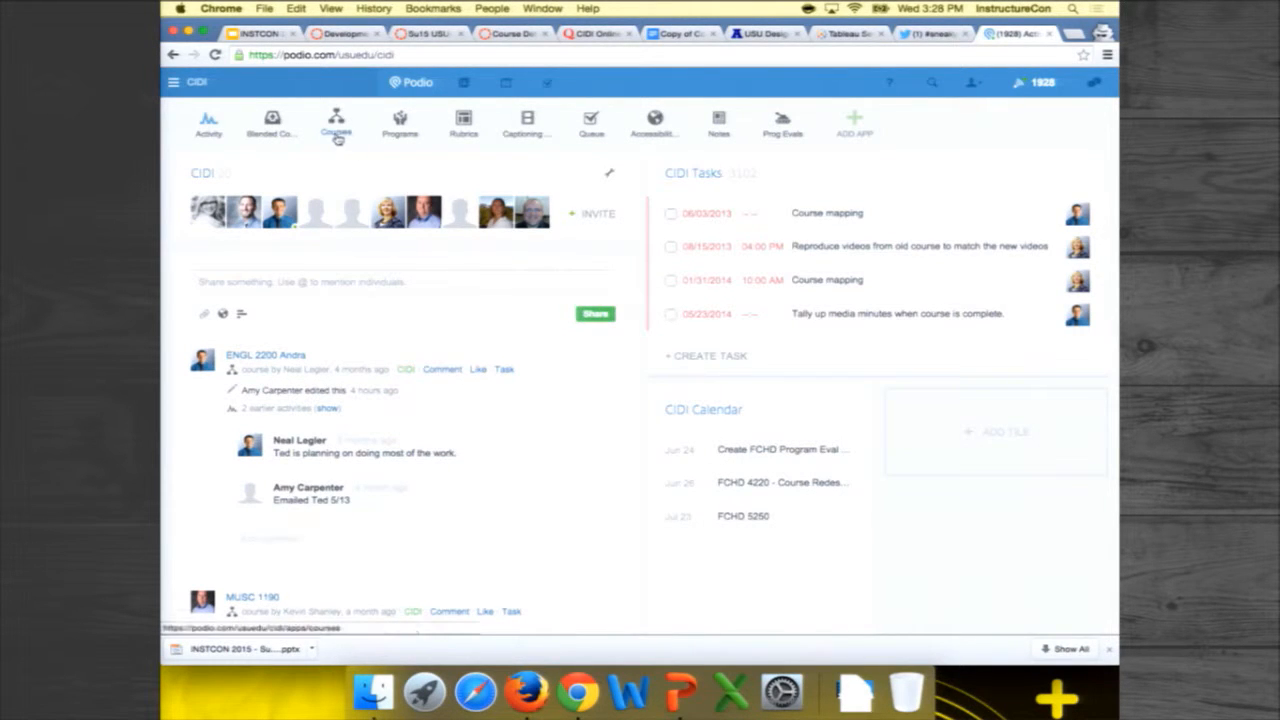
click(337, 120)
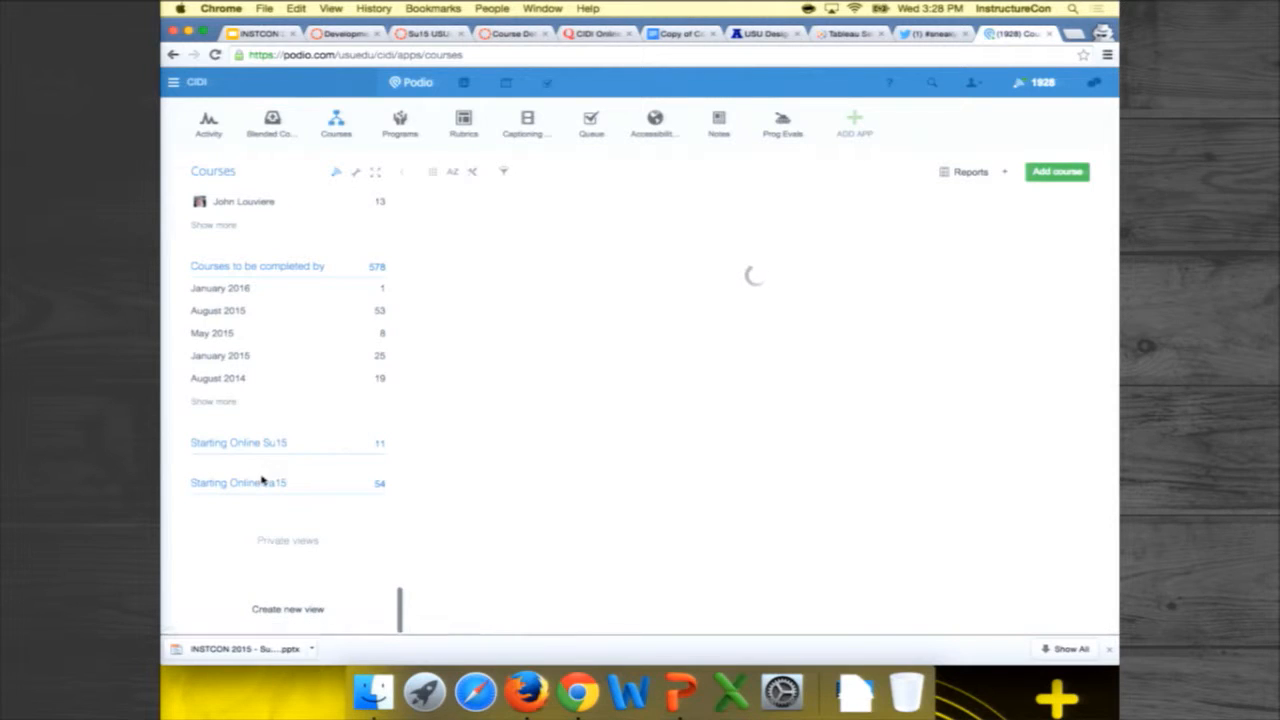
click(238, 483)
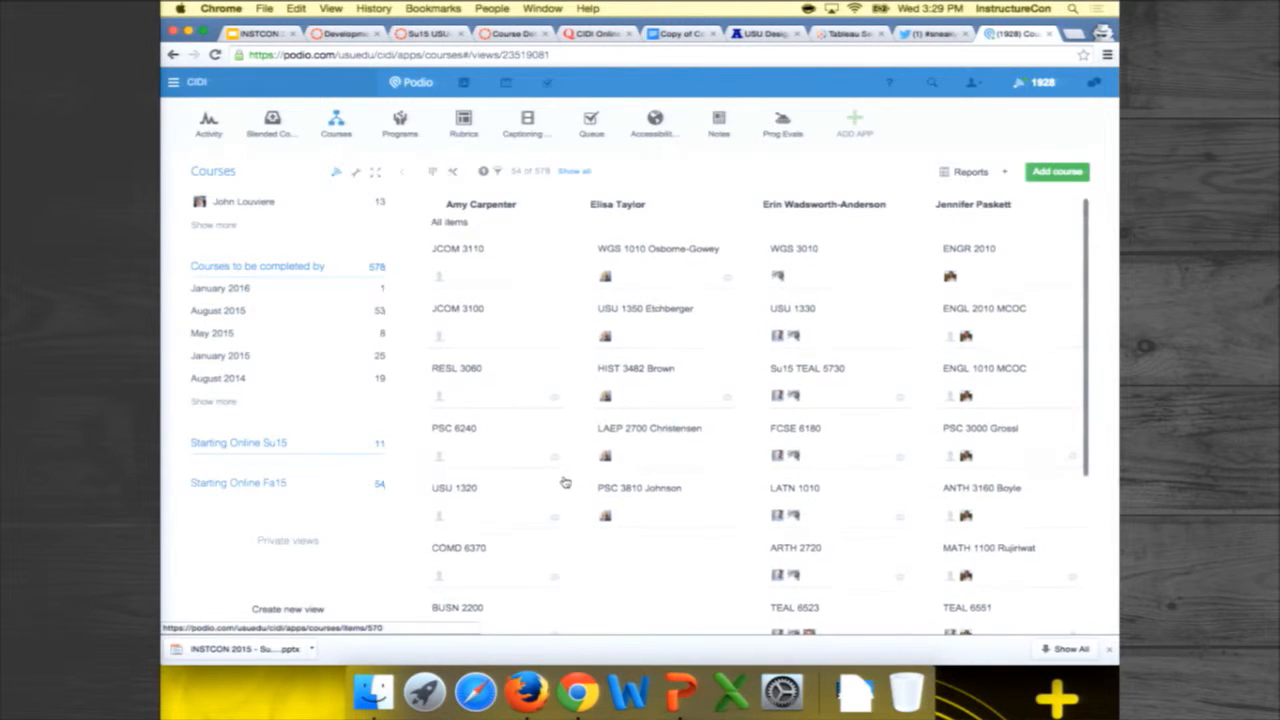
Step: Scroll across the board and review the CS 1030 course record's details
scroll(right, 3)
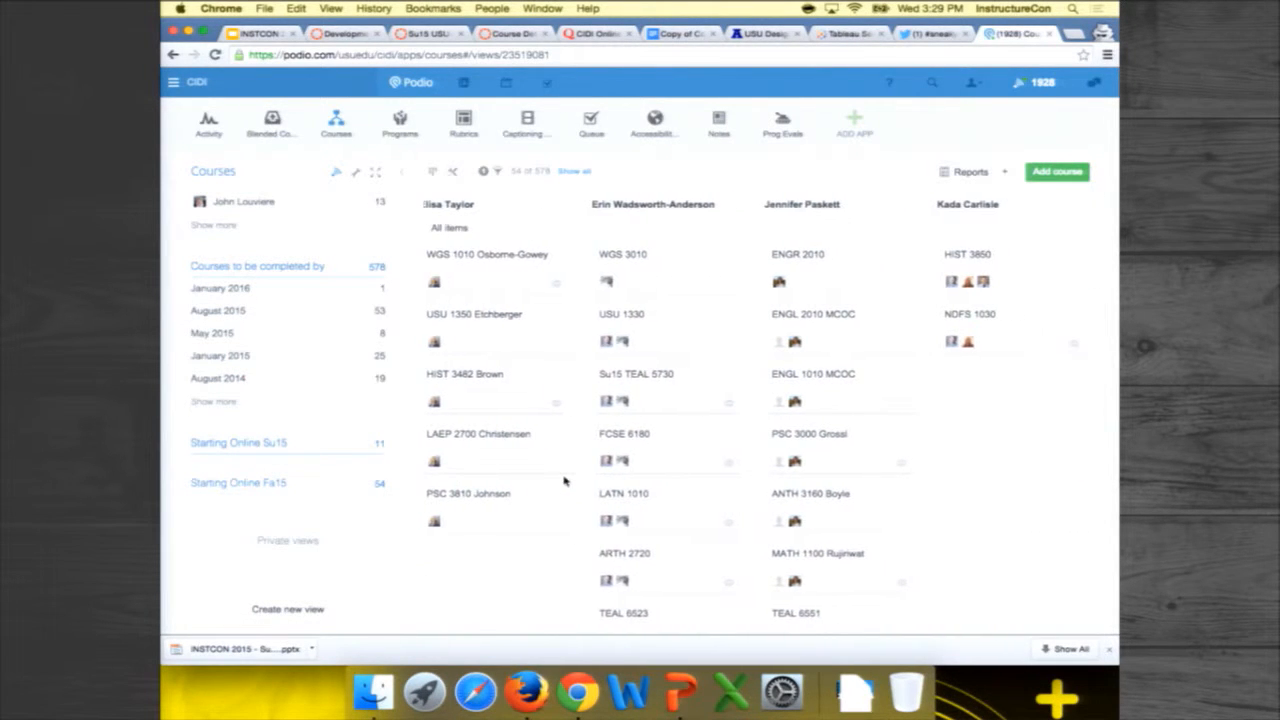
scroll(right, 3)
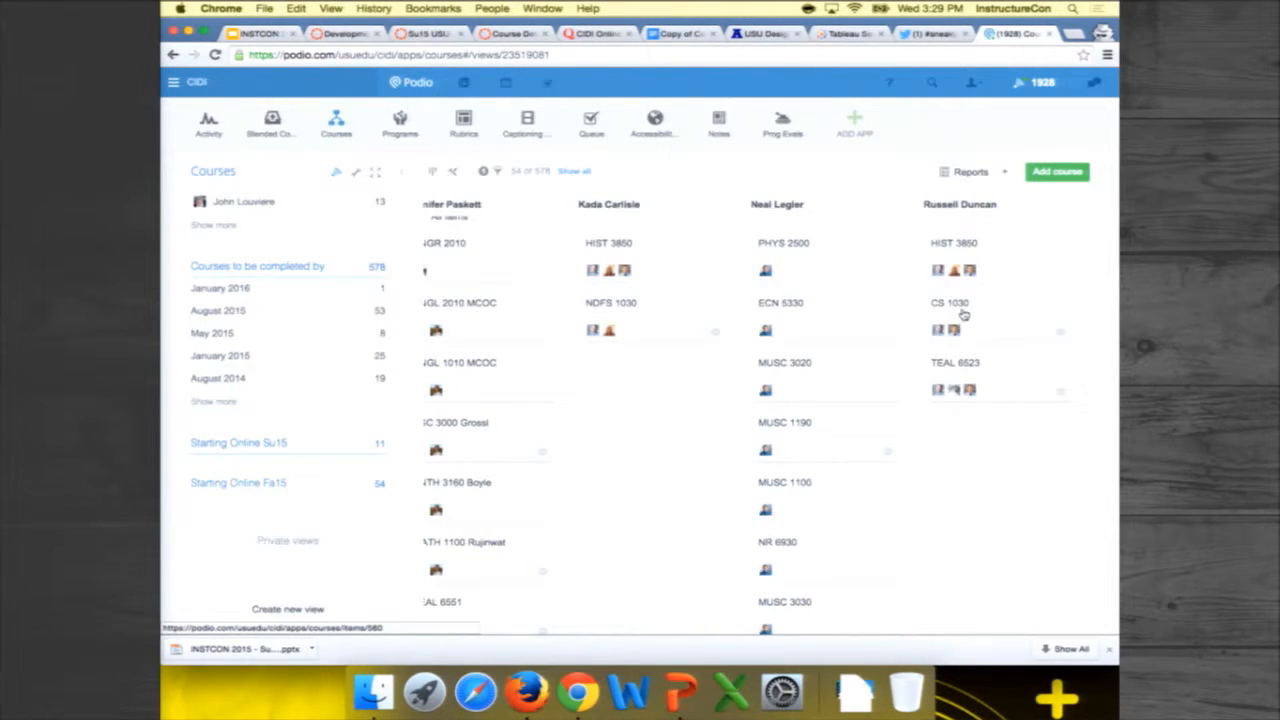
click(948, 302)
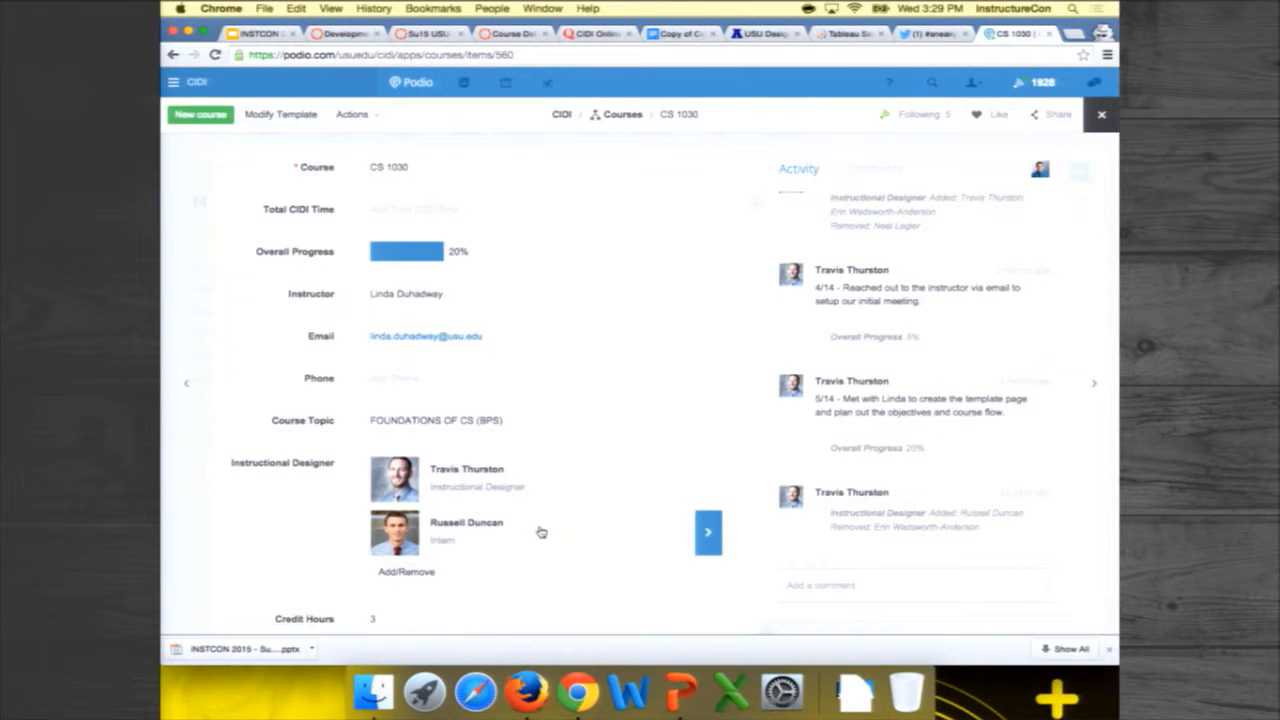
scroll(down, 3)
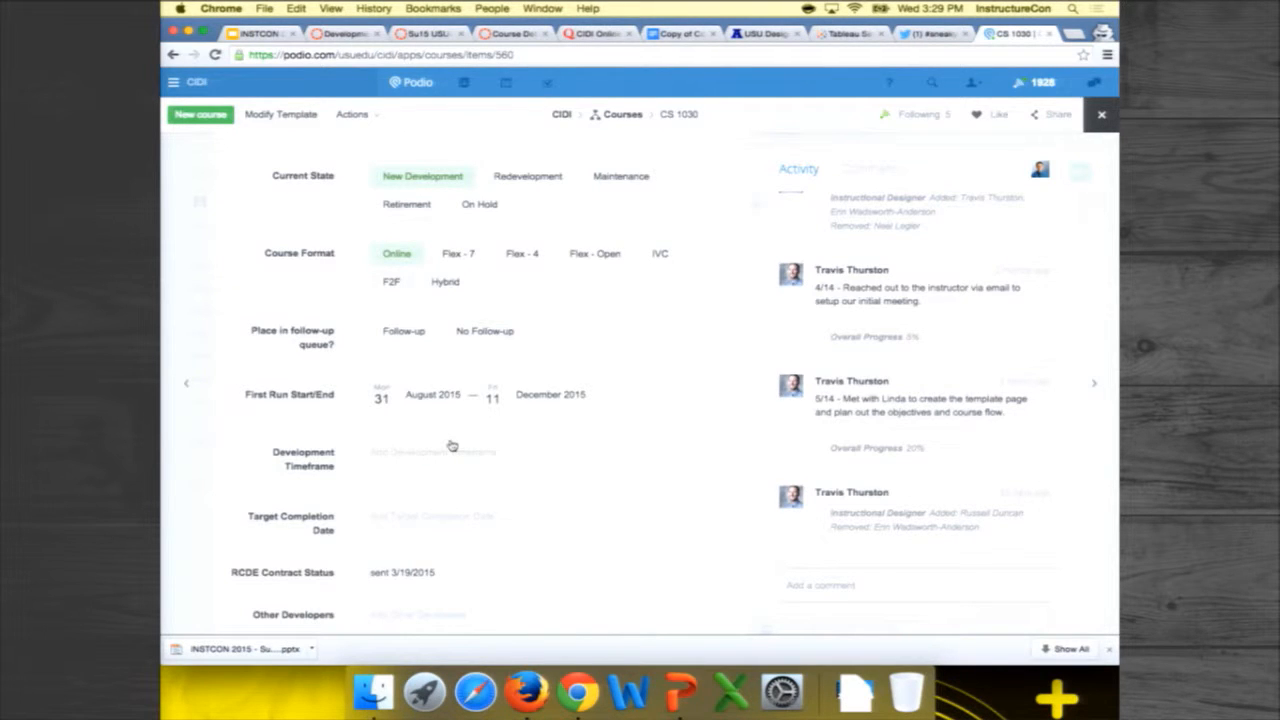
mouse_move(268, 240)
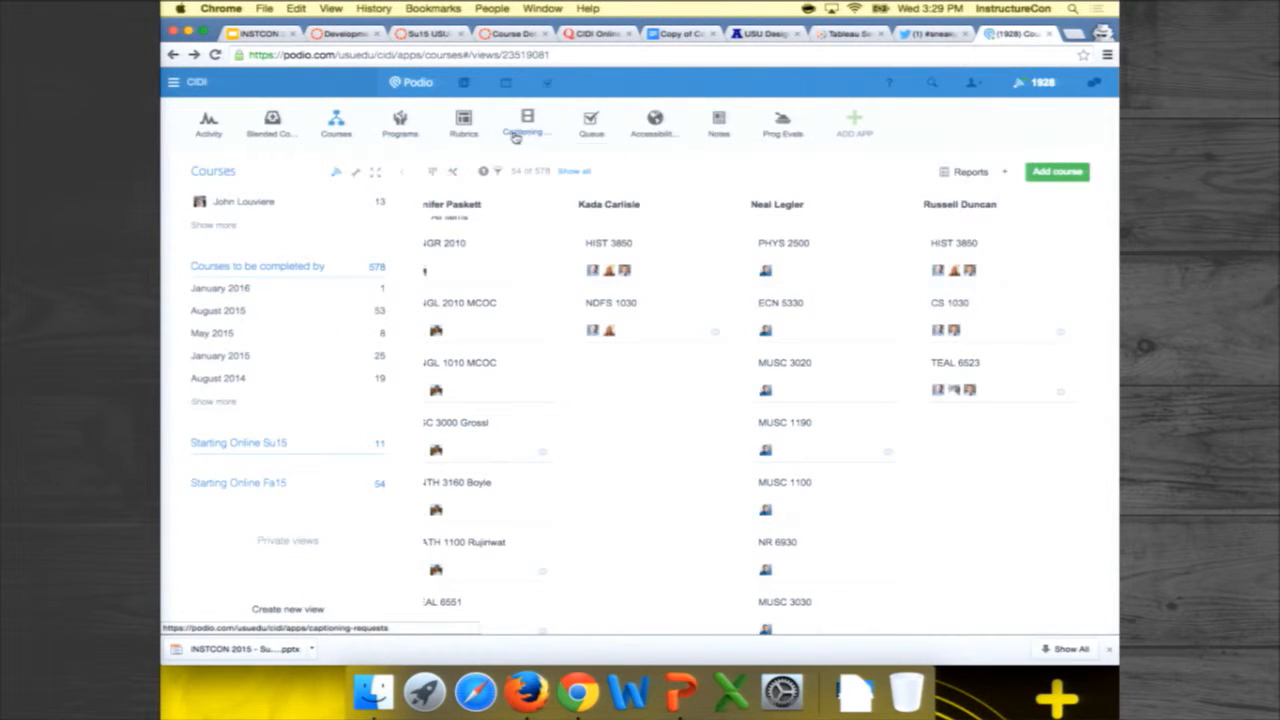
Step: Browse the Rubrics app's course quality evaluations, then switch to the INSTCON browser tab
click(463, 123)
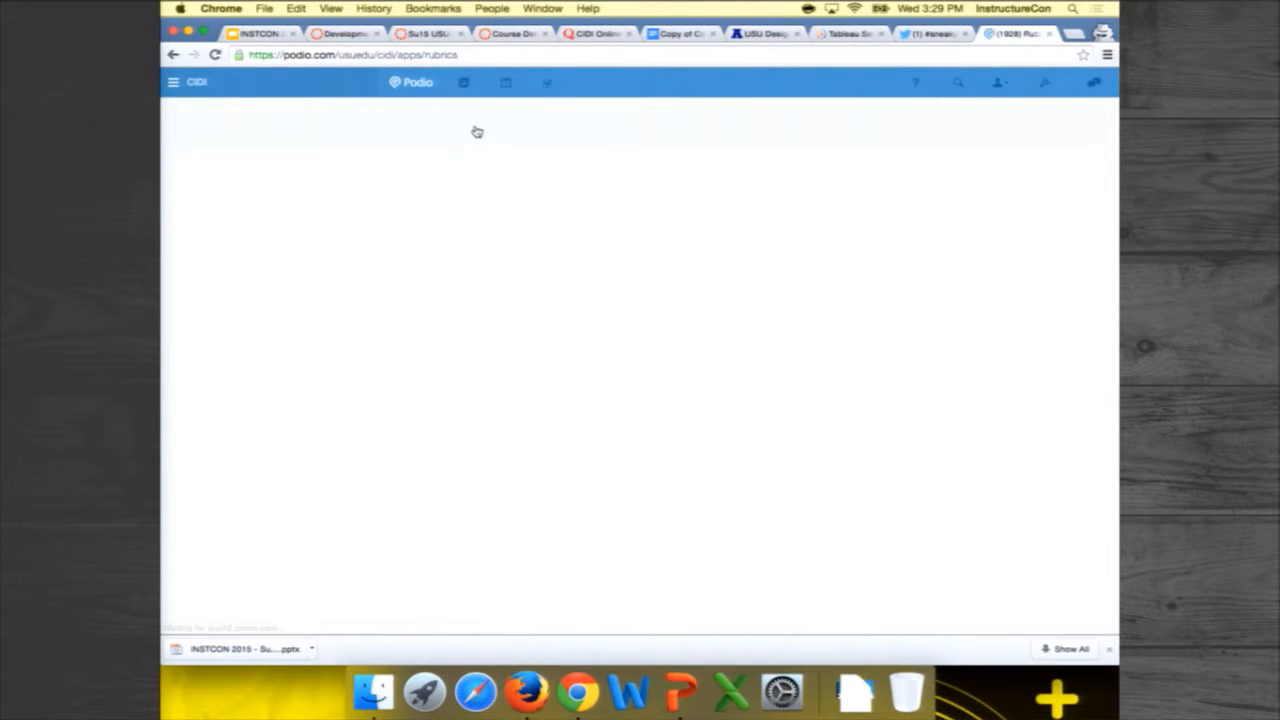
click(463, 122)
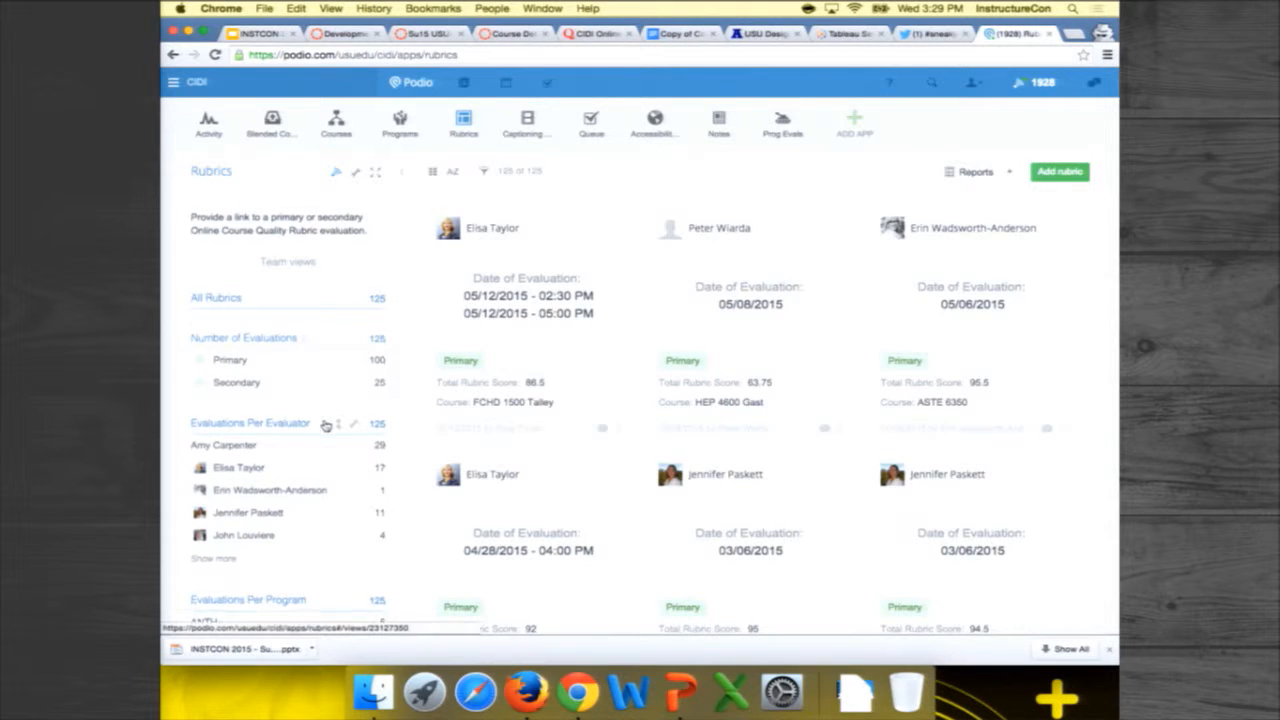
scroll(down, 3)
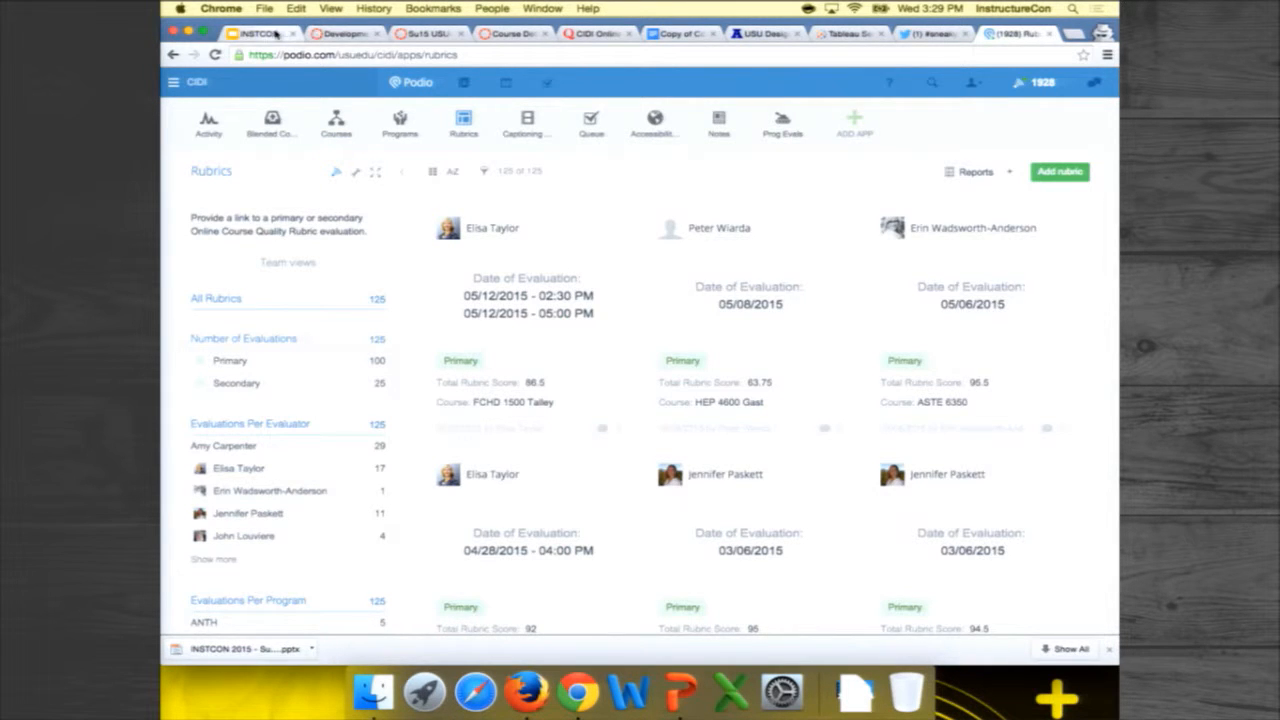
click(258, 33)
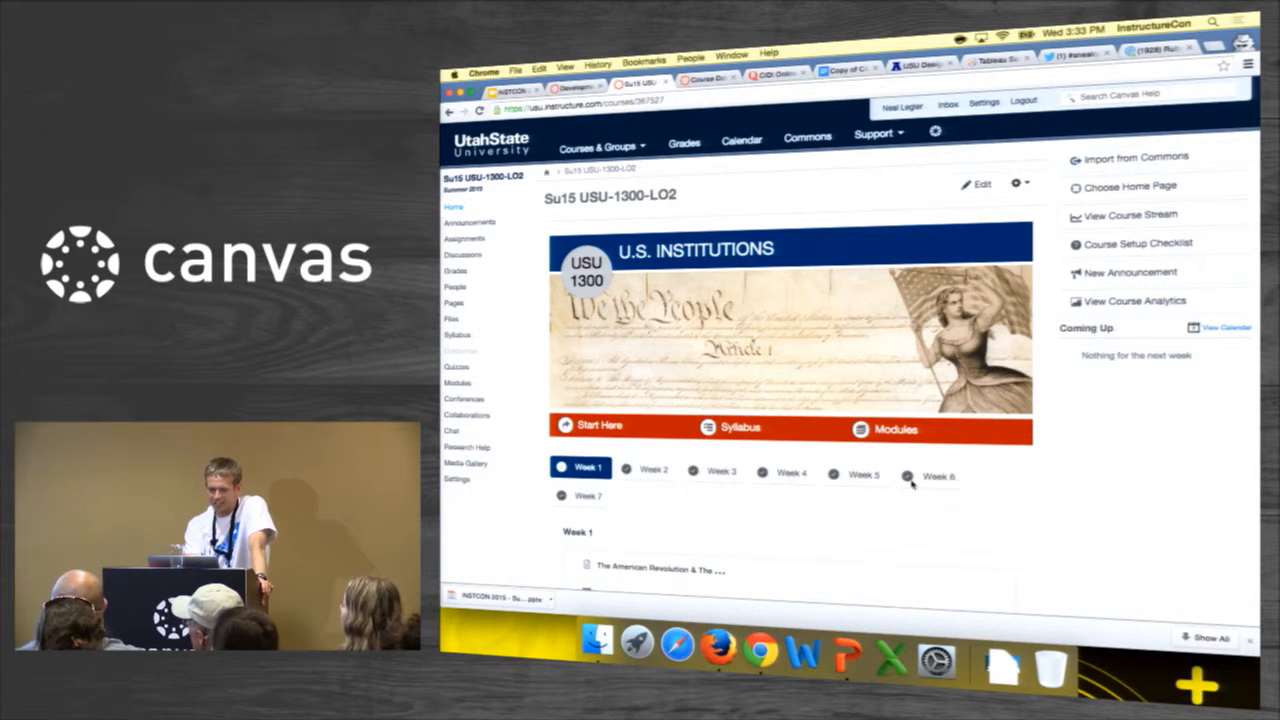
Step: View another week's modules and read the American Economic System Part 1 page
scroll(down, 3)
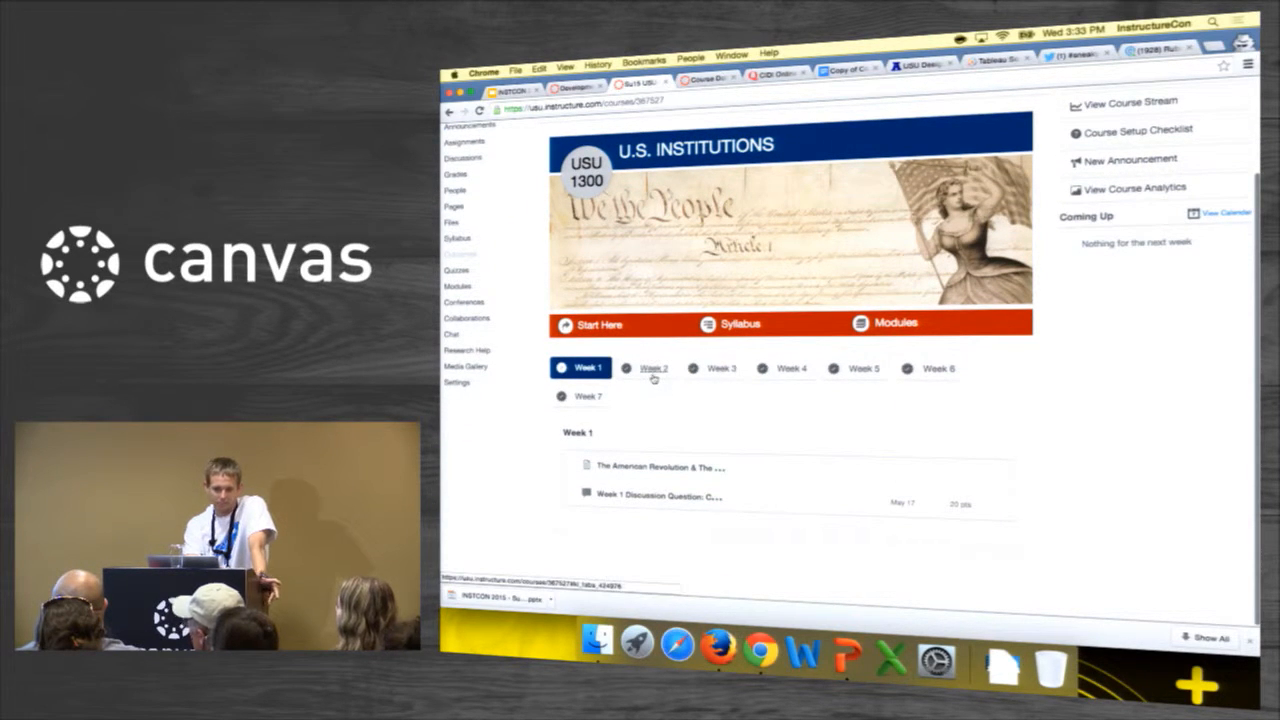
click(721, 368)
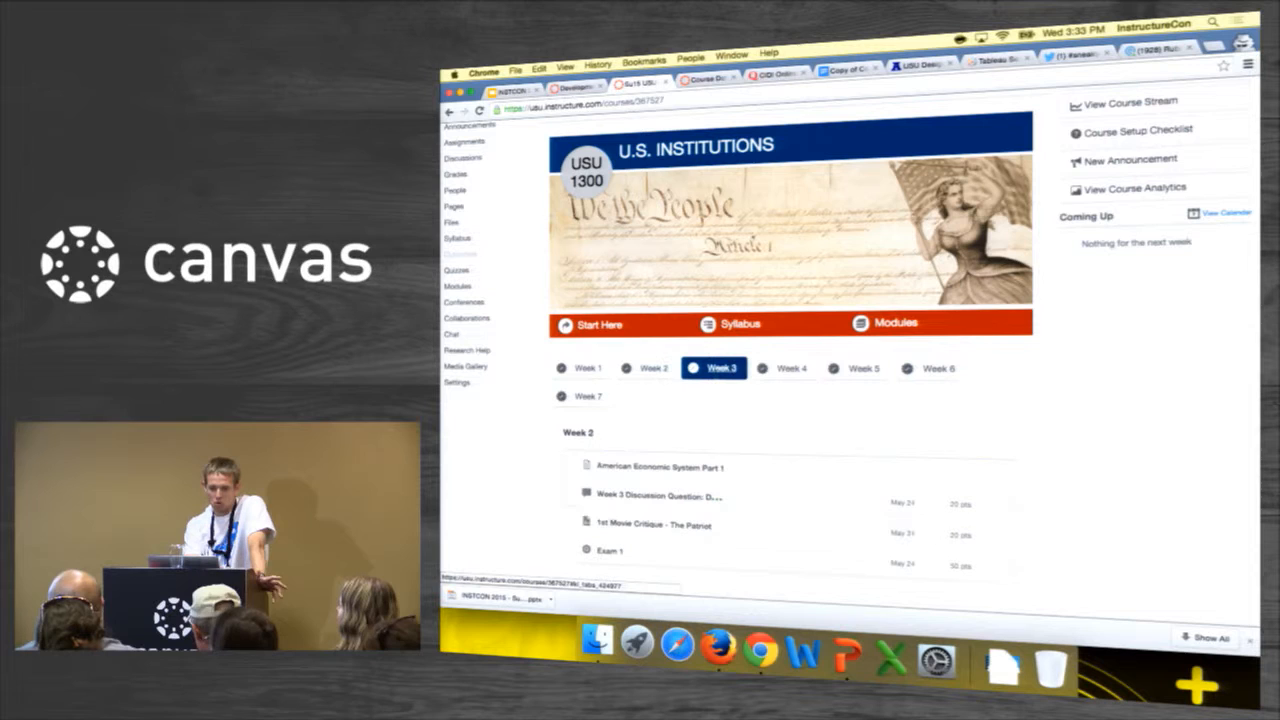
scroll(down, 3)
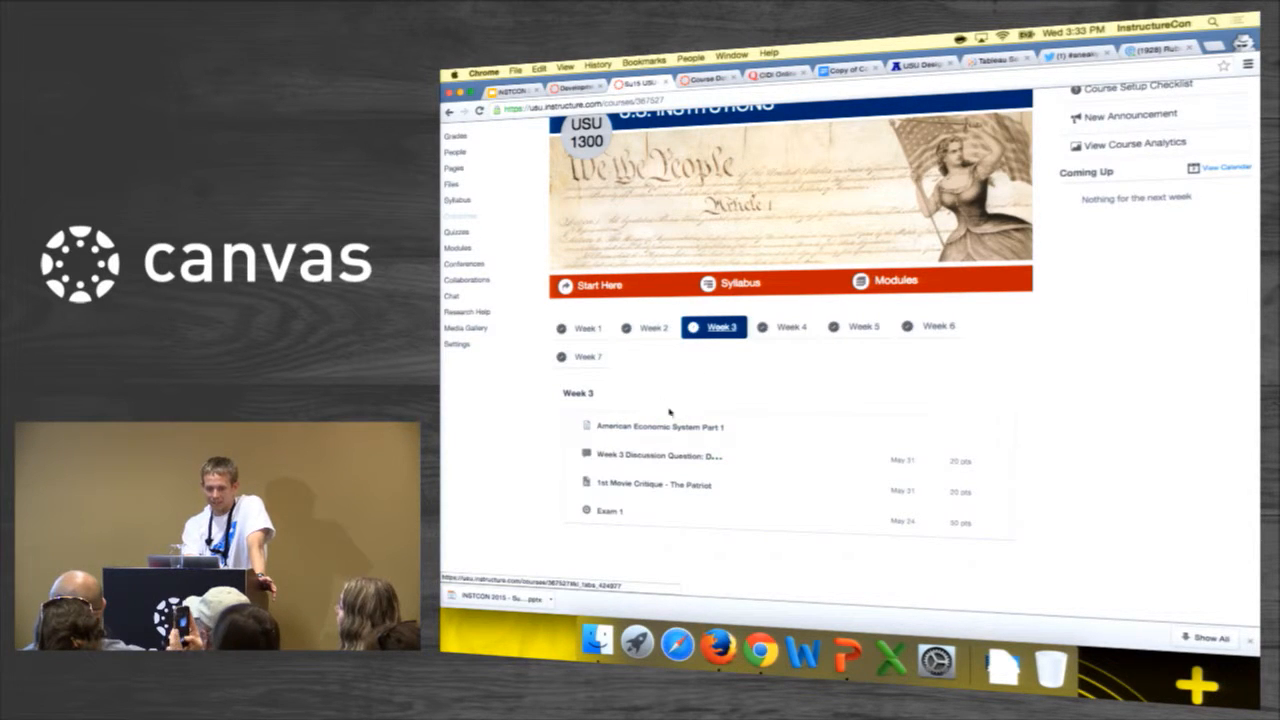
click(657, 427)
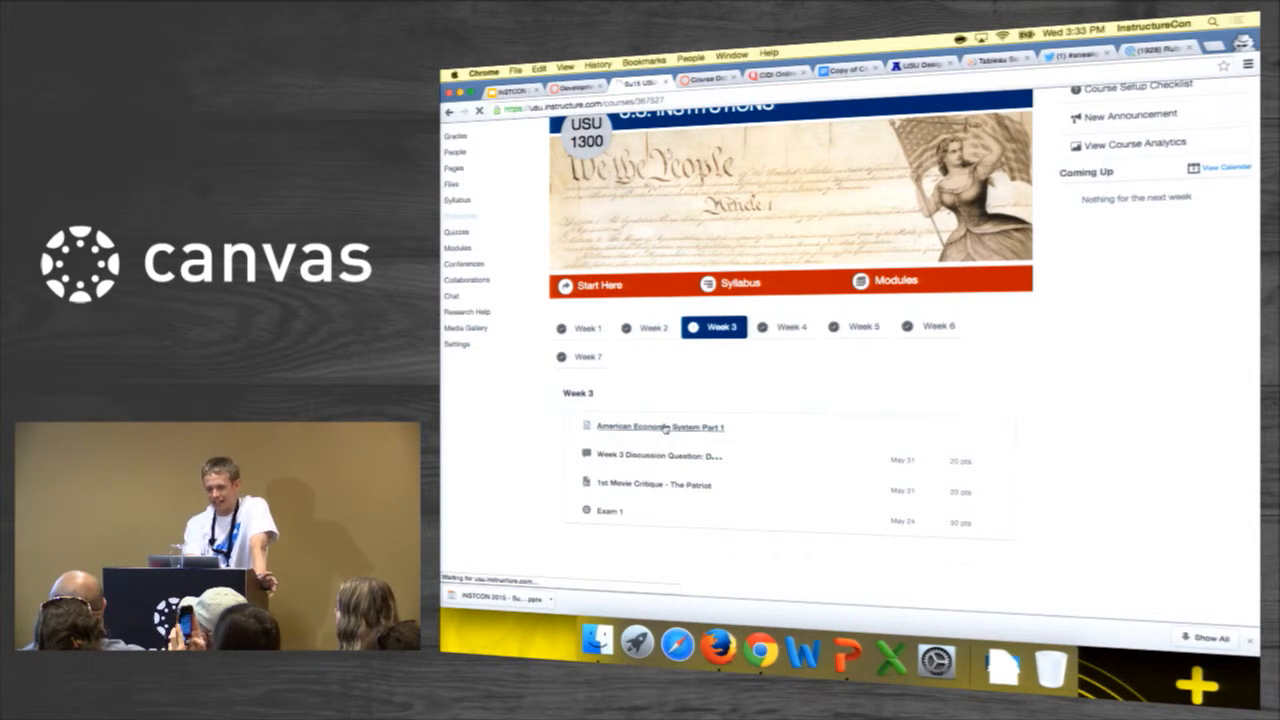
click(660, 427)
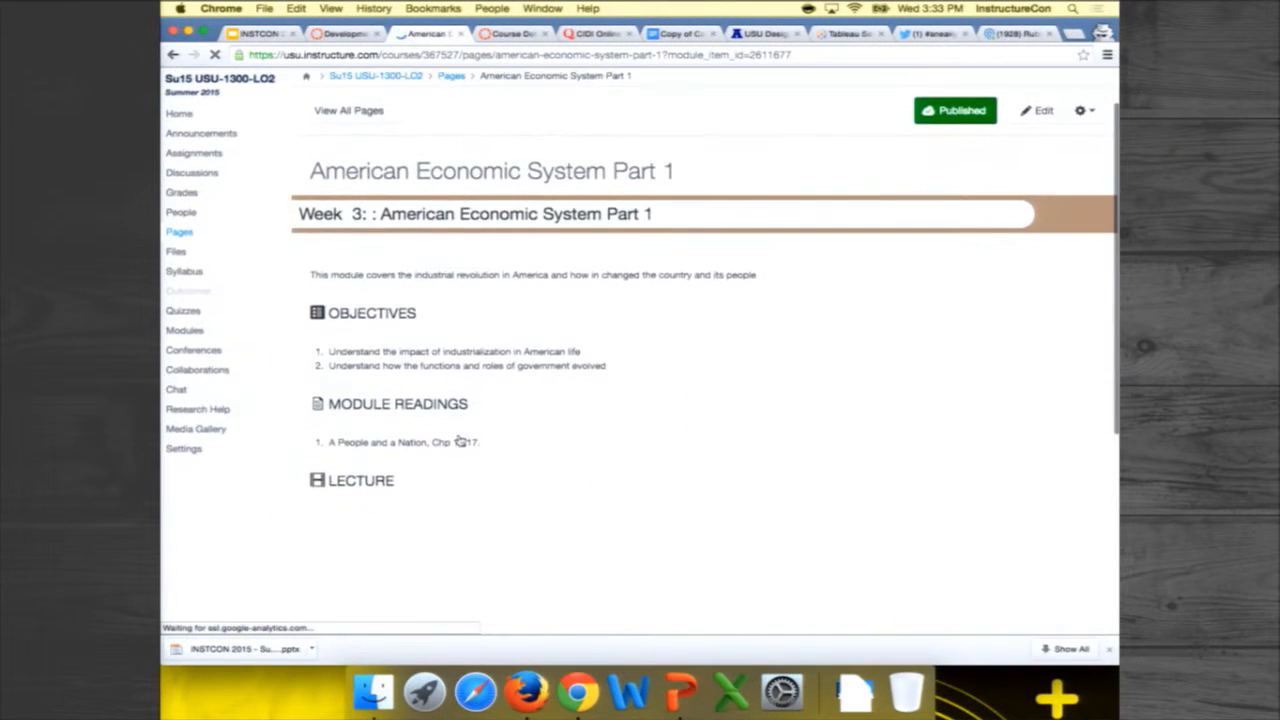
scroll(down, 3)
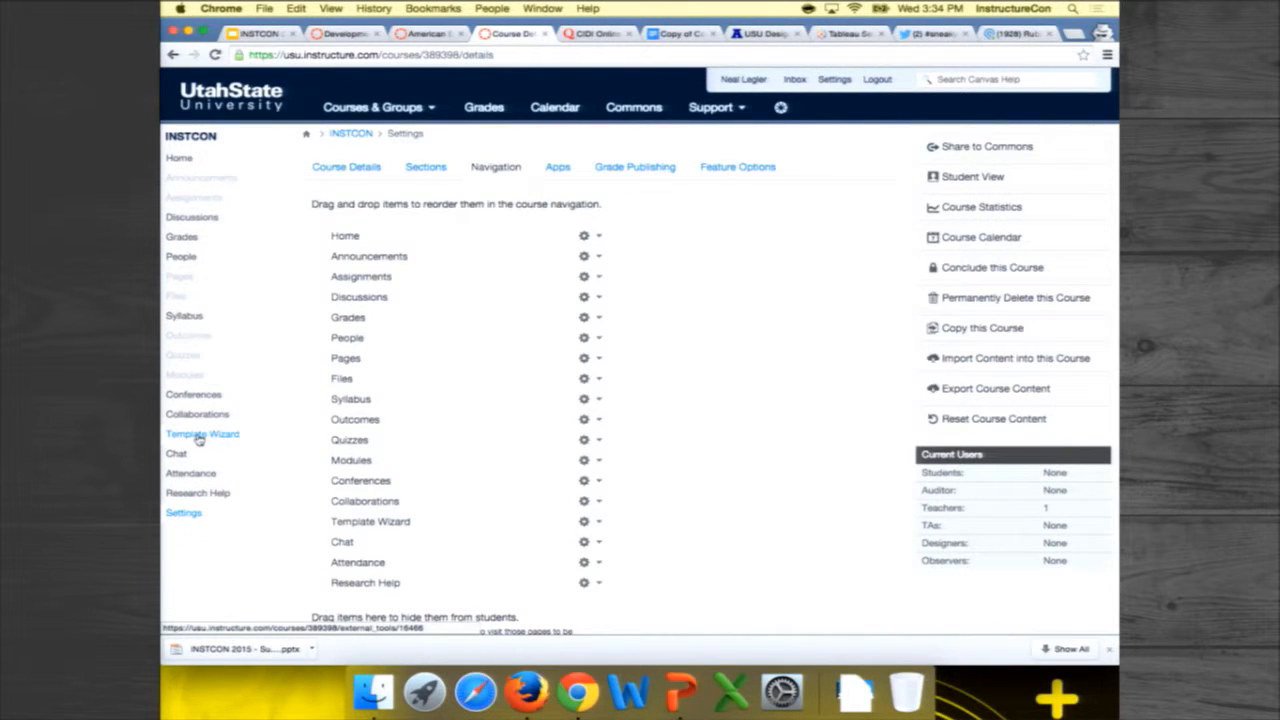
Step: Go through Template Wizard > Create/Edit Page Templates and create a Primary Template Page
click(202, 433)
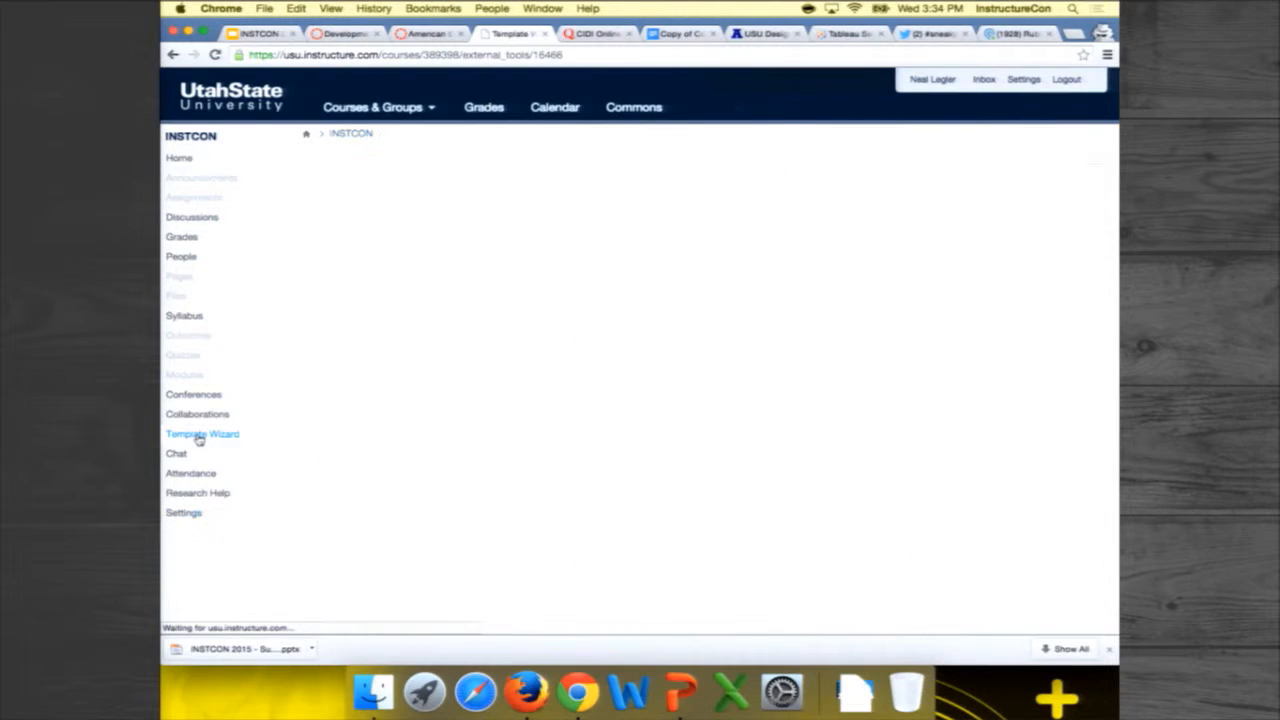
click(202, 433)
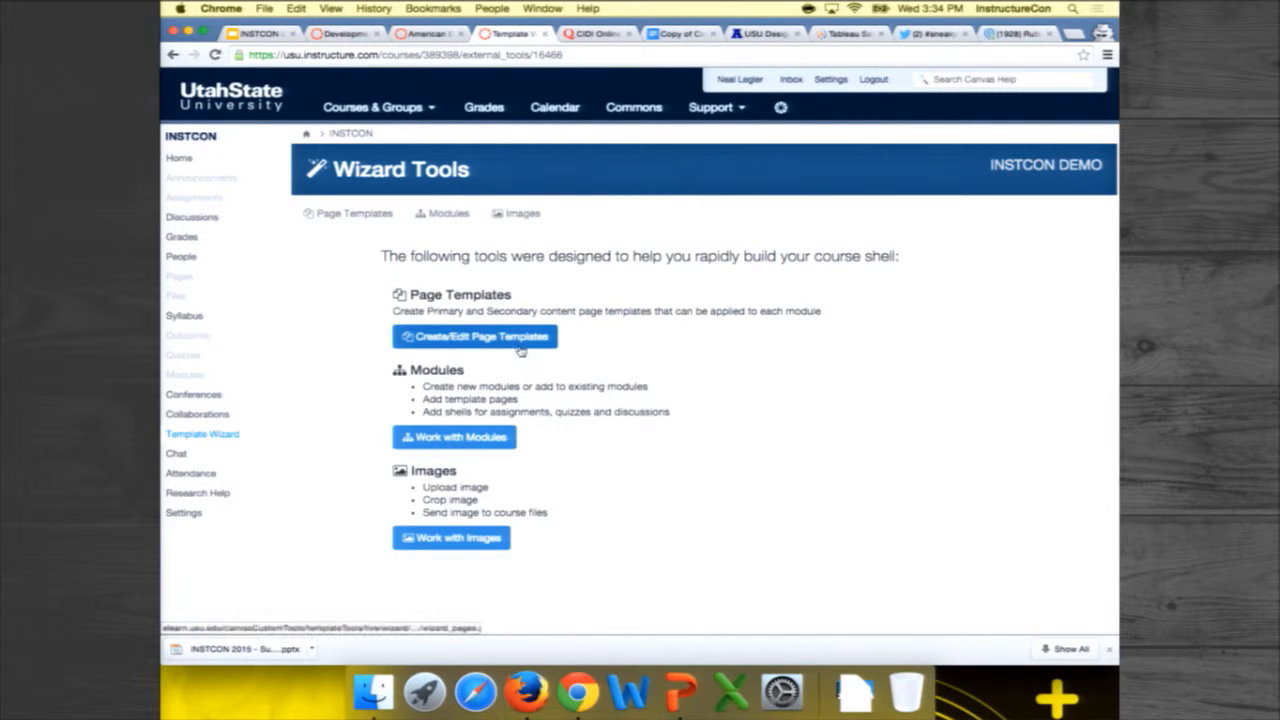
click(476, 336)
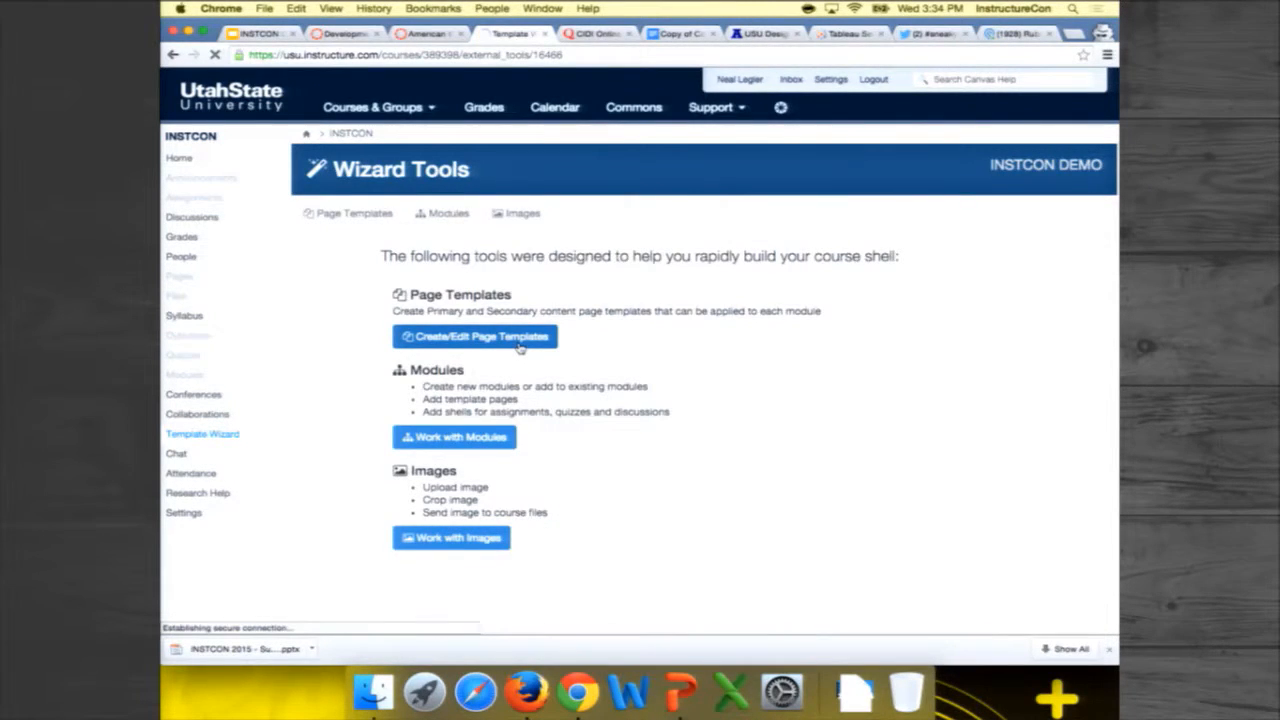
click(476, 336)
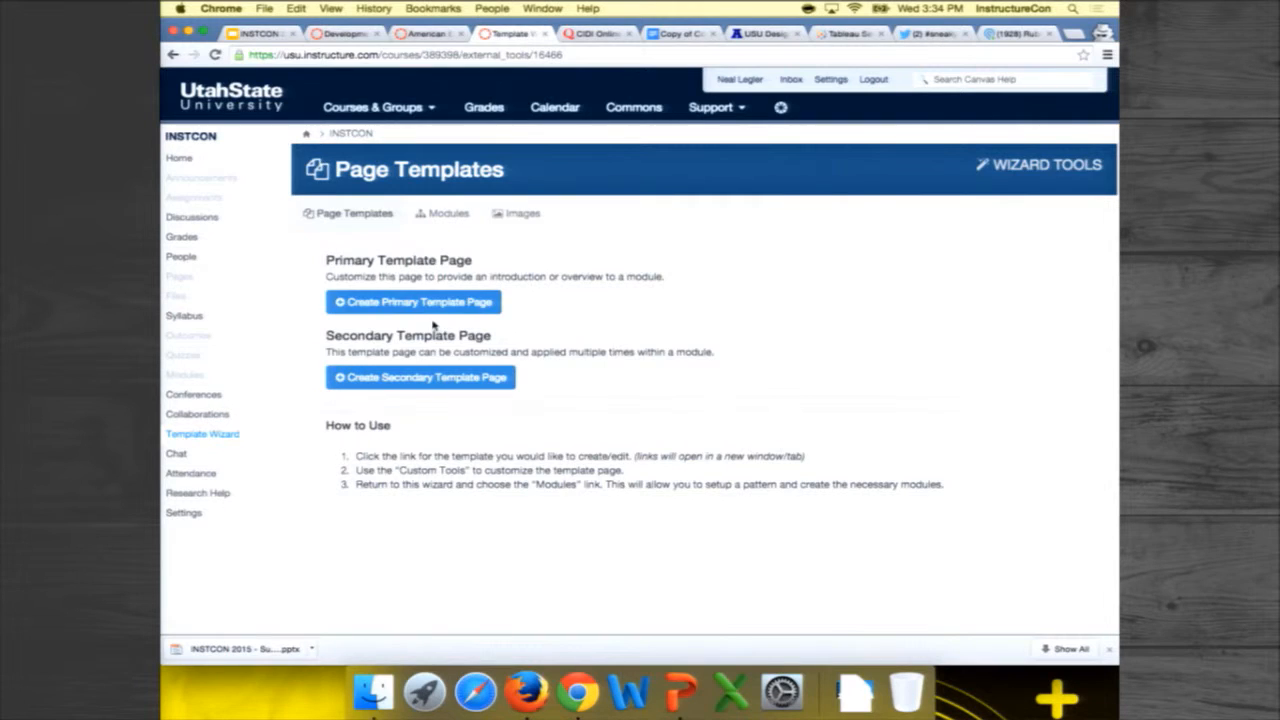
click(412, 301)
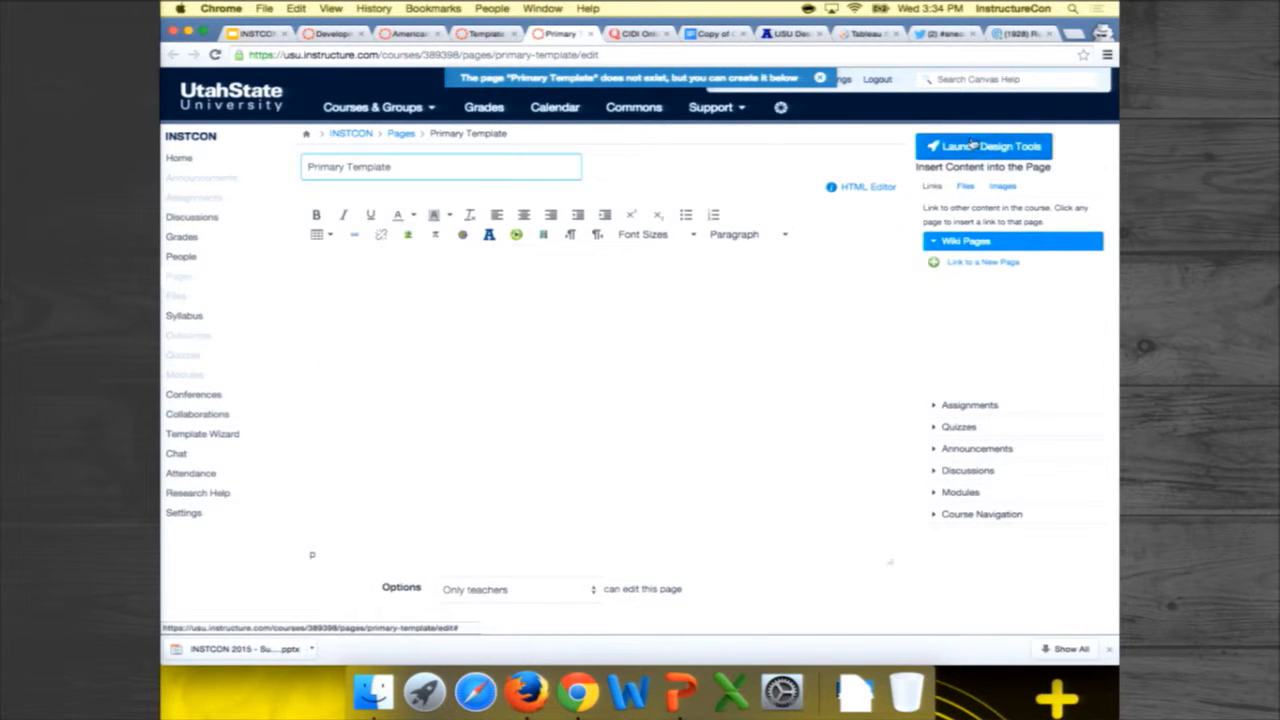
Step: Bring up the page design tools and the list of template sections
click(982, 146)
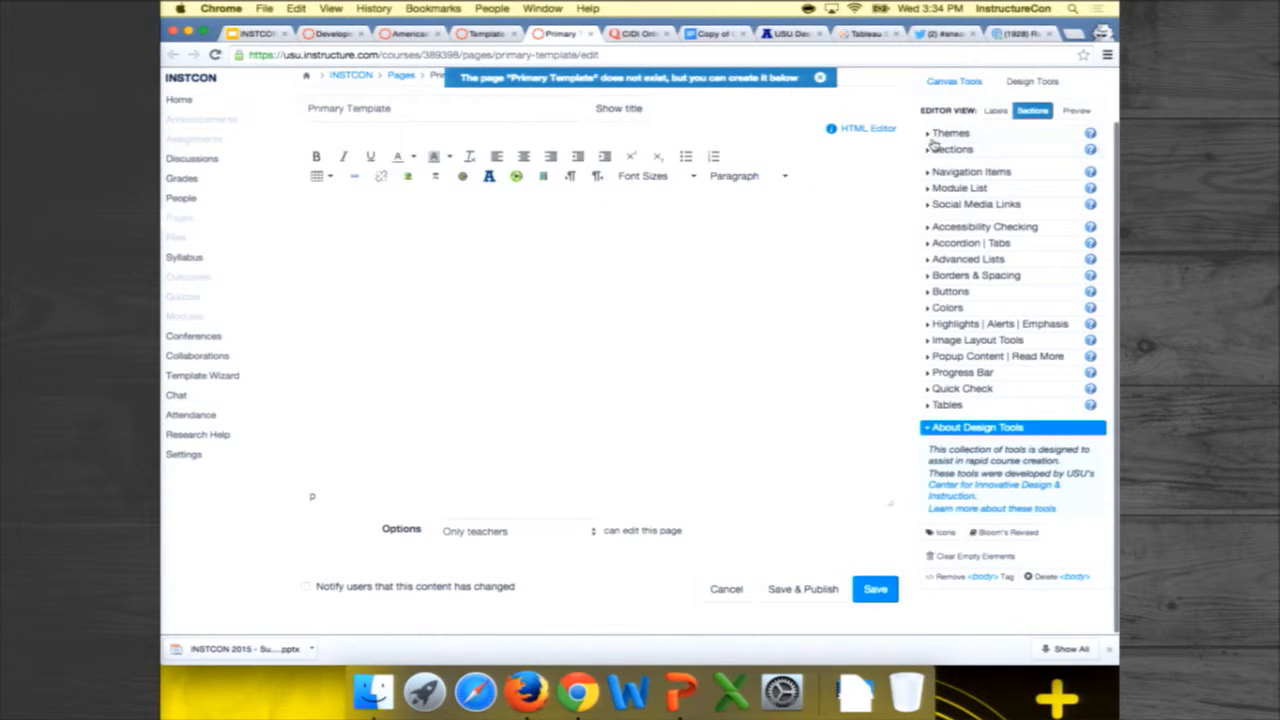
click(951, 133)
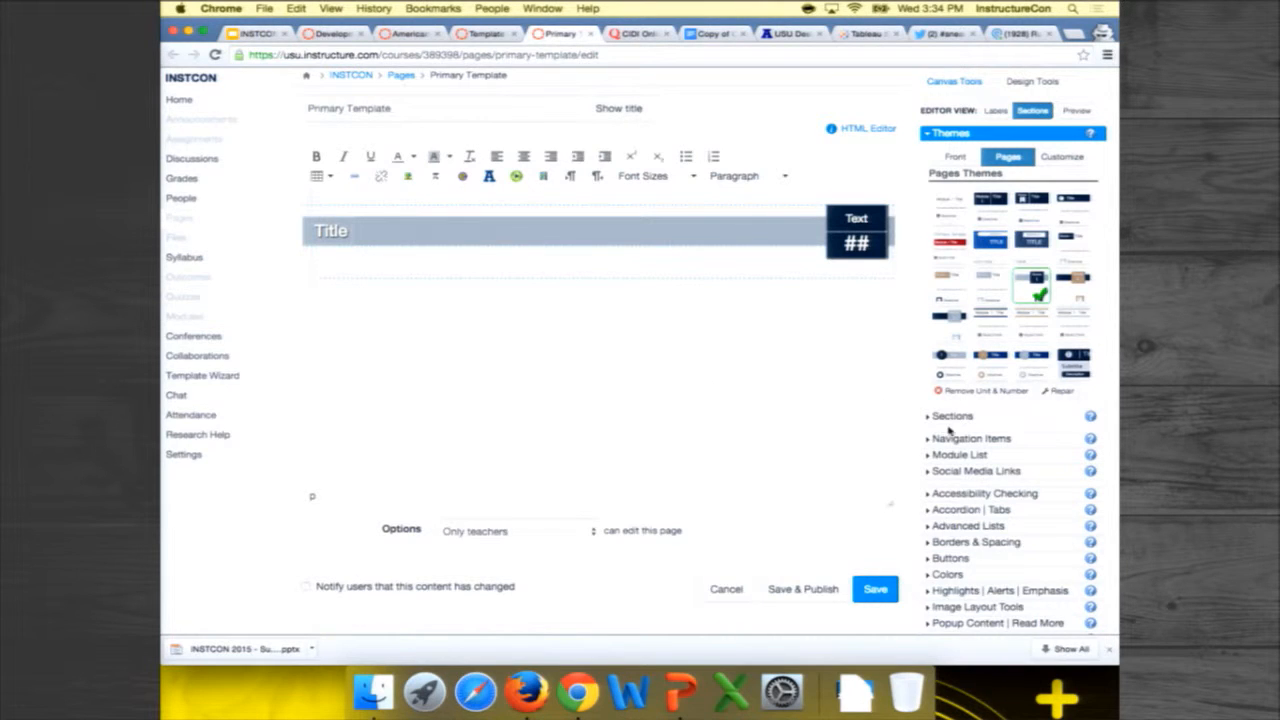
click(952, 415)
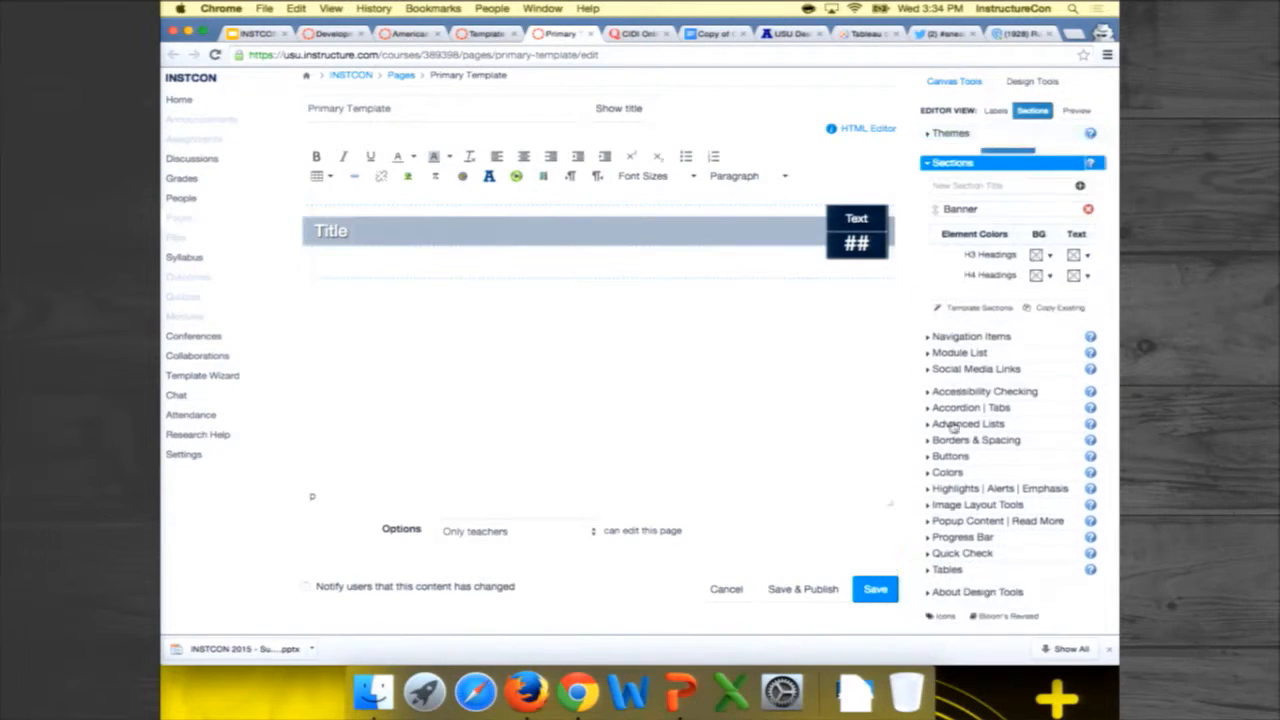
click(979, 293)
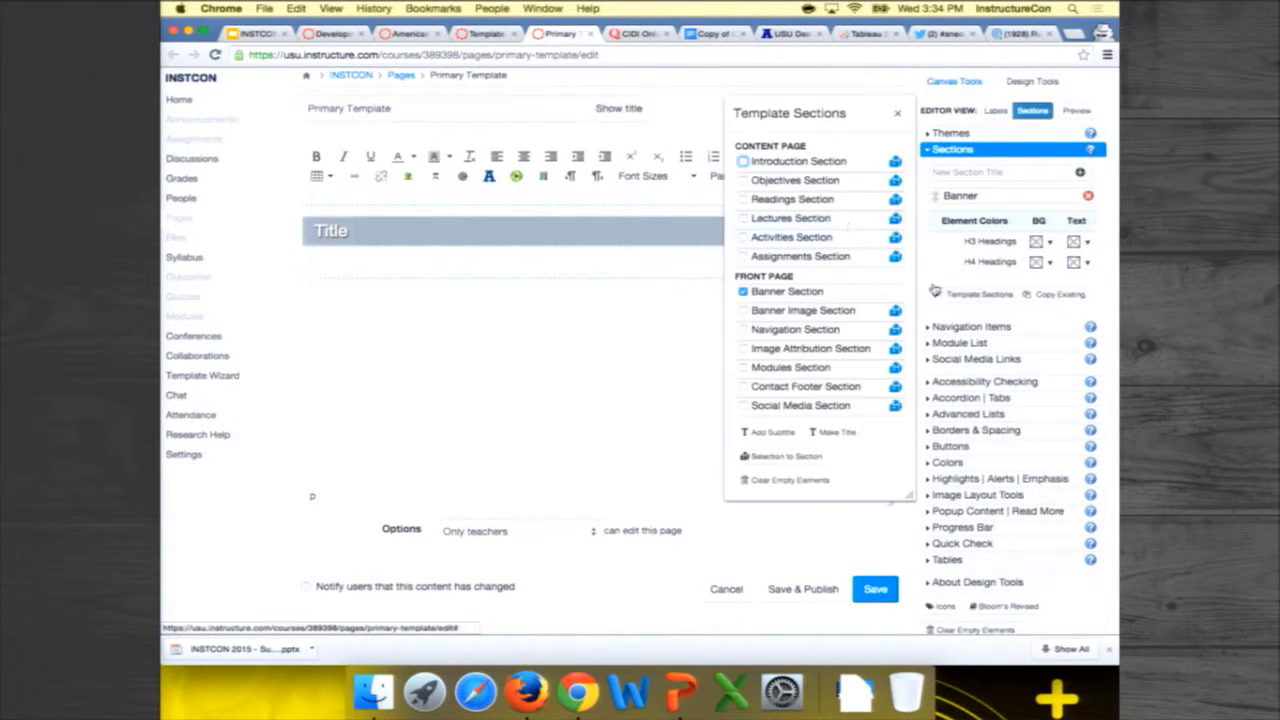
Step: Add Readings and Activities sections and save the Primary Template page
click(743, 181)
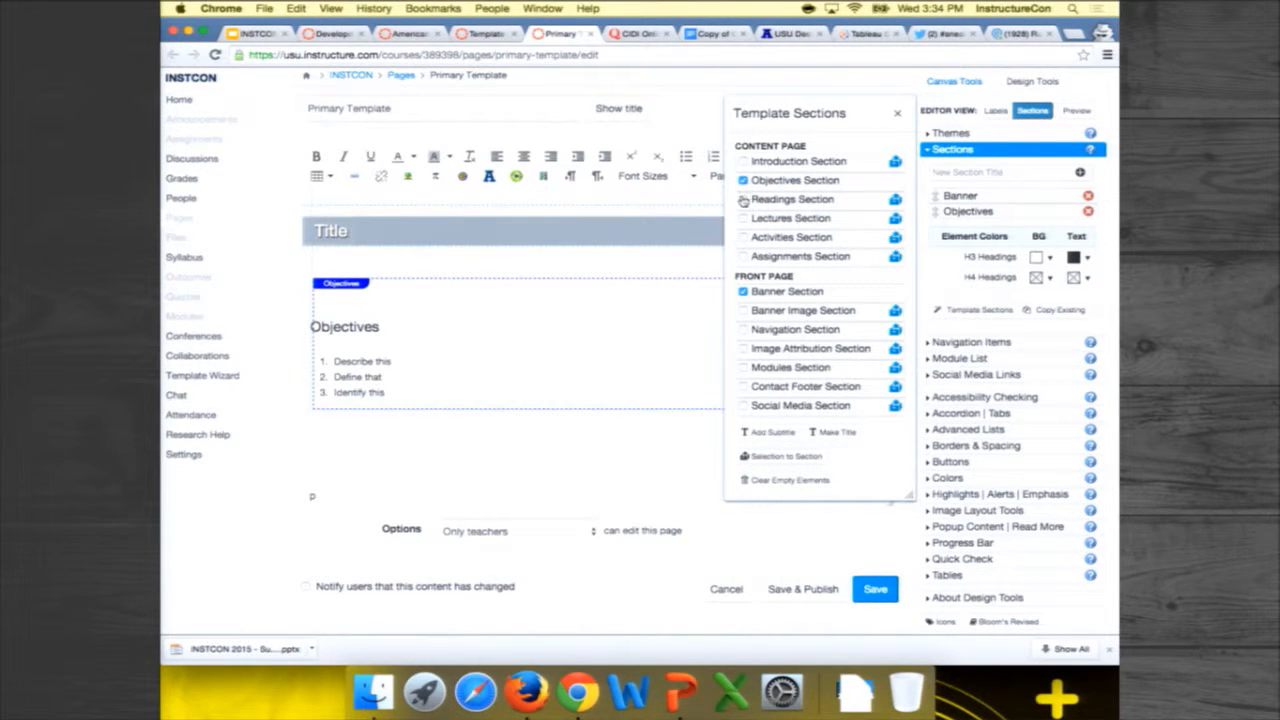
click(742, 199)
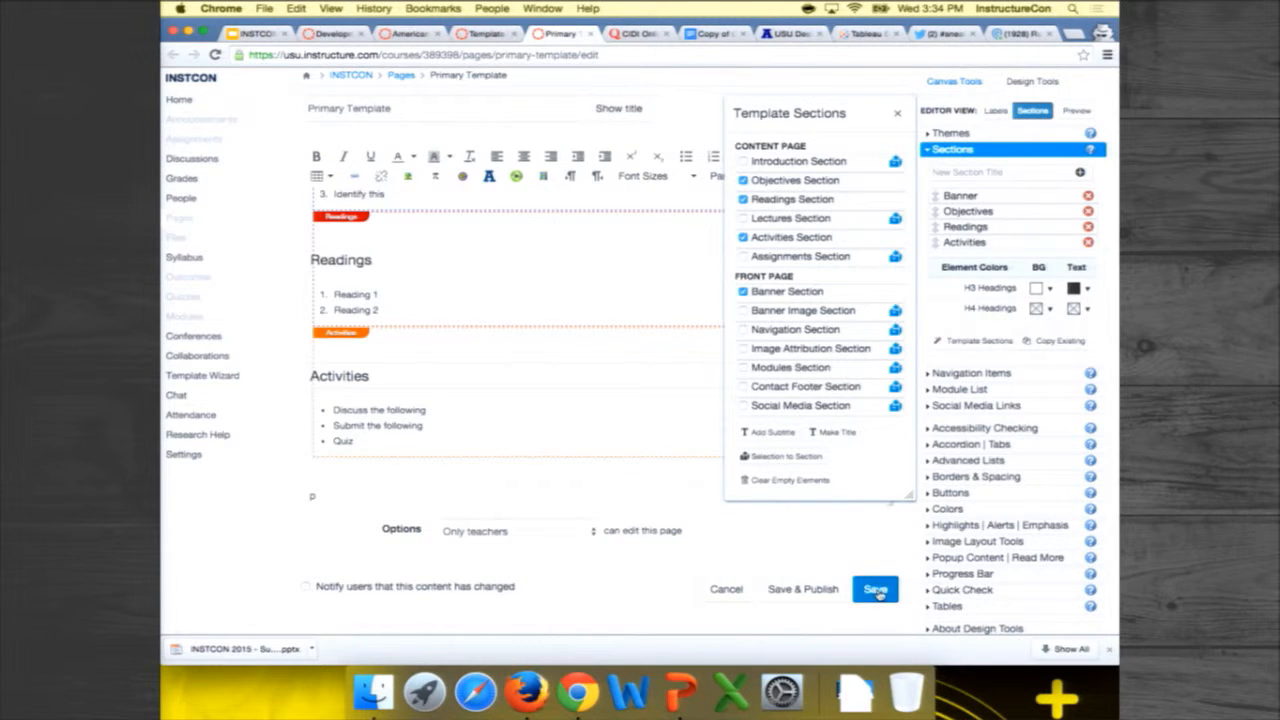
click(874, 588)
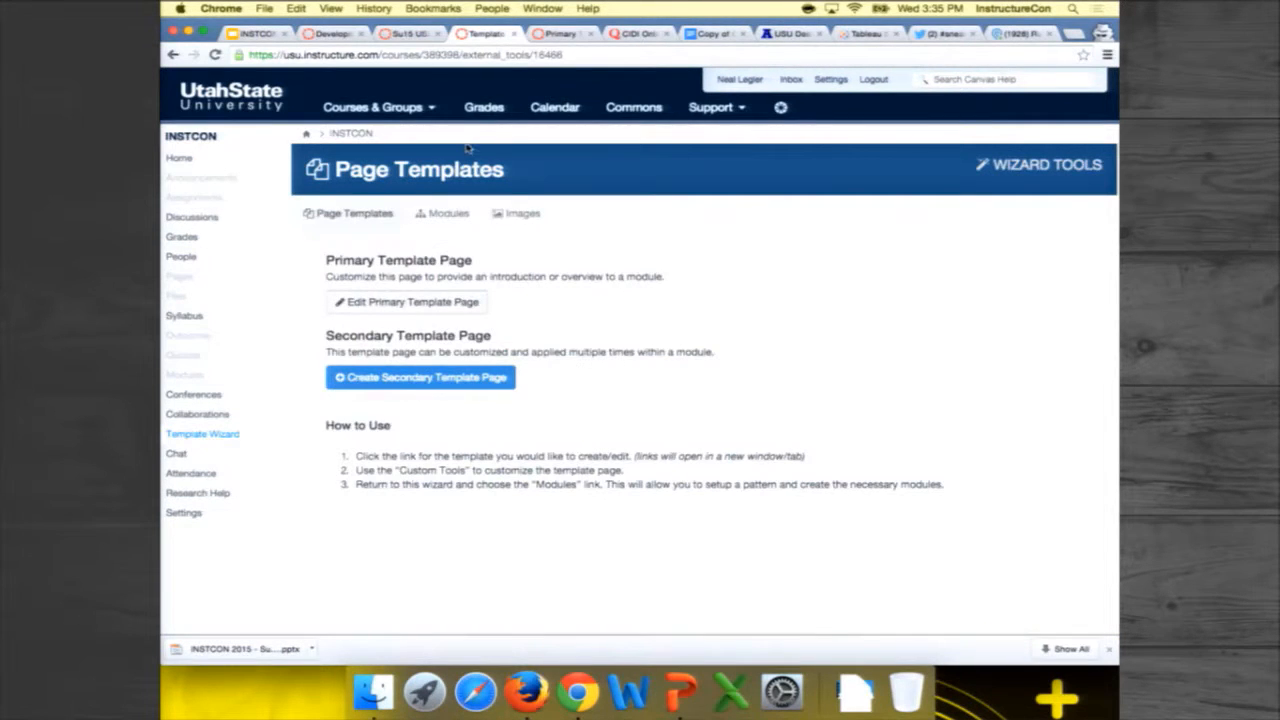
click(412, 302)
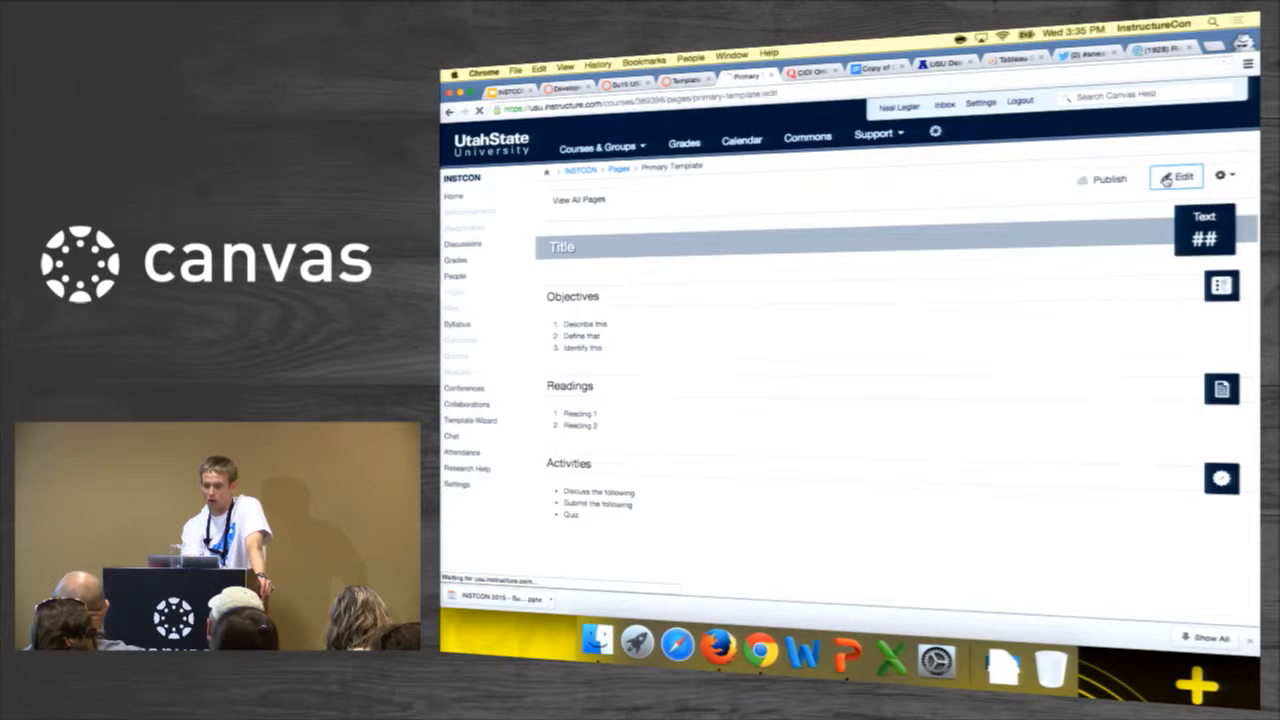
click(1177, 177)
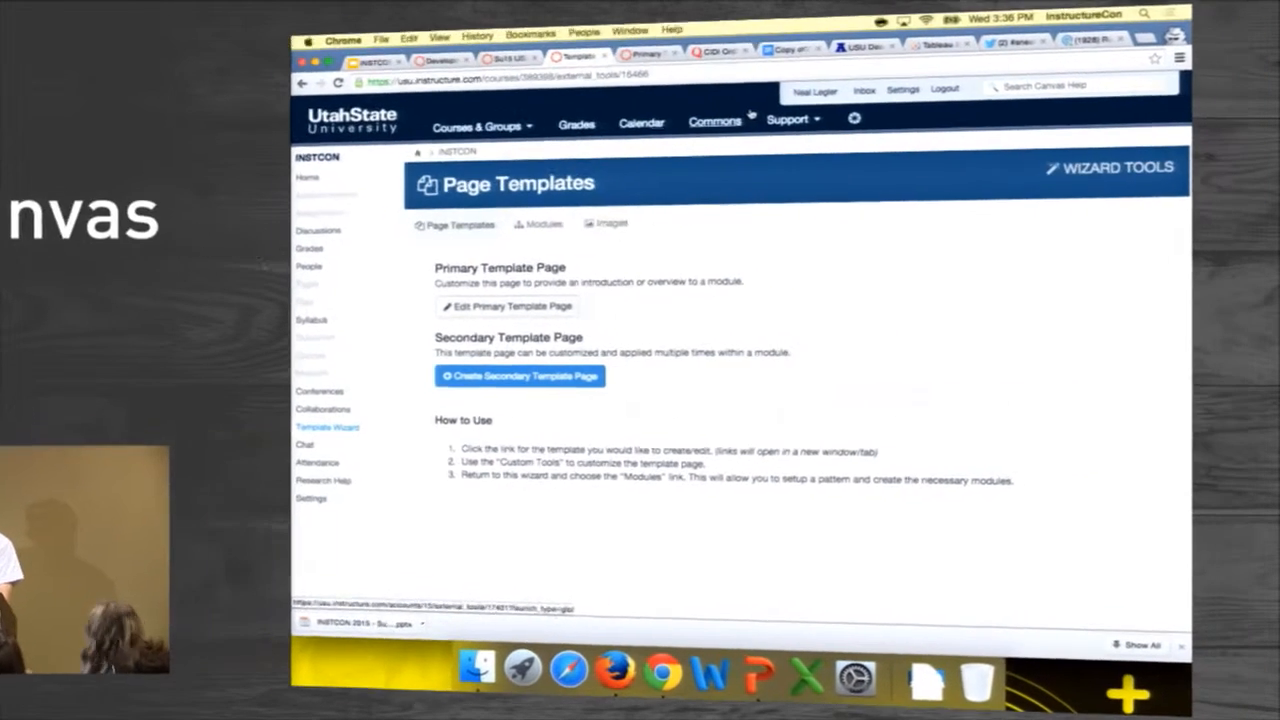
Step: Open the USU Design Tools Training site and scroll through its FAQ and user guide
click(1015, 33)
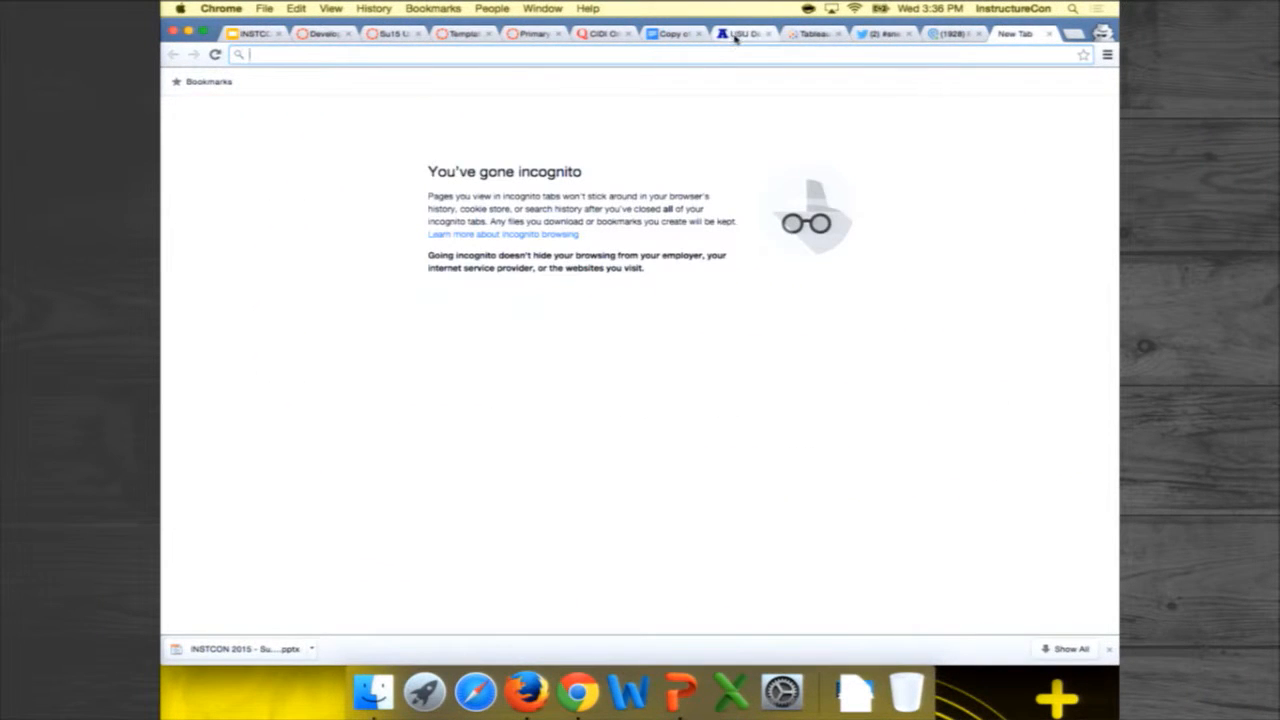
click(745, 33)
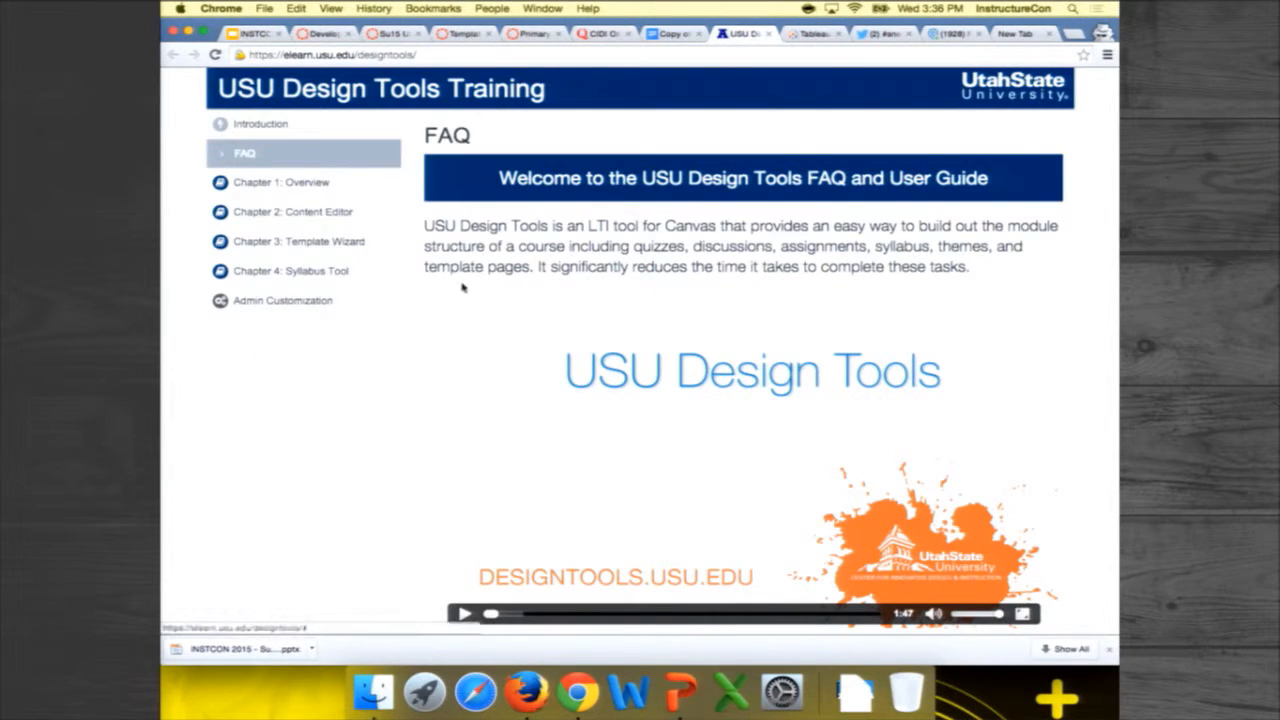
scroll(down, 3)
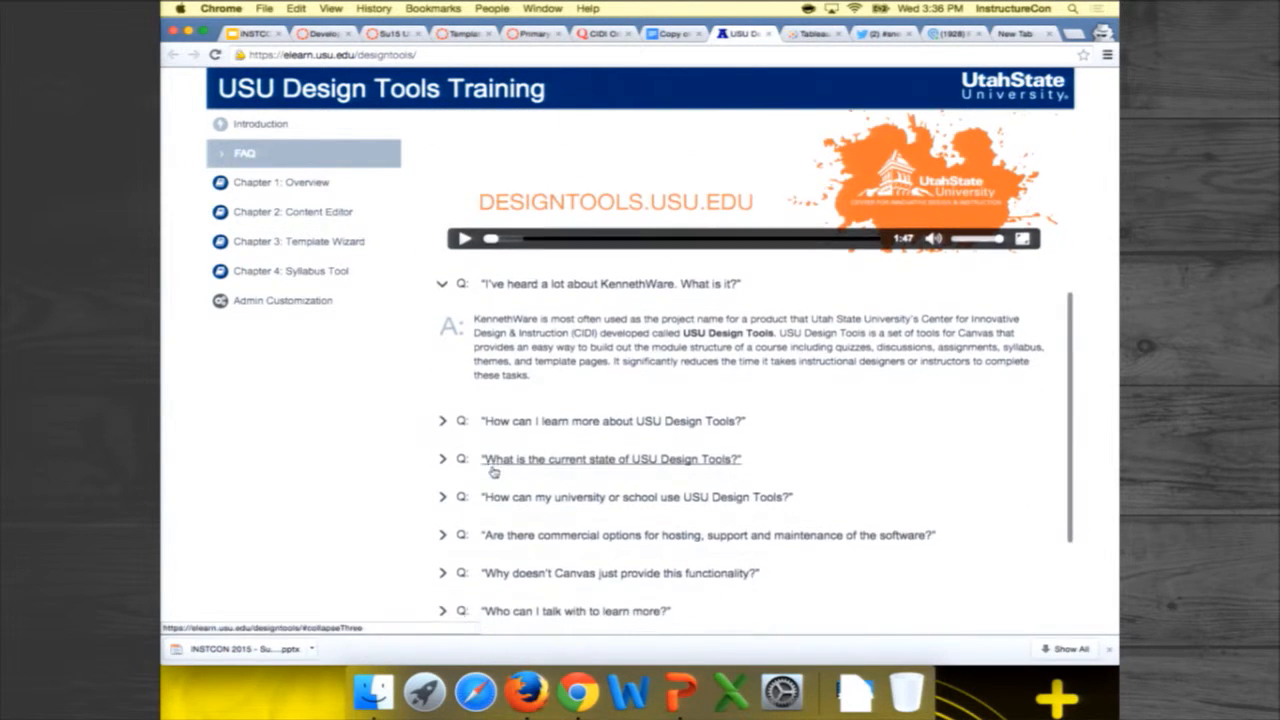
scroll(down, 3)
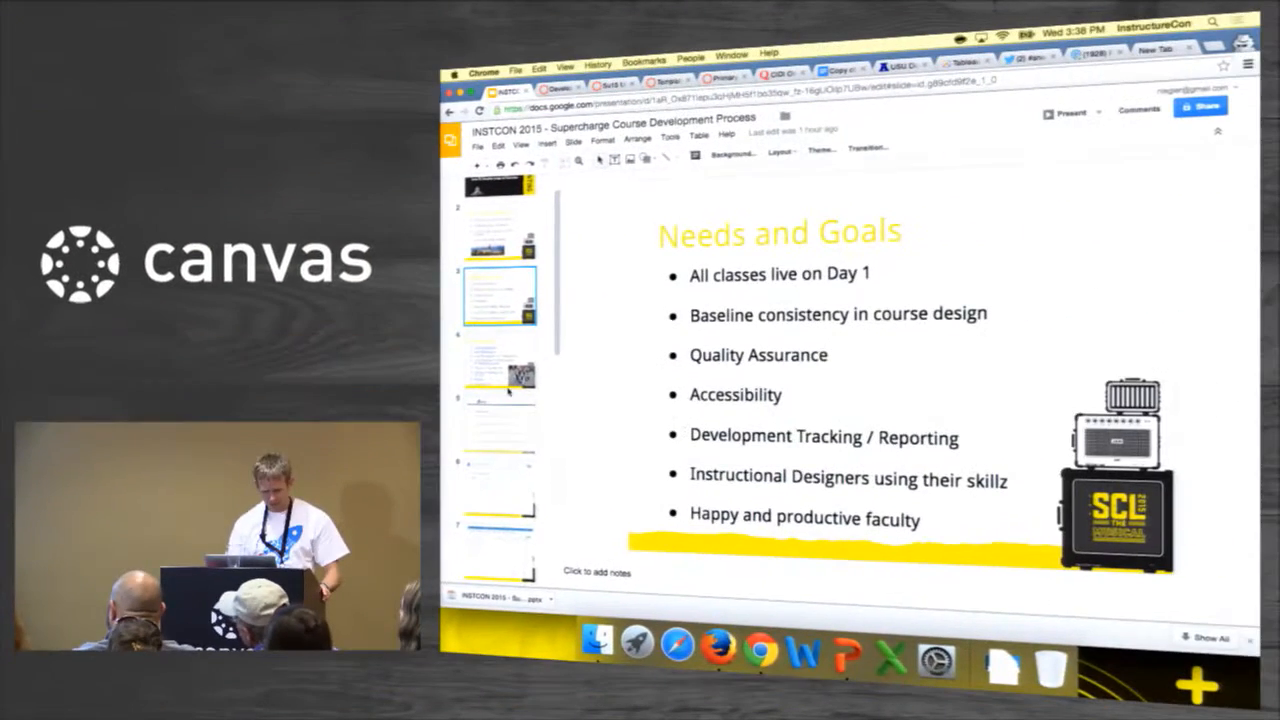
Step: Return to the Canvas Template Wizard's Page Templates screen
click(500, 360)
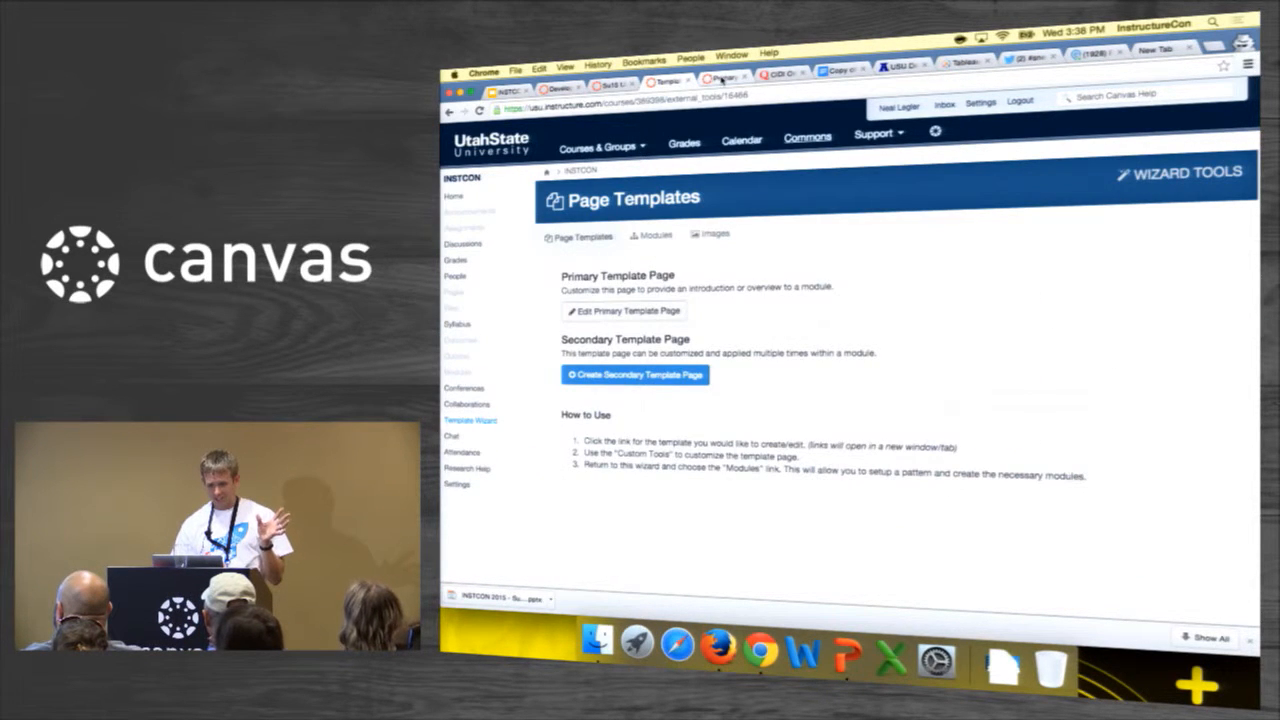
click(622, 311)
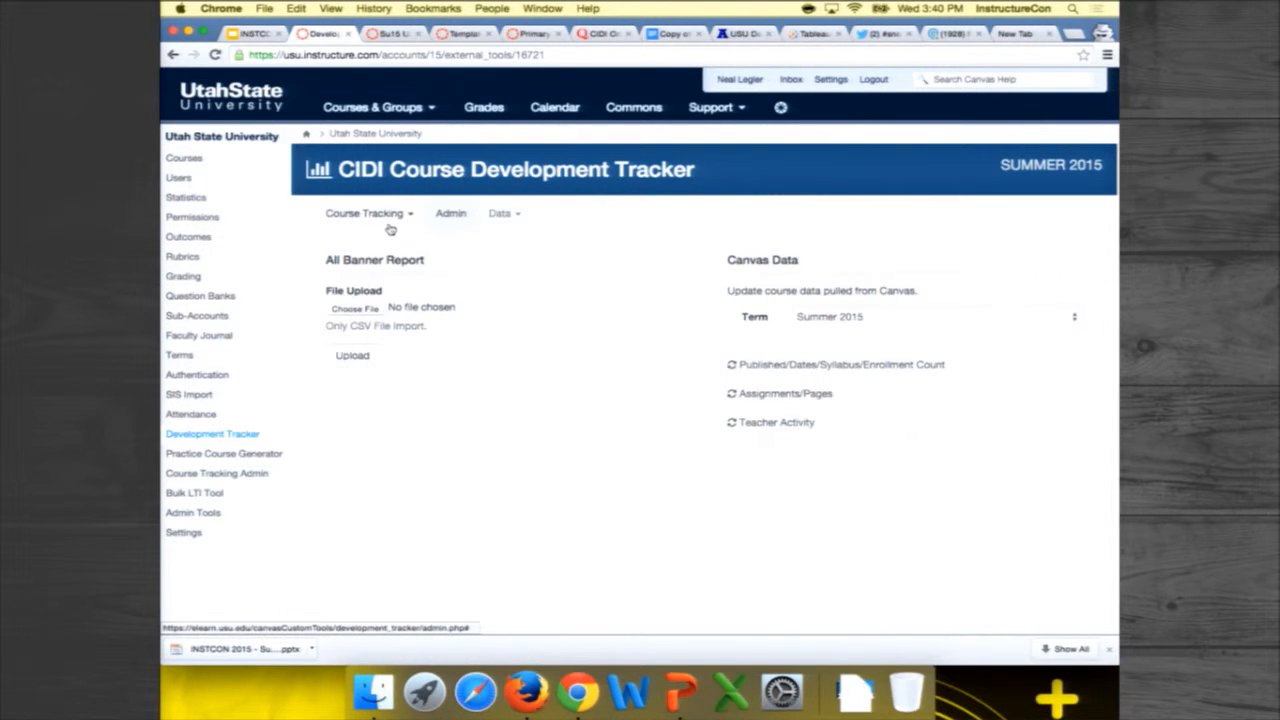
mouse_move(370, 223)
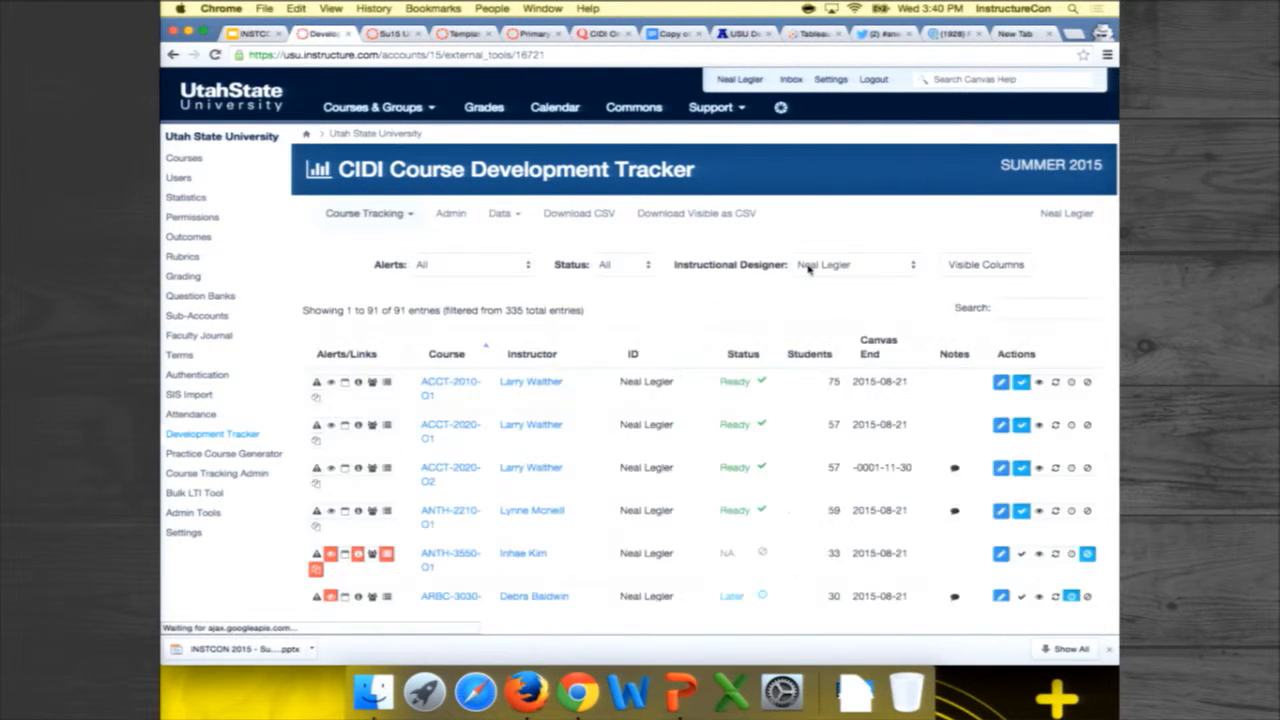
click(855, 264)
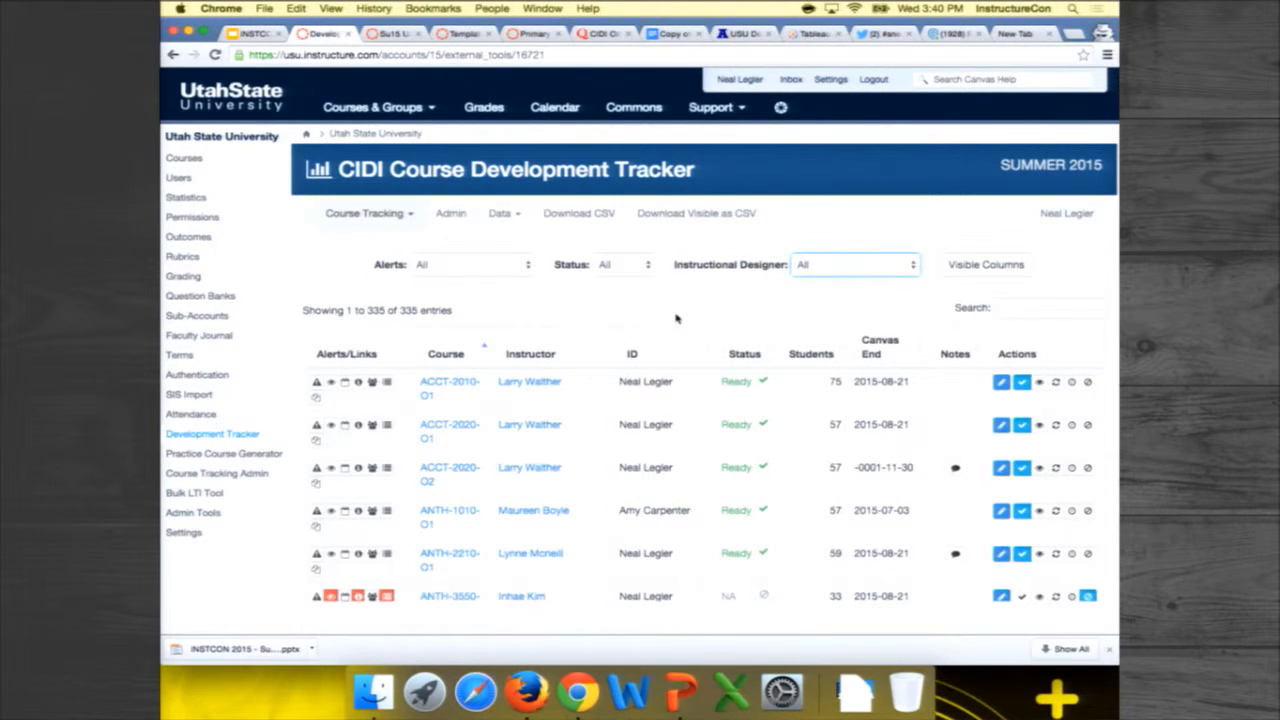
scroll(down, 3)
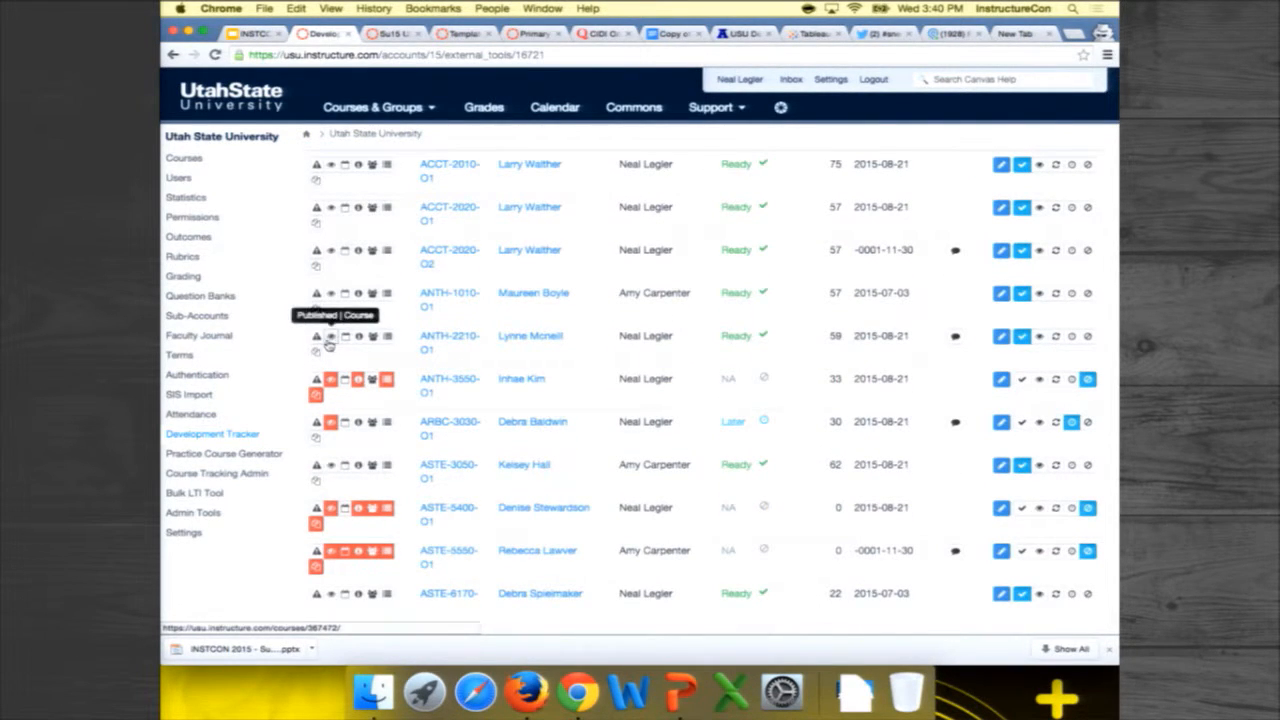
mouse_move(330, 340)
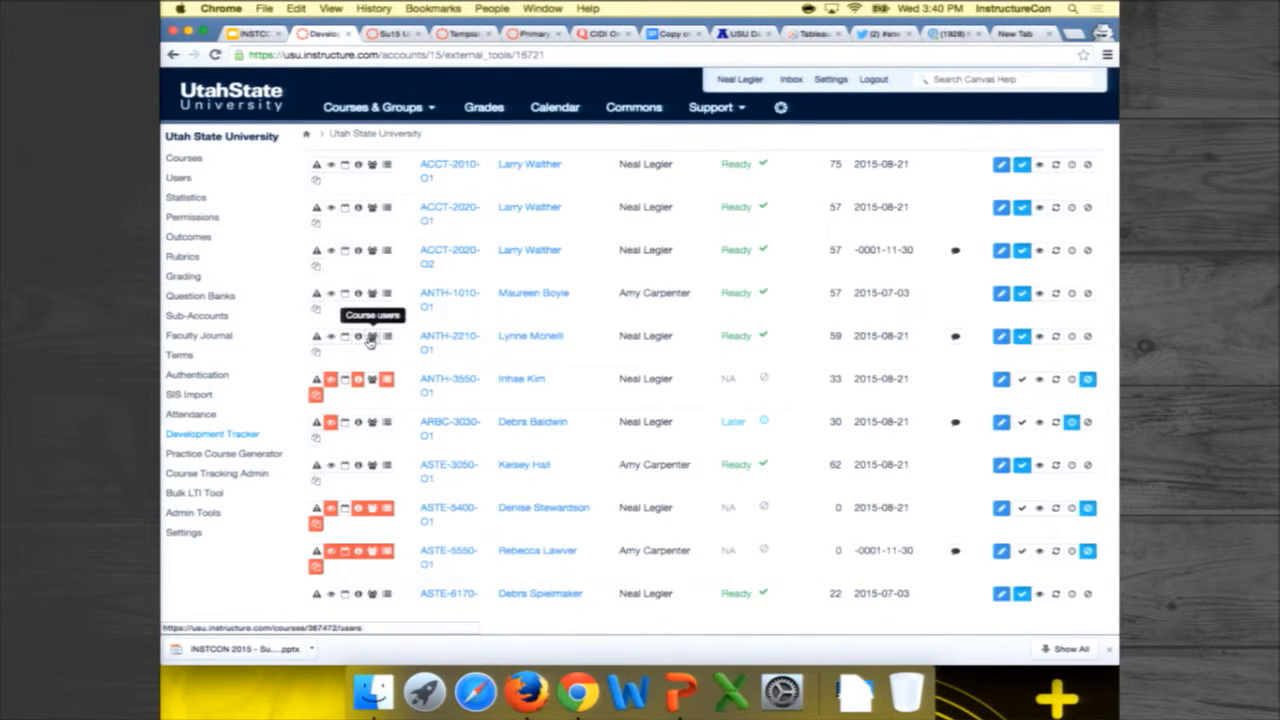
mouse_move(386, 340)
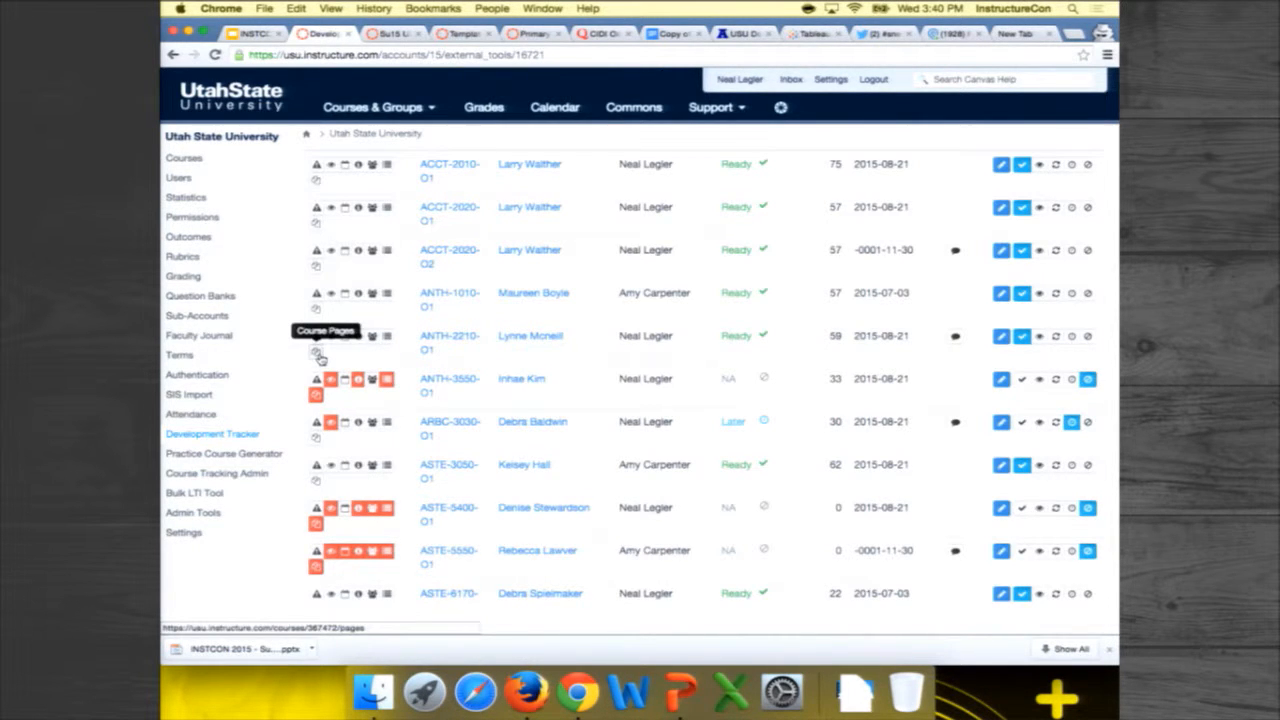
scroll(down, 3)
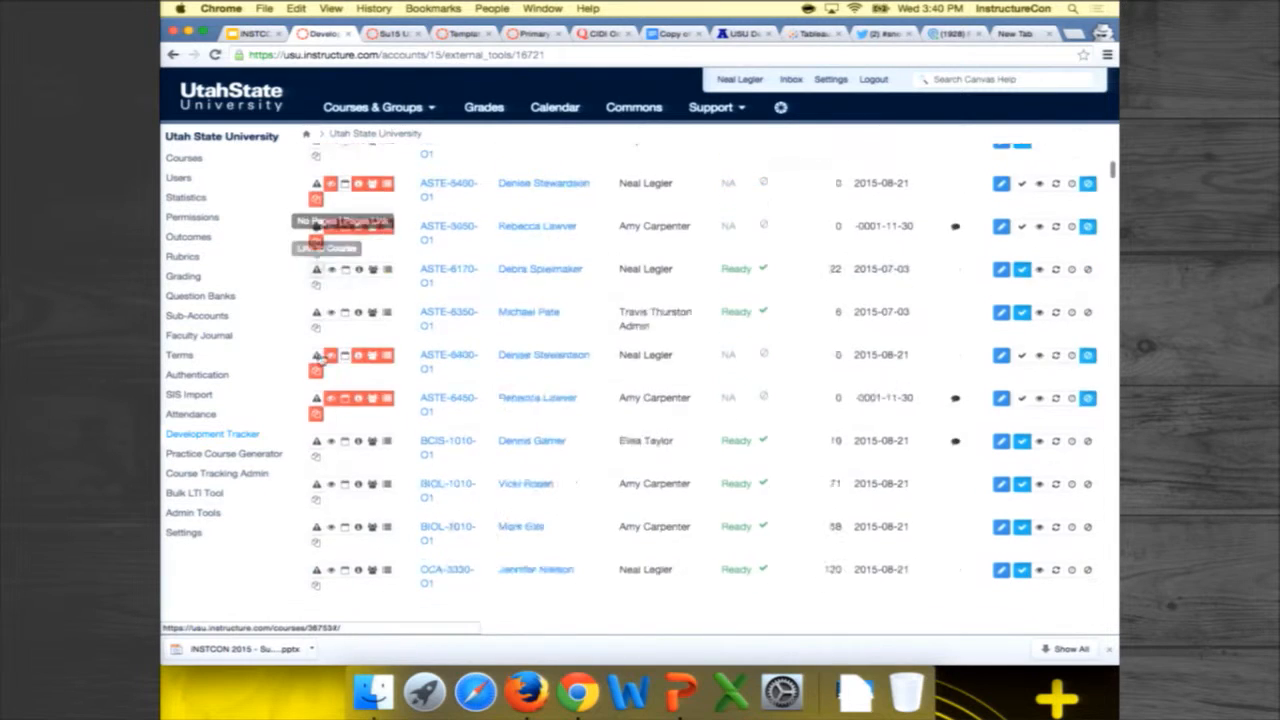
scroll(down, 3)
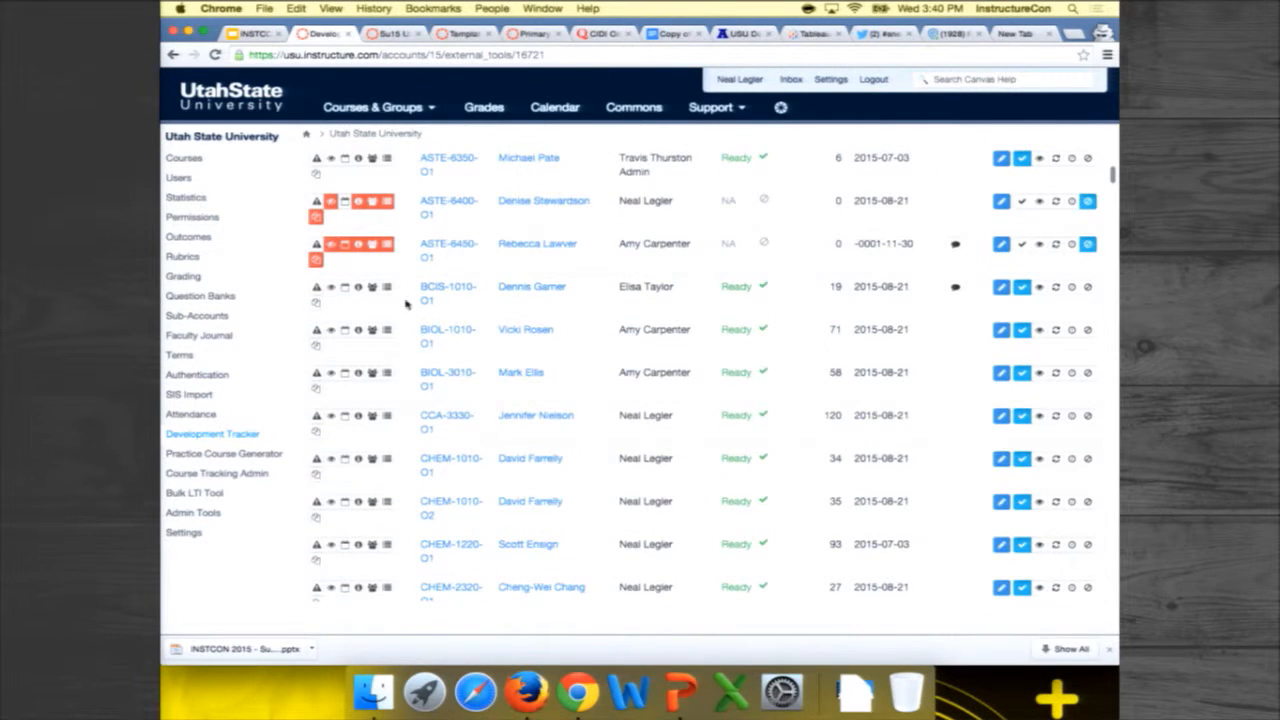
mouse_move(505, 270)
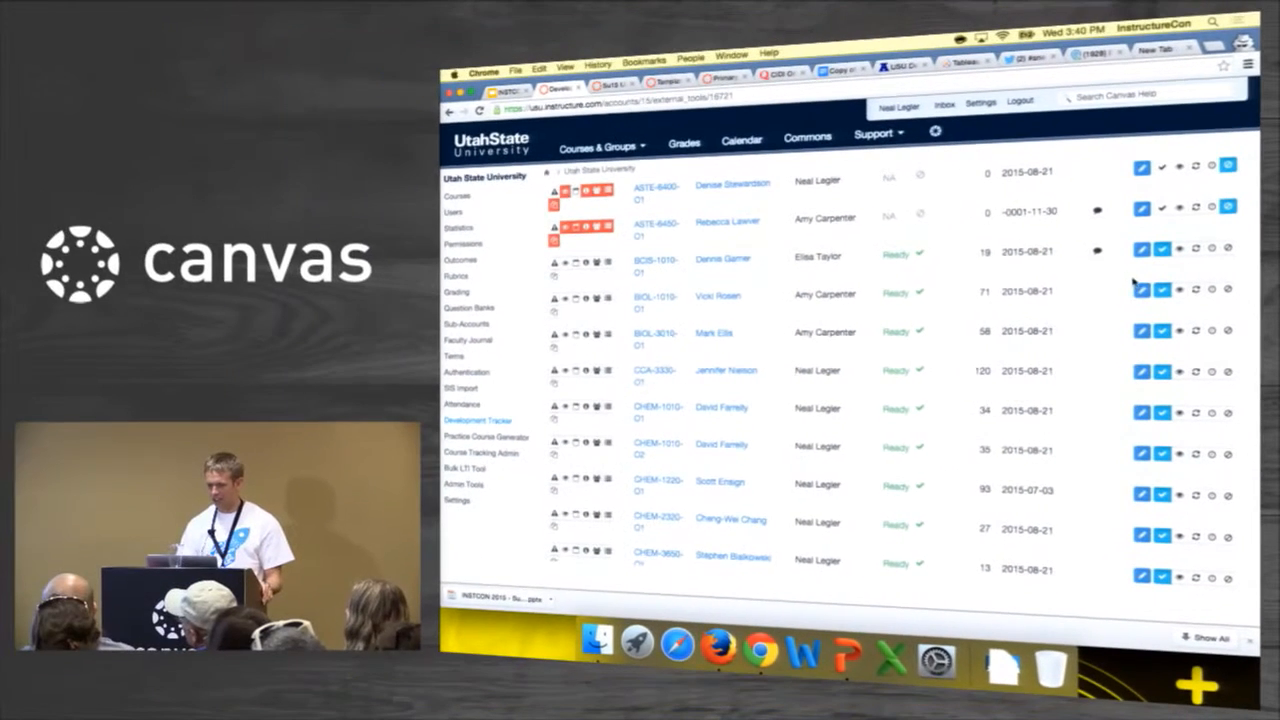
click(1141, 290)
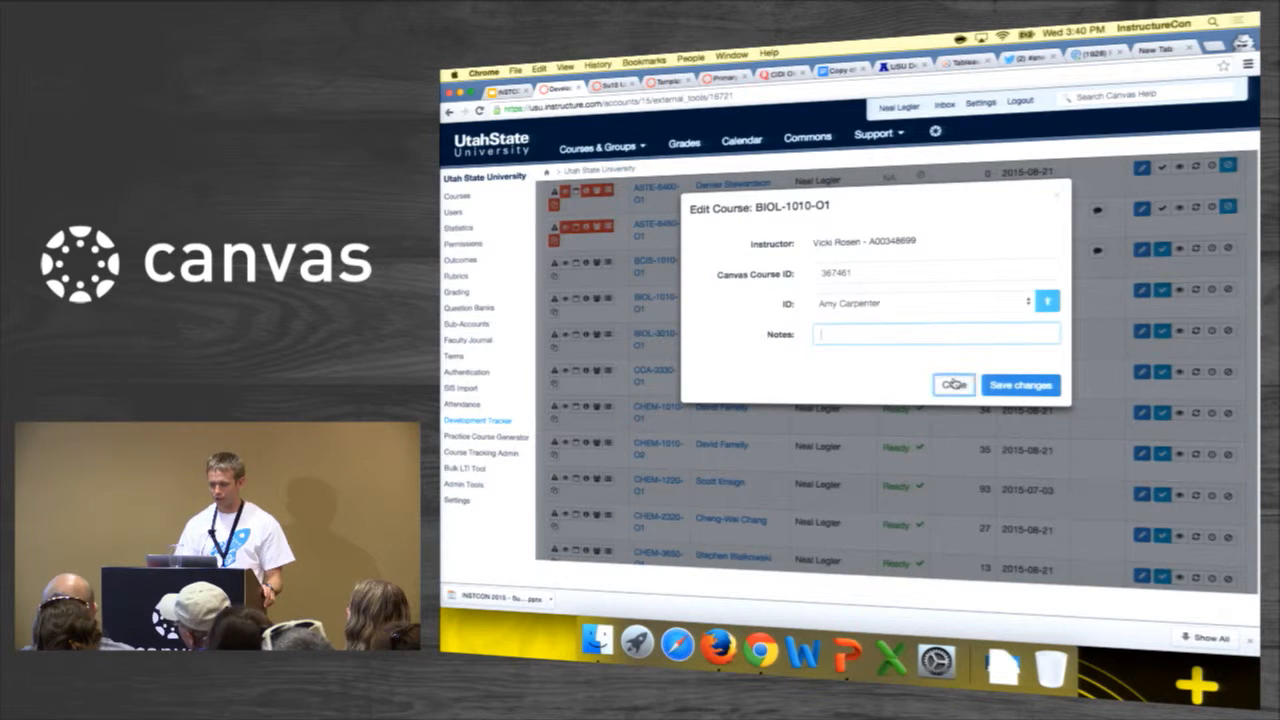
click(952, 385)
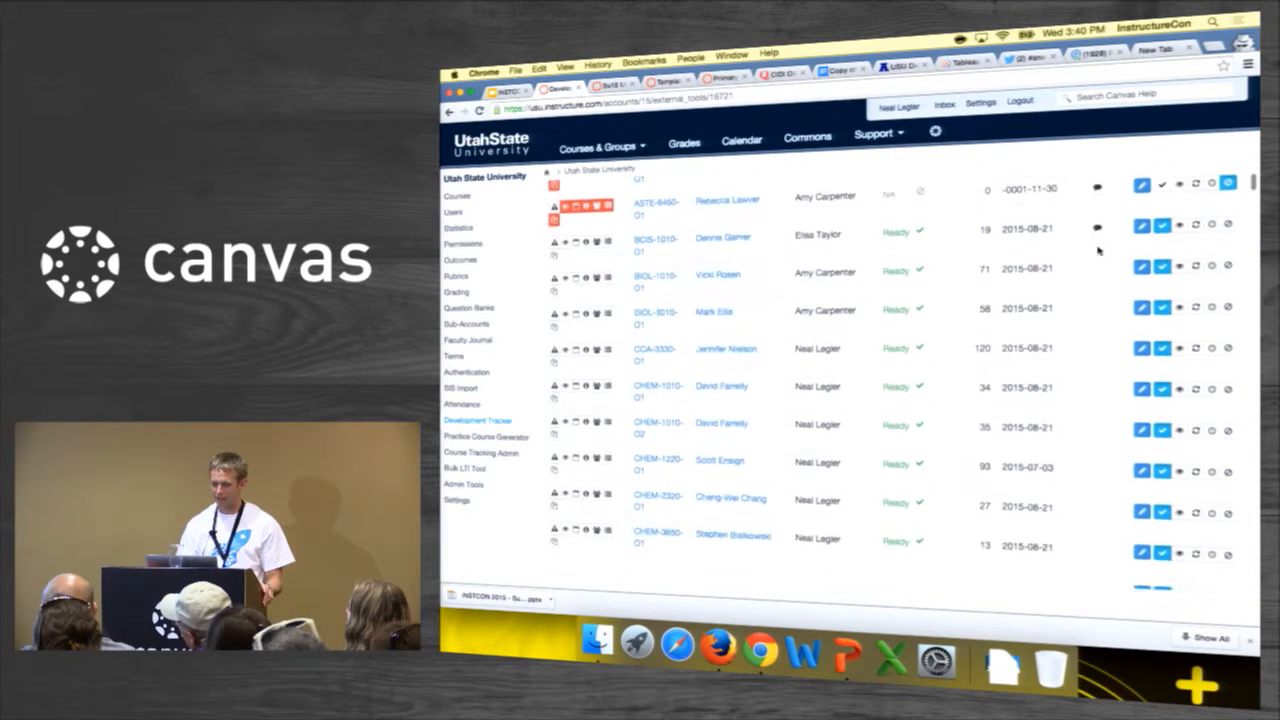
scroll(down, 3)
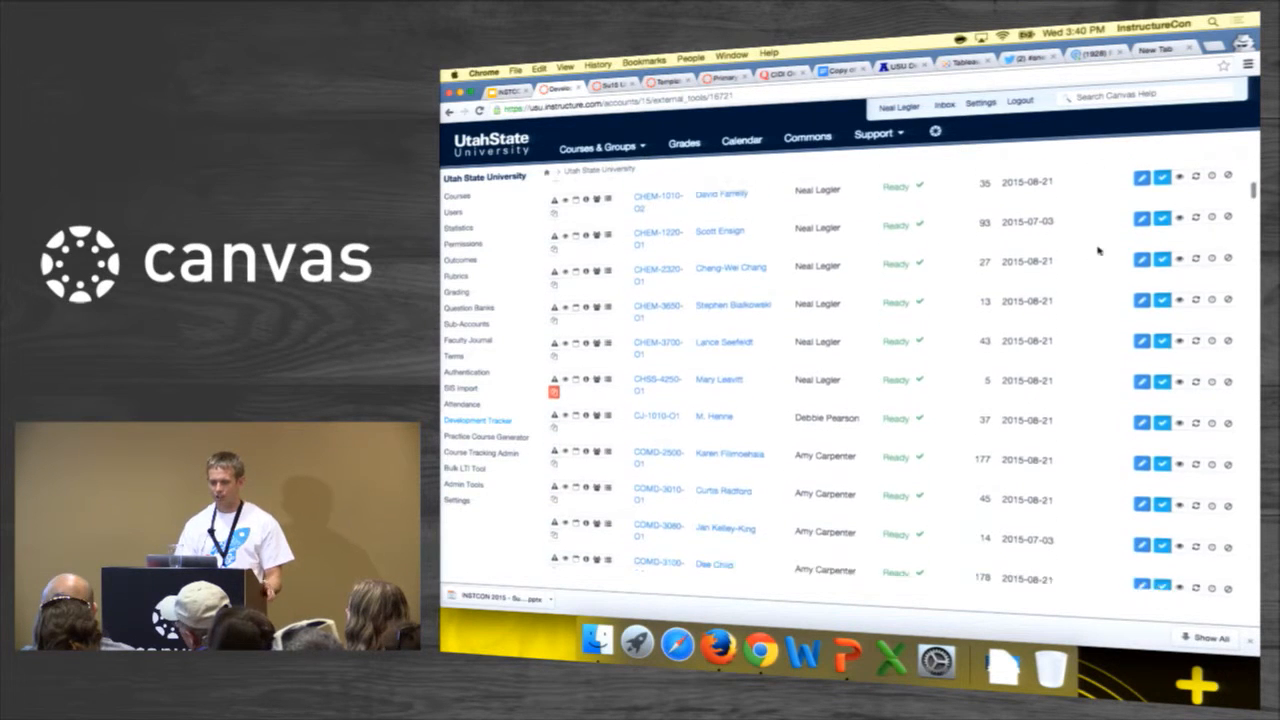
scroll(down, 3)
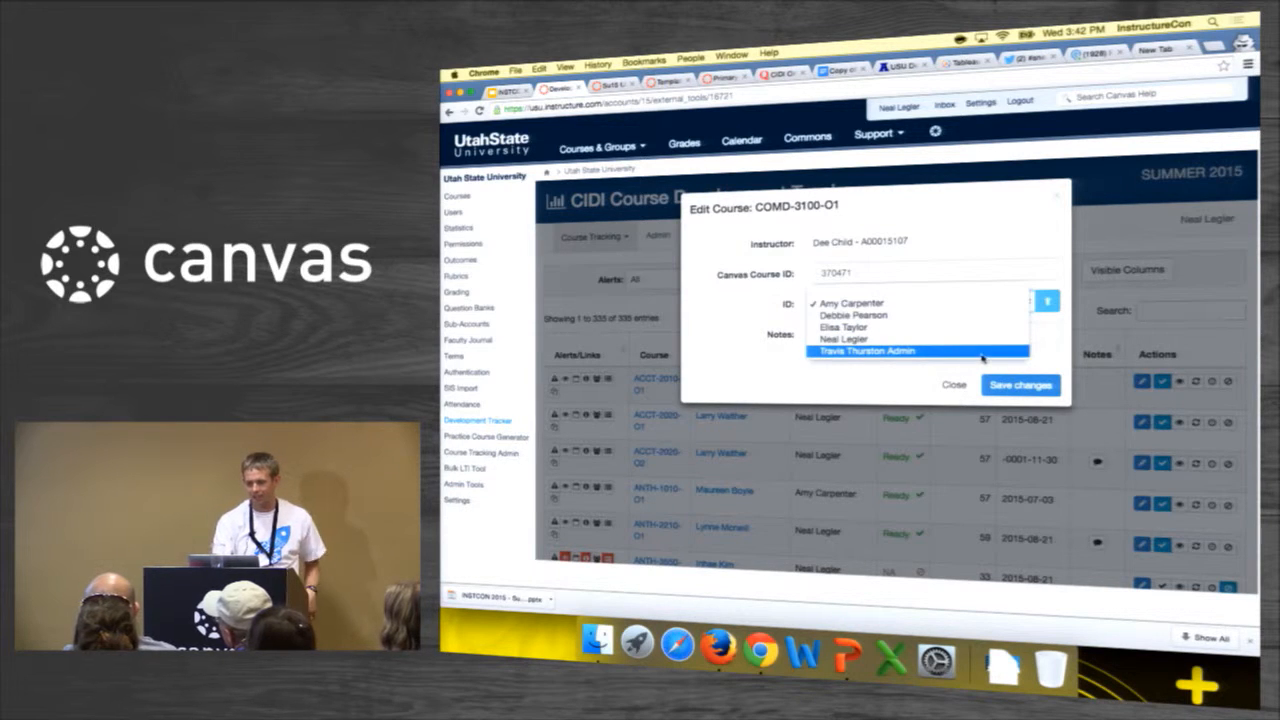
Step: Close COMD-3100-O1's Edit Course dialog without saving, leaving the designer unchanged
click(850, 303)
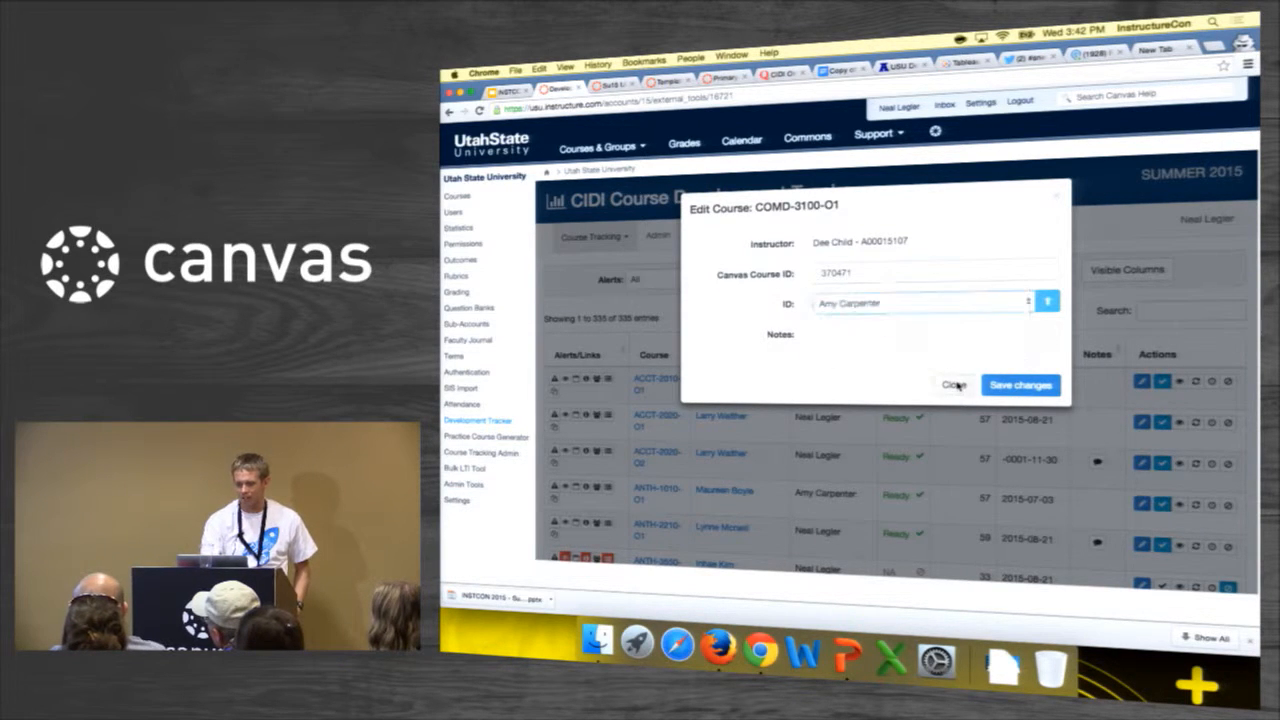
click(953, 385)
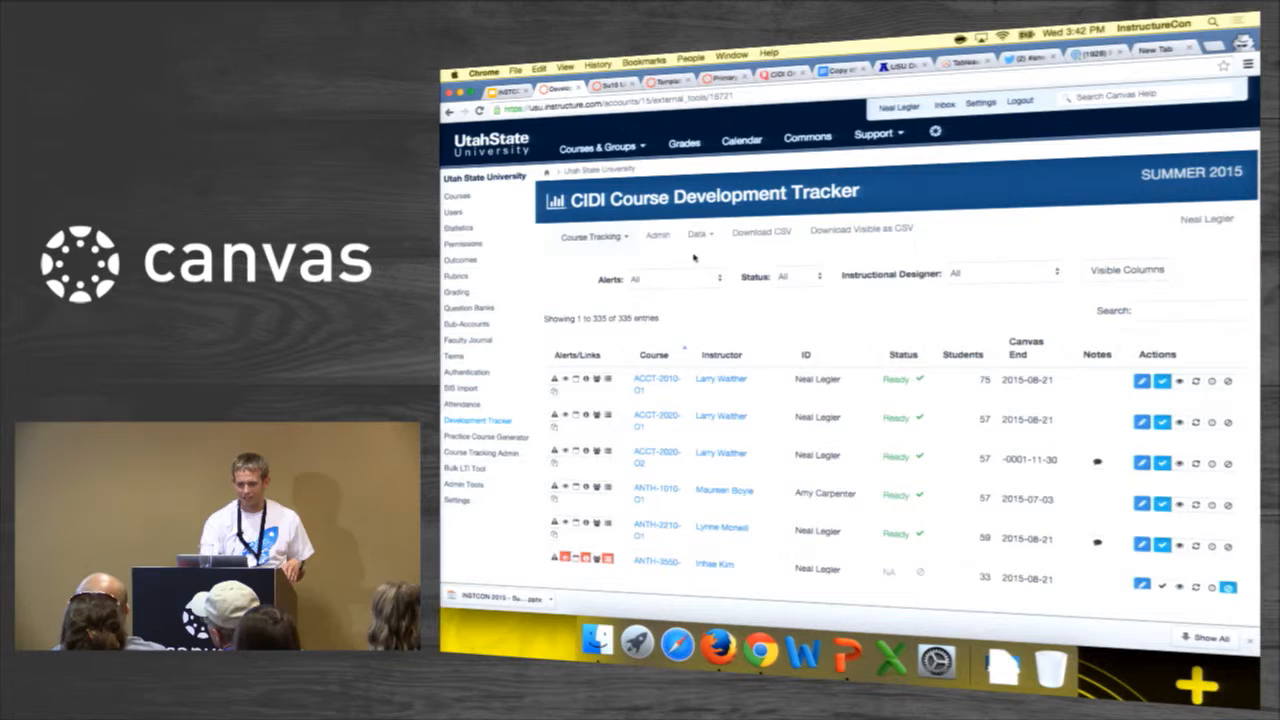
Step: Show the Course Status pie chart of course counts per status from the Data menu
click(699, 234)
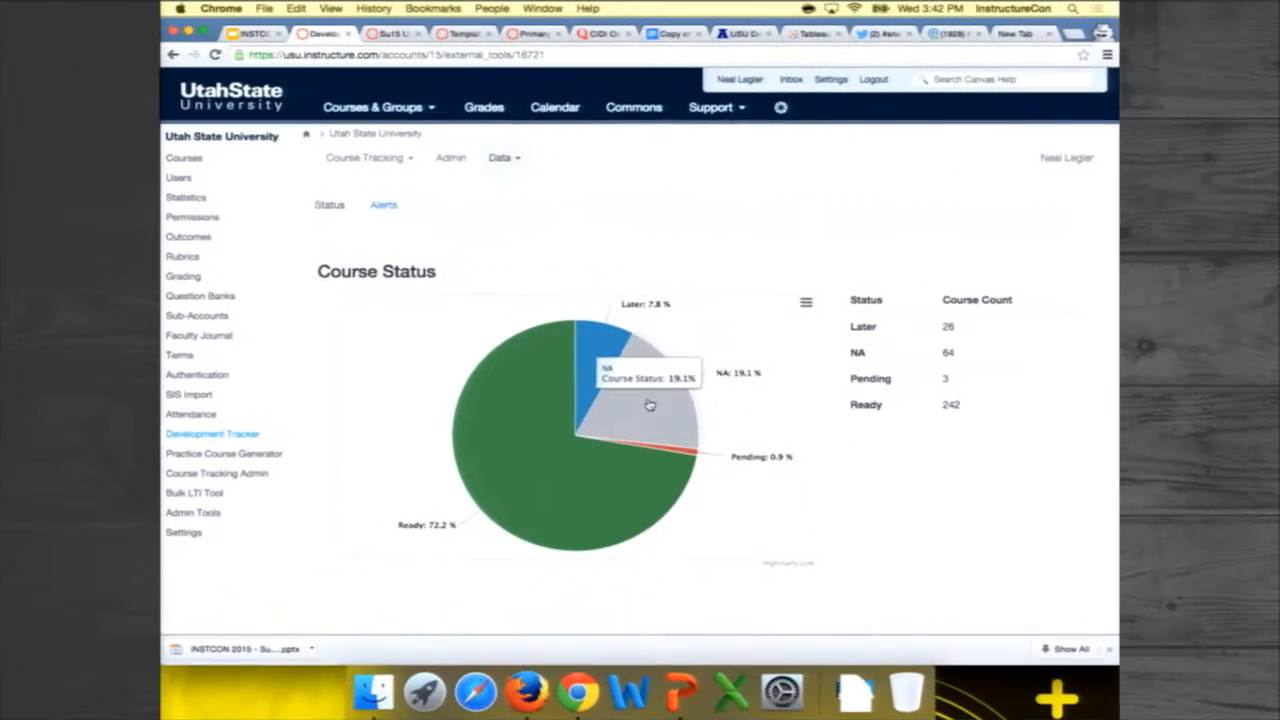
scroll(down, 3)
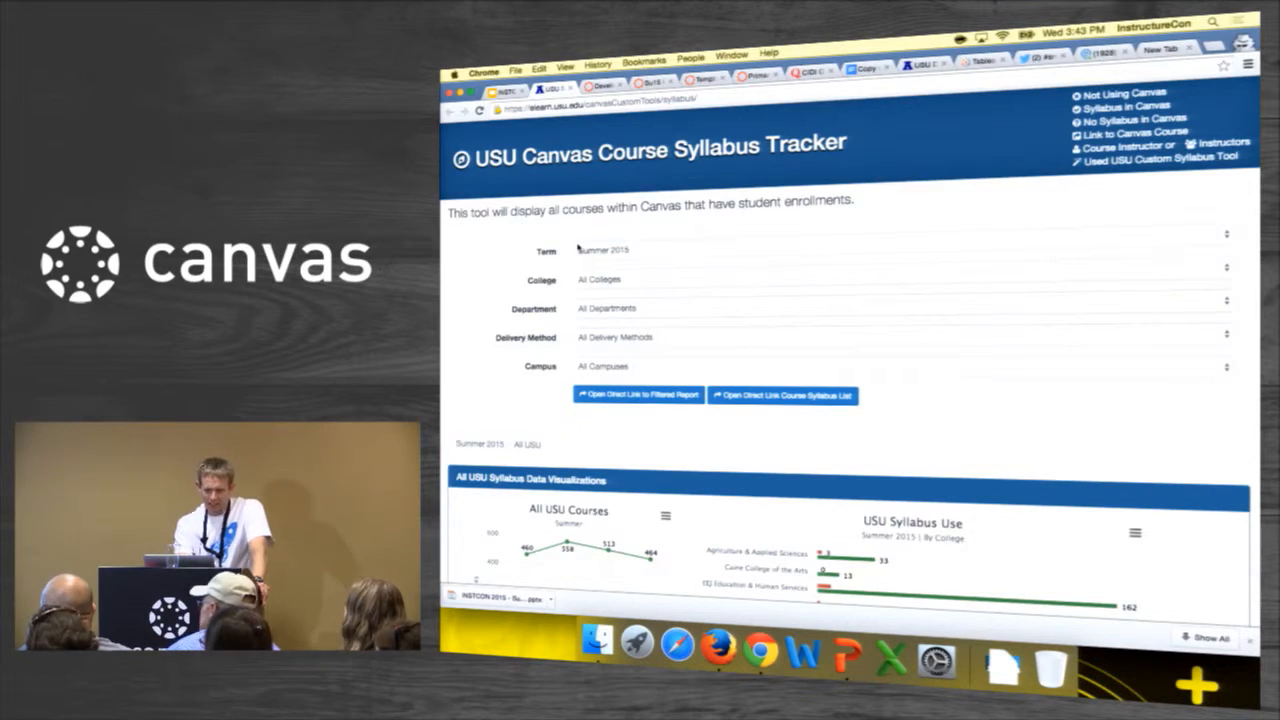
Step: Scroll down to the Music courses and open the Su15 MUSC-1010-LO1 syllabus
scroll(down, 3)
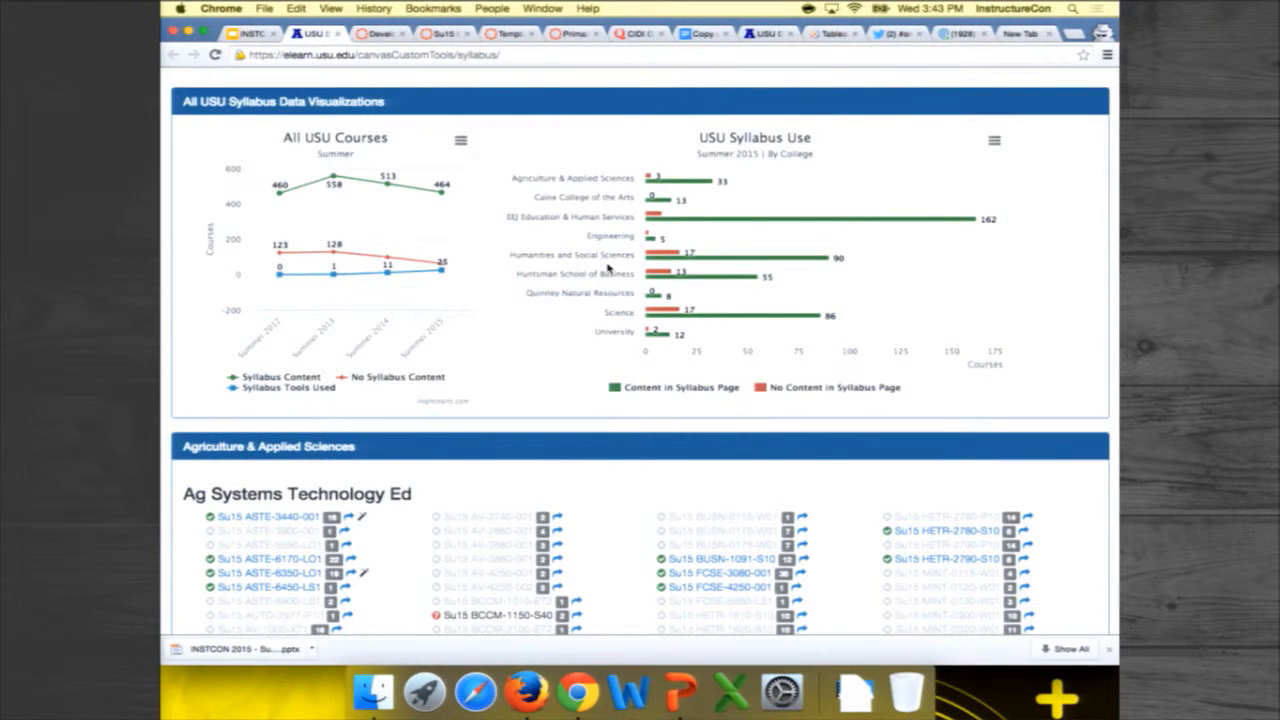
scroll(down, 3)
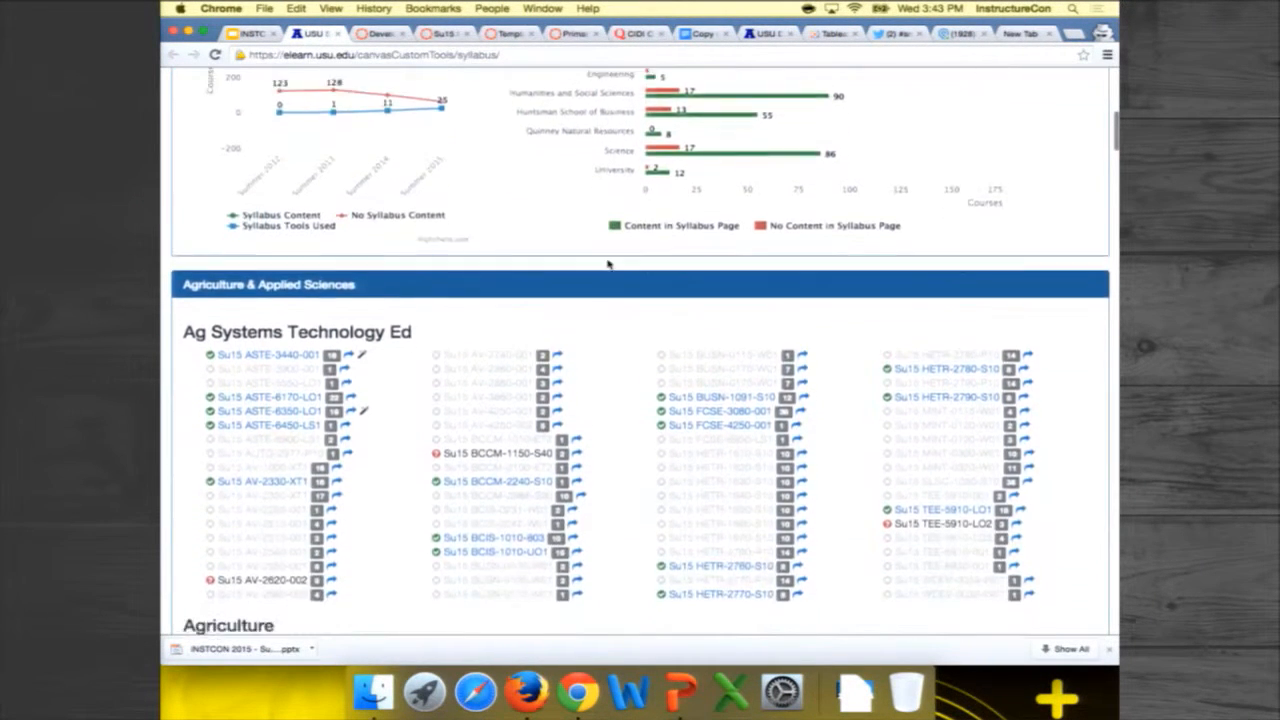
scroll(down, 3)
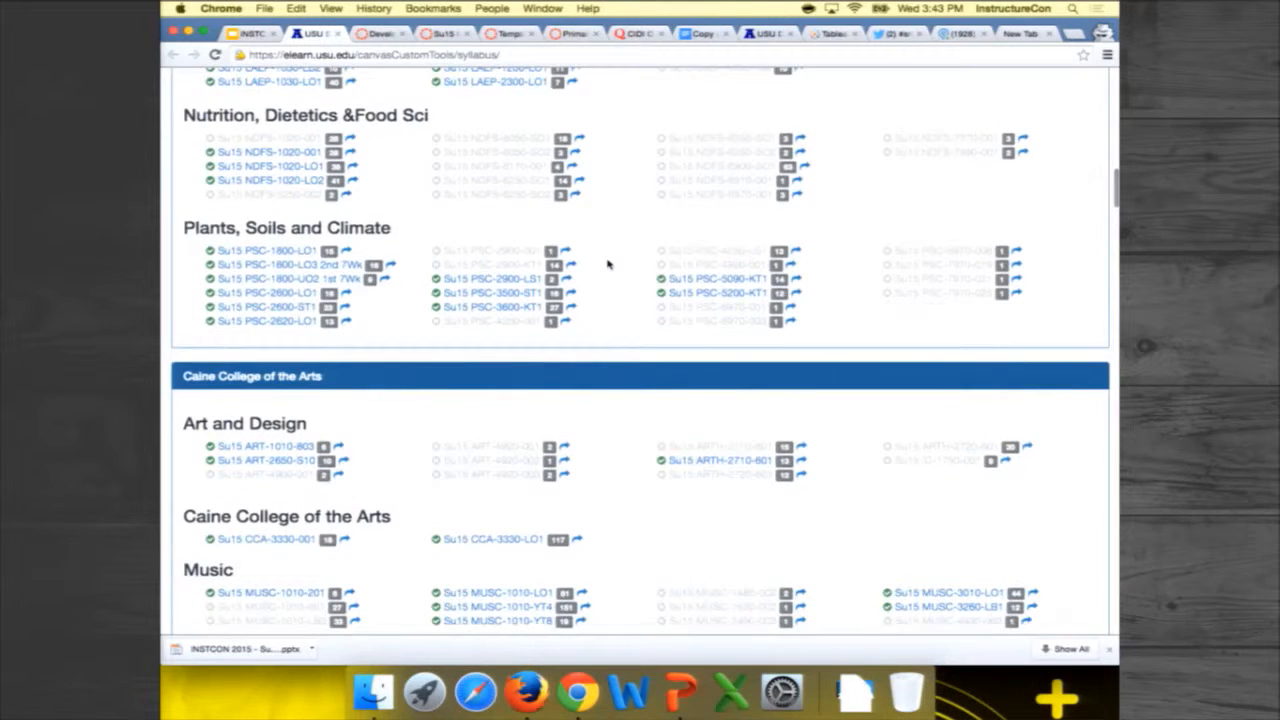
scroll(down, 3)
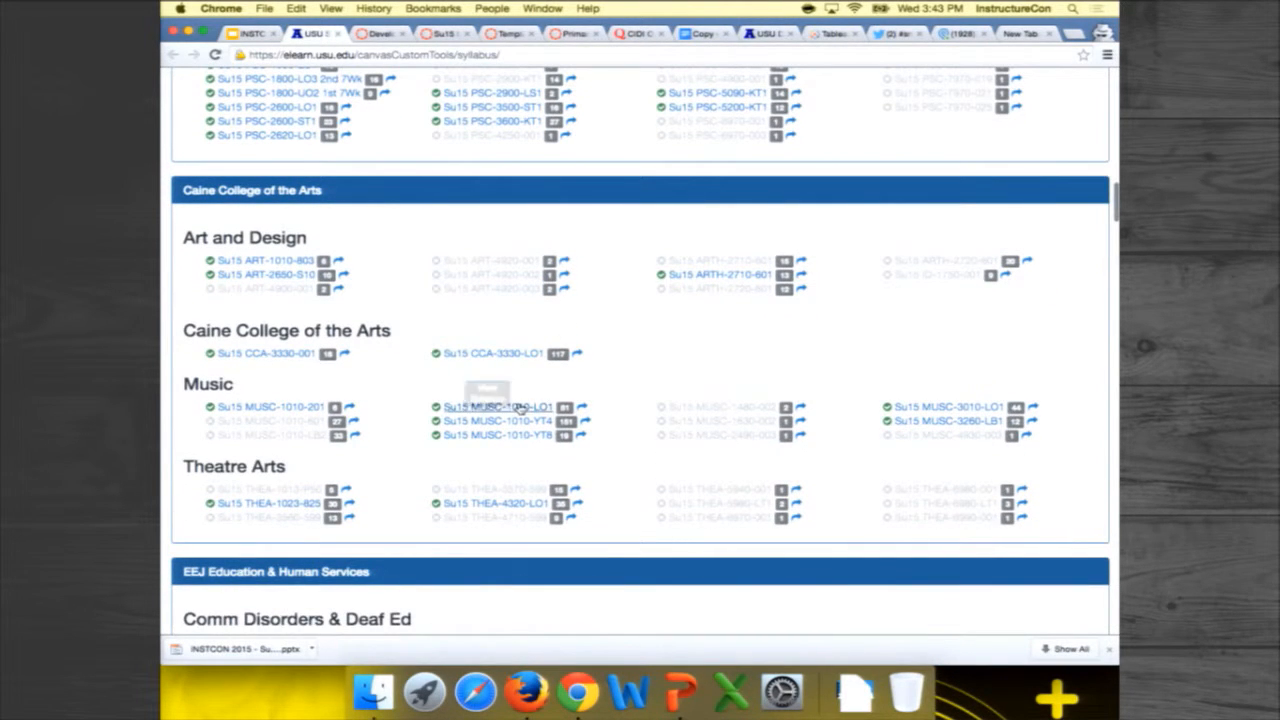
click(497, 407)
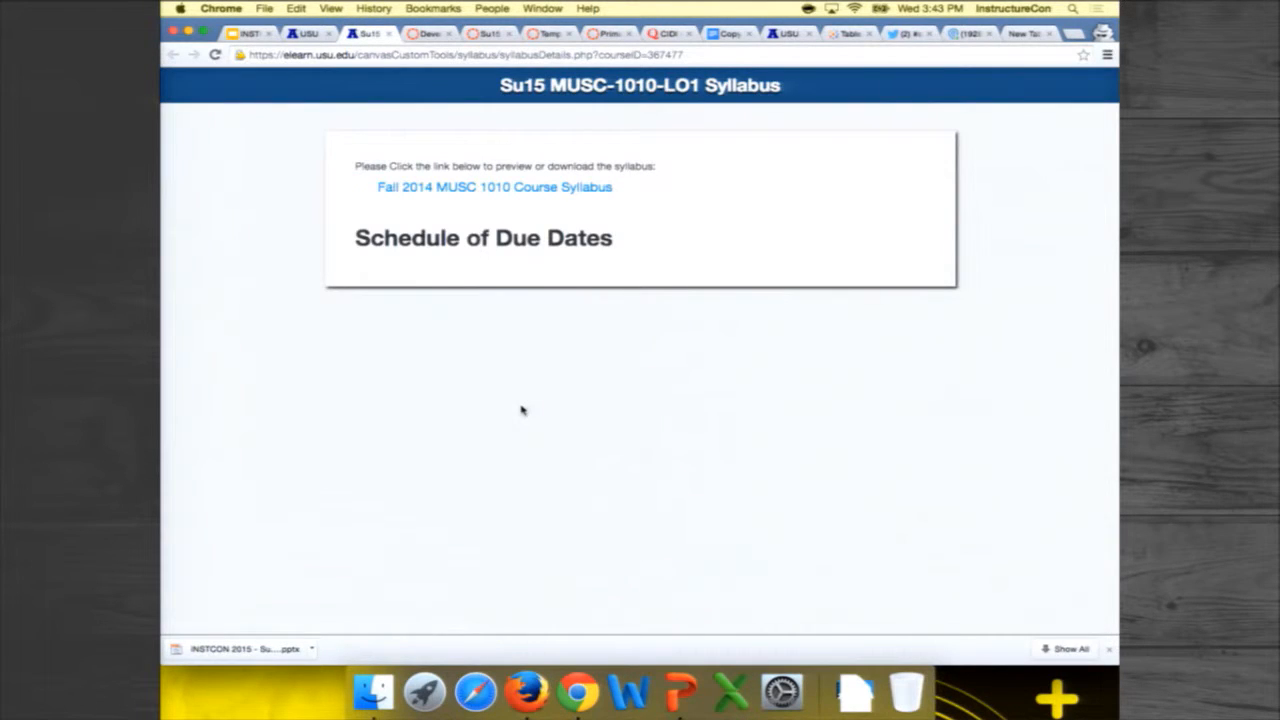
mouse_move(487, 189)
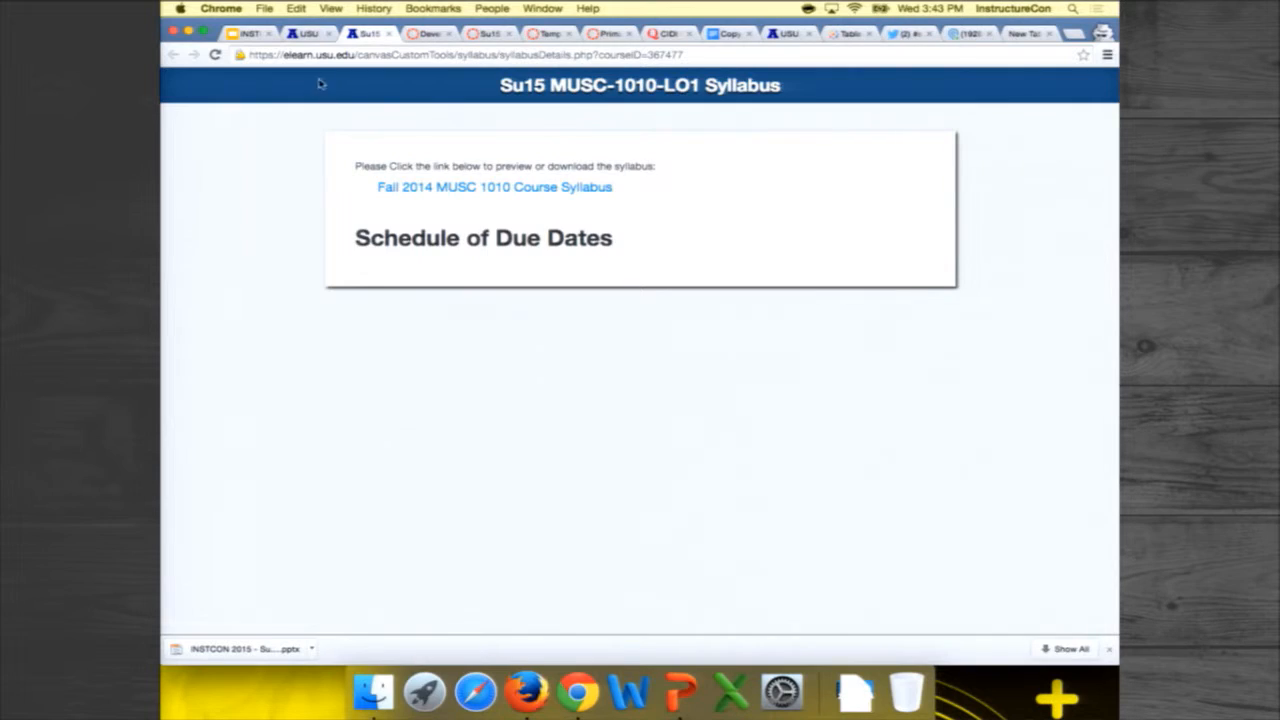
Step: Go back to the Summer 2015 Syllabus Tracker overview page
click(173, 54)
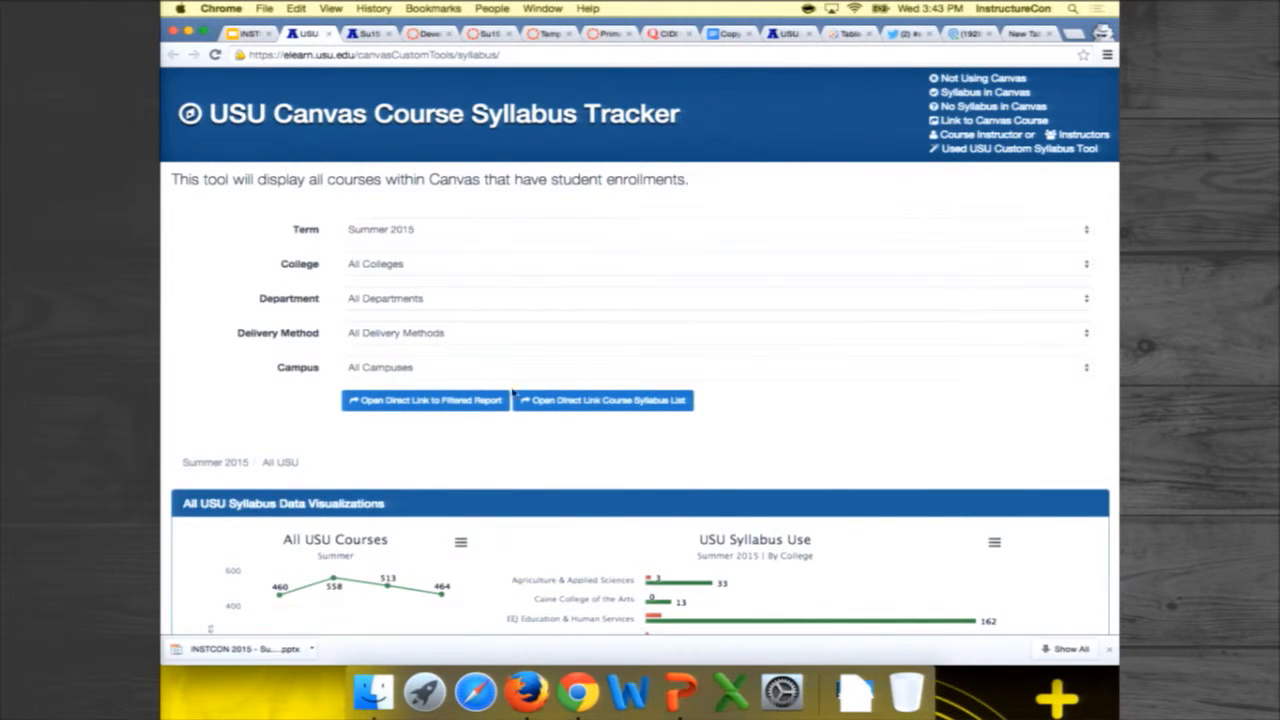
mouse_move(405, 295)
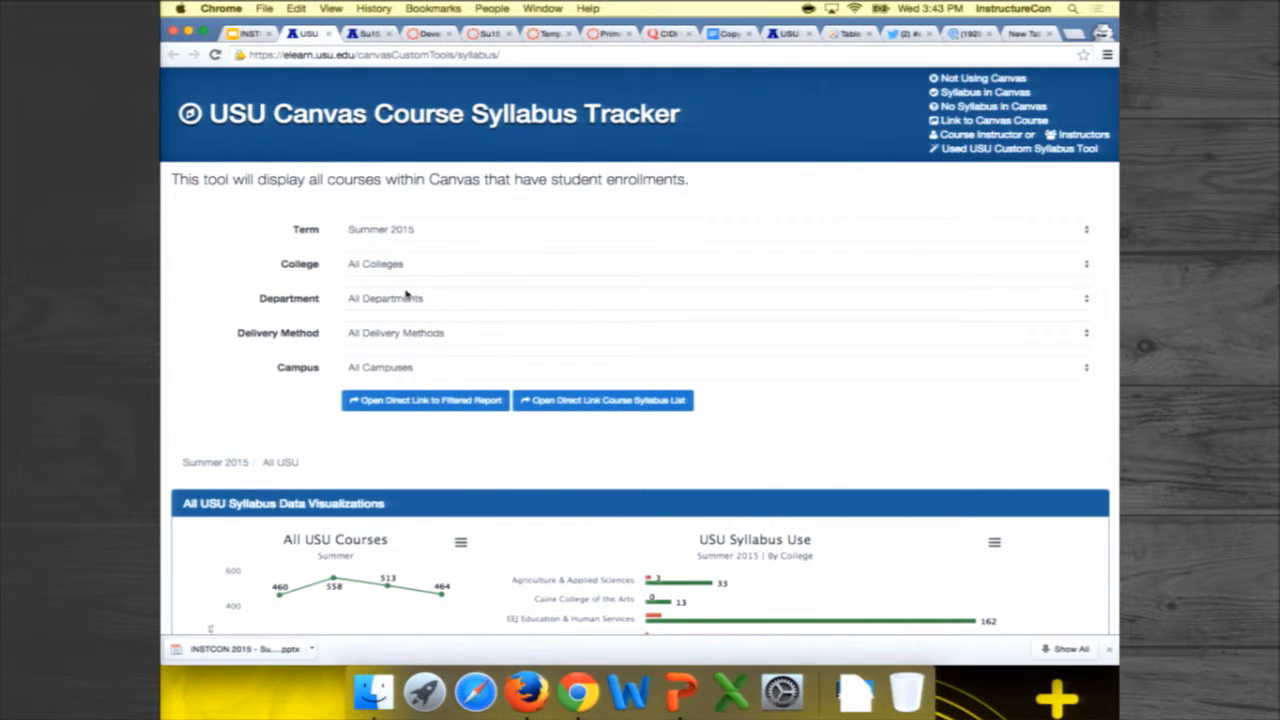
Step: Filter the report to the Psychology department in EEJ Education & Human Services
click(715, 298)
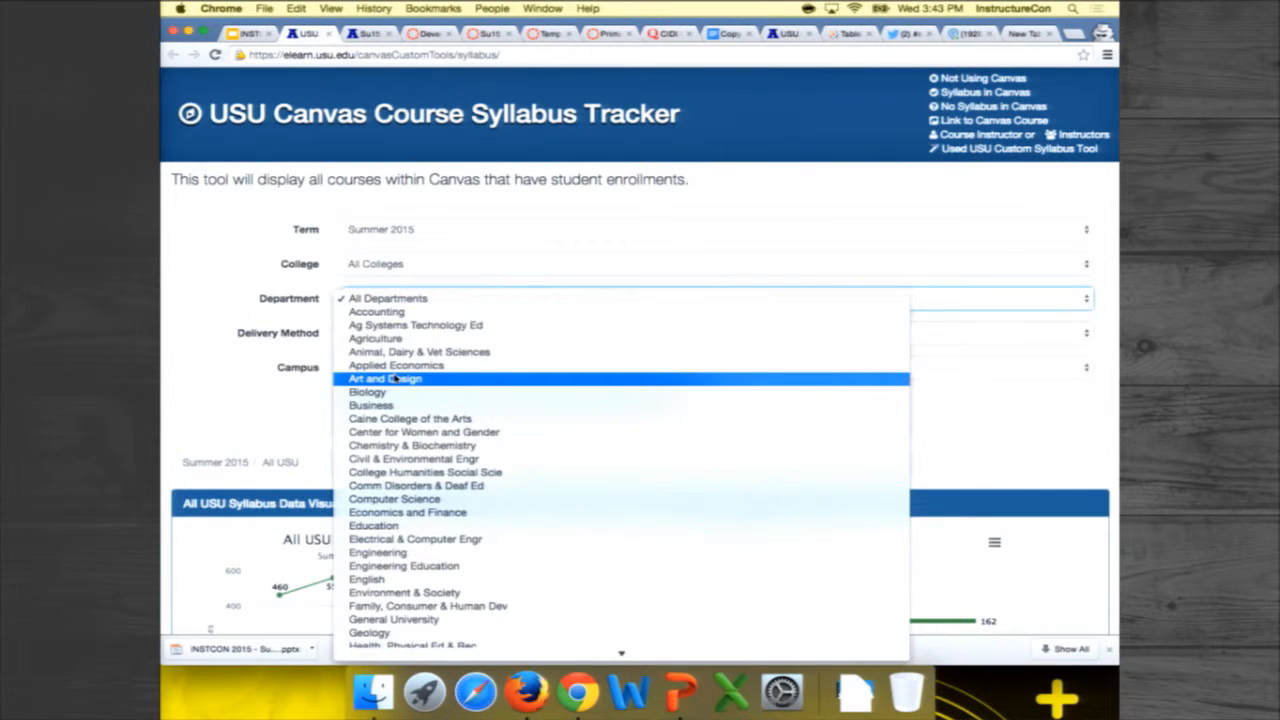
mouse_move(400, 525)
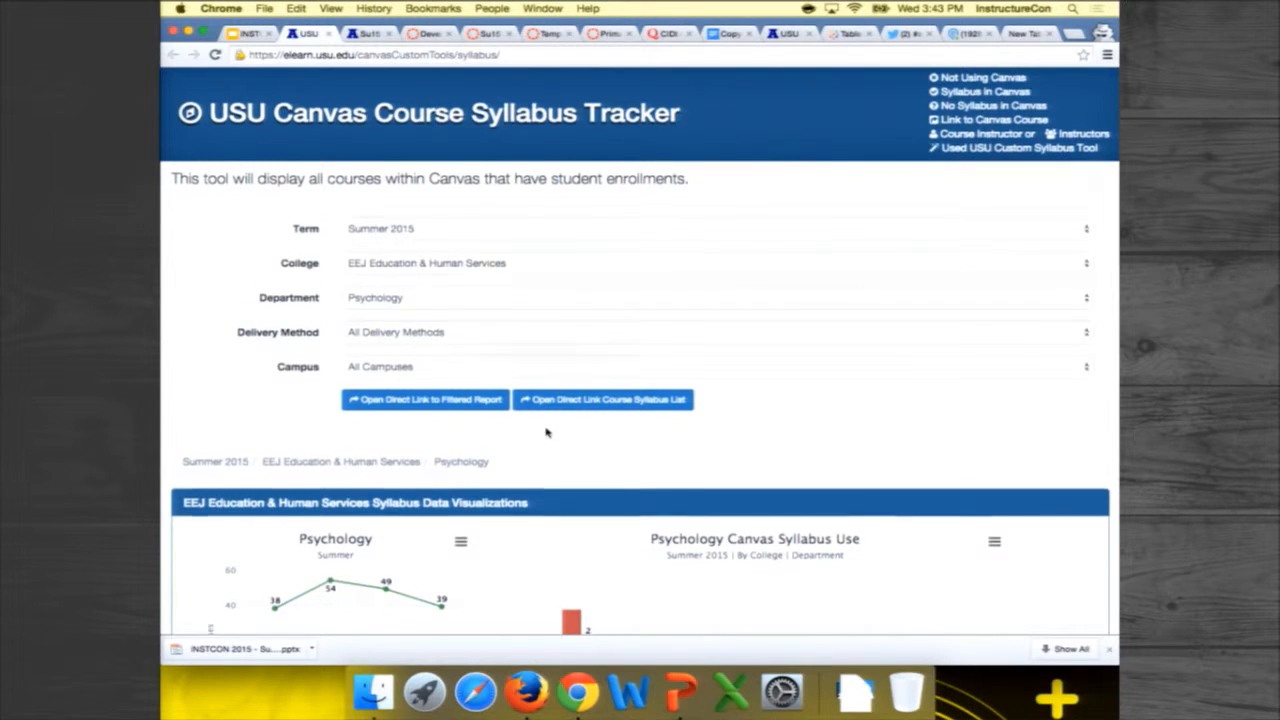
scroll(down, 3)
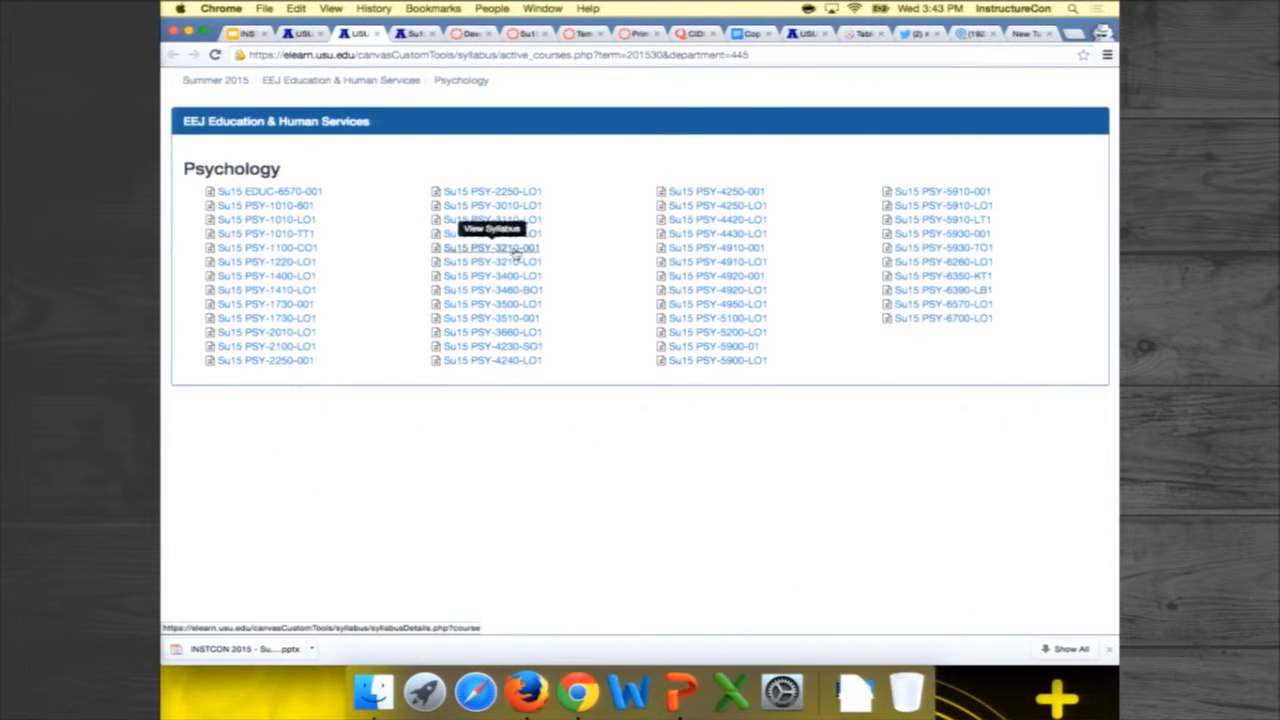
mouse_move(535, 95)
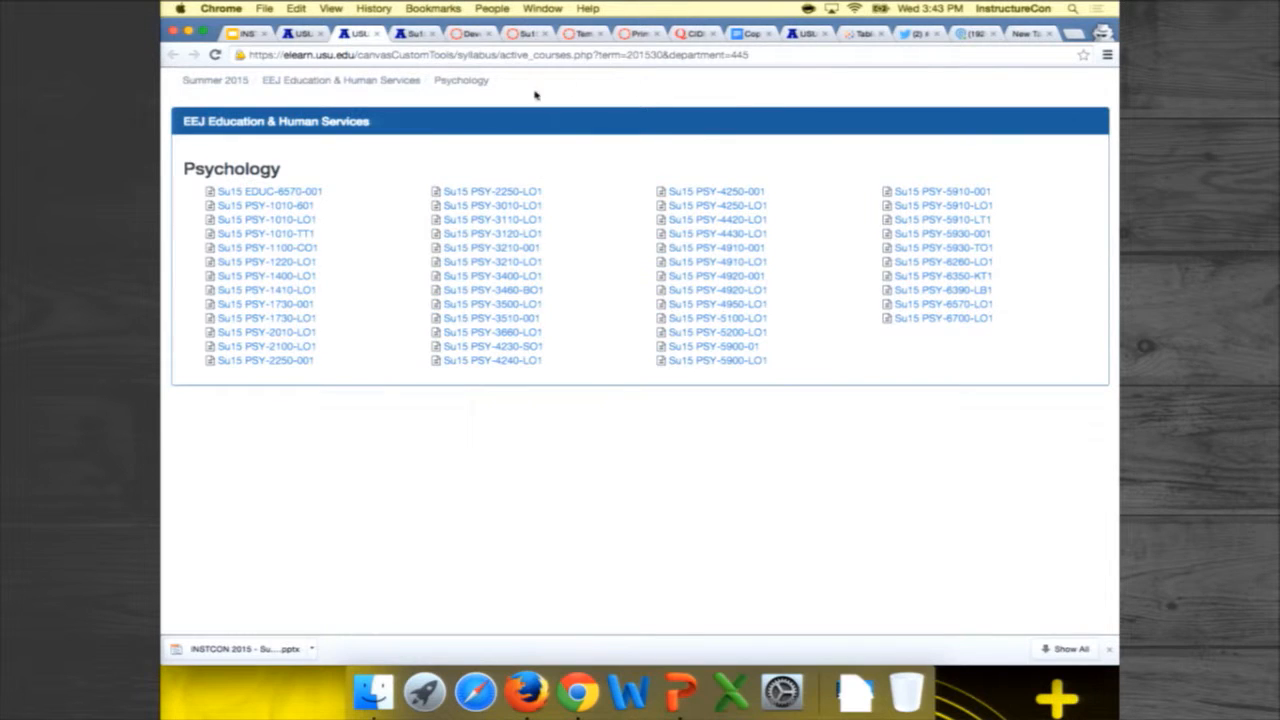
mouse_move(490, 276)
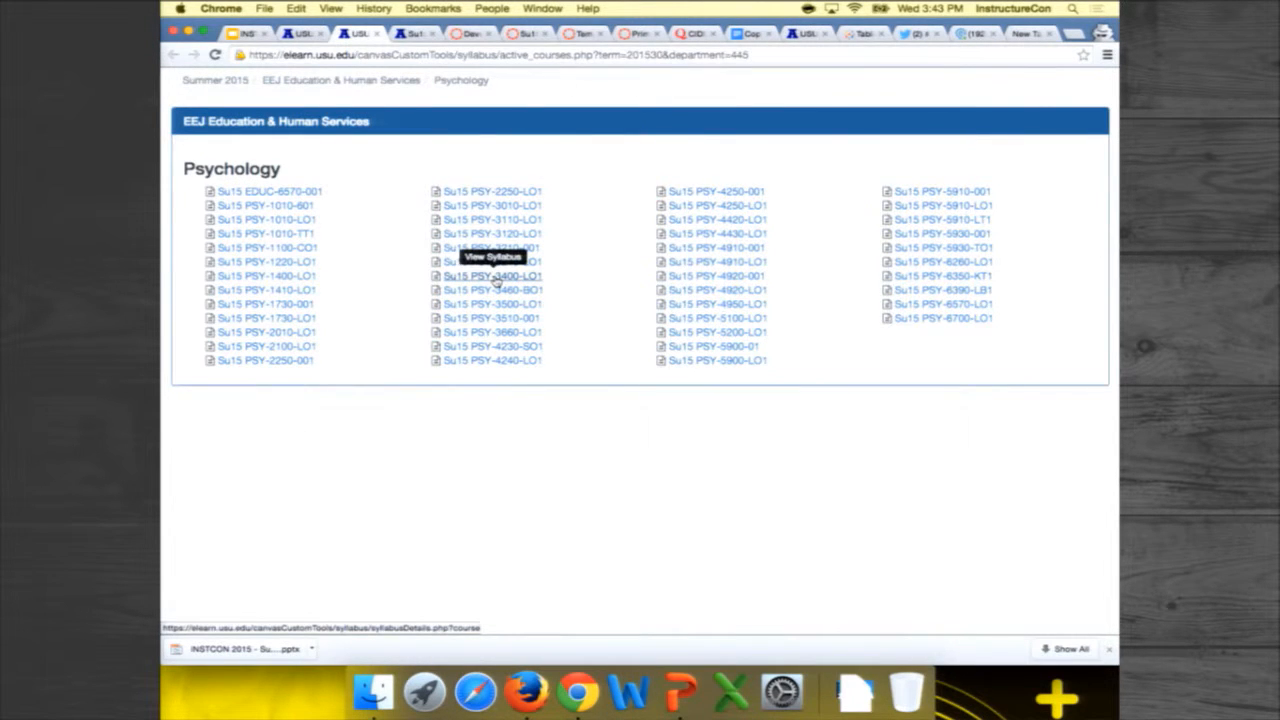
Step: Open the Psychology course syllabus list, then jump to the Contact and More Info slide
click(491, 276)
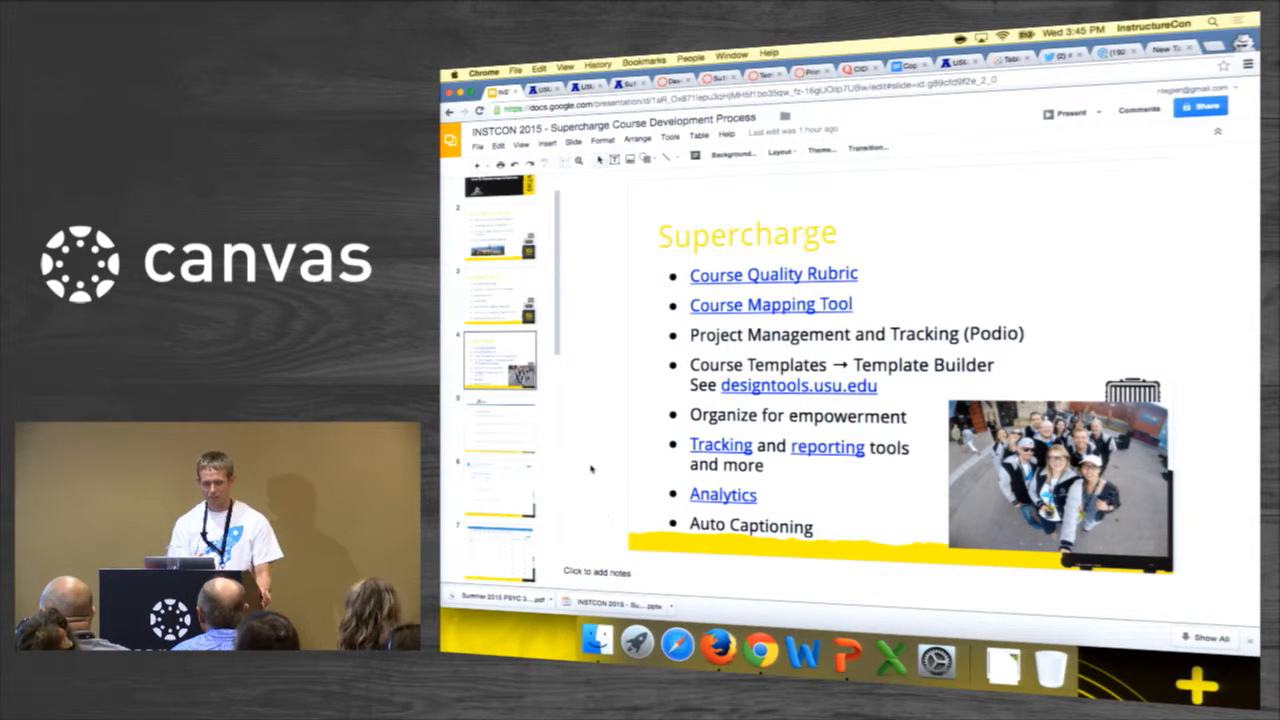
scroll(down, 3)
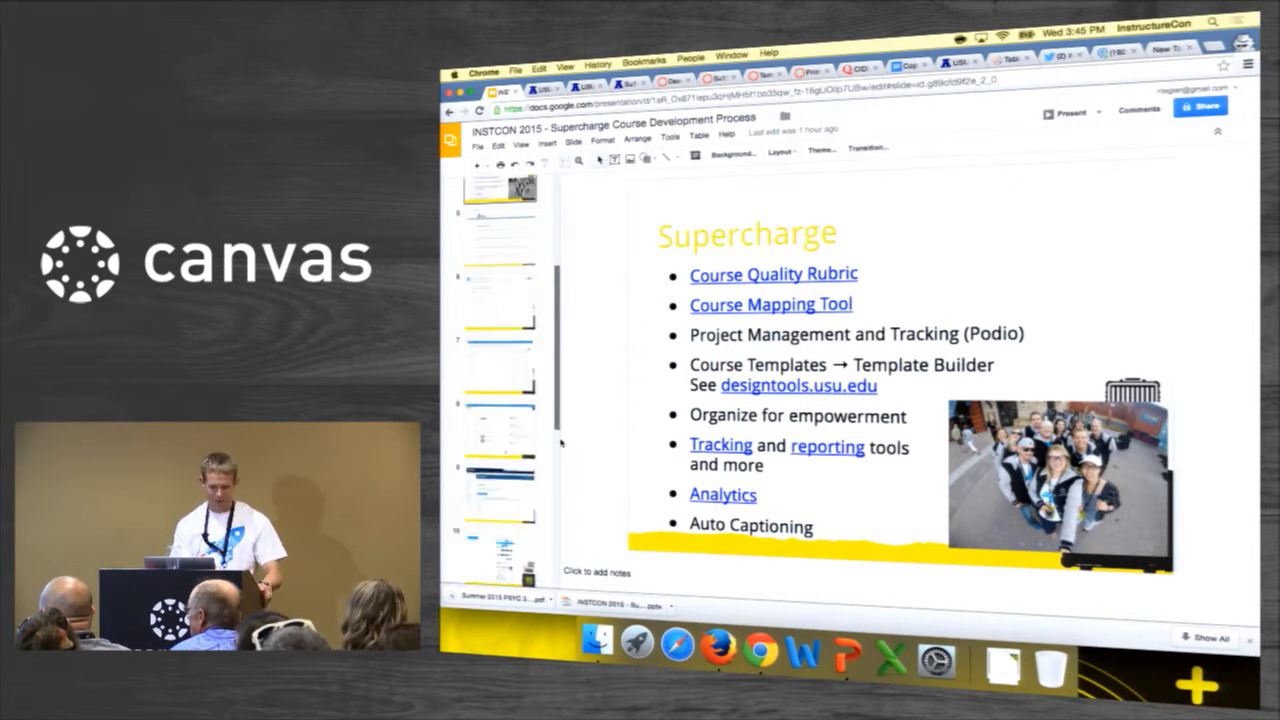
click(500, 552)
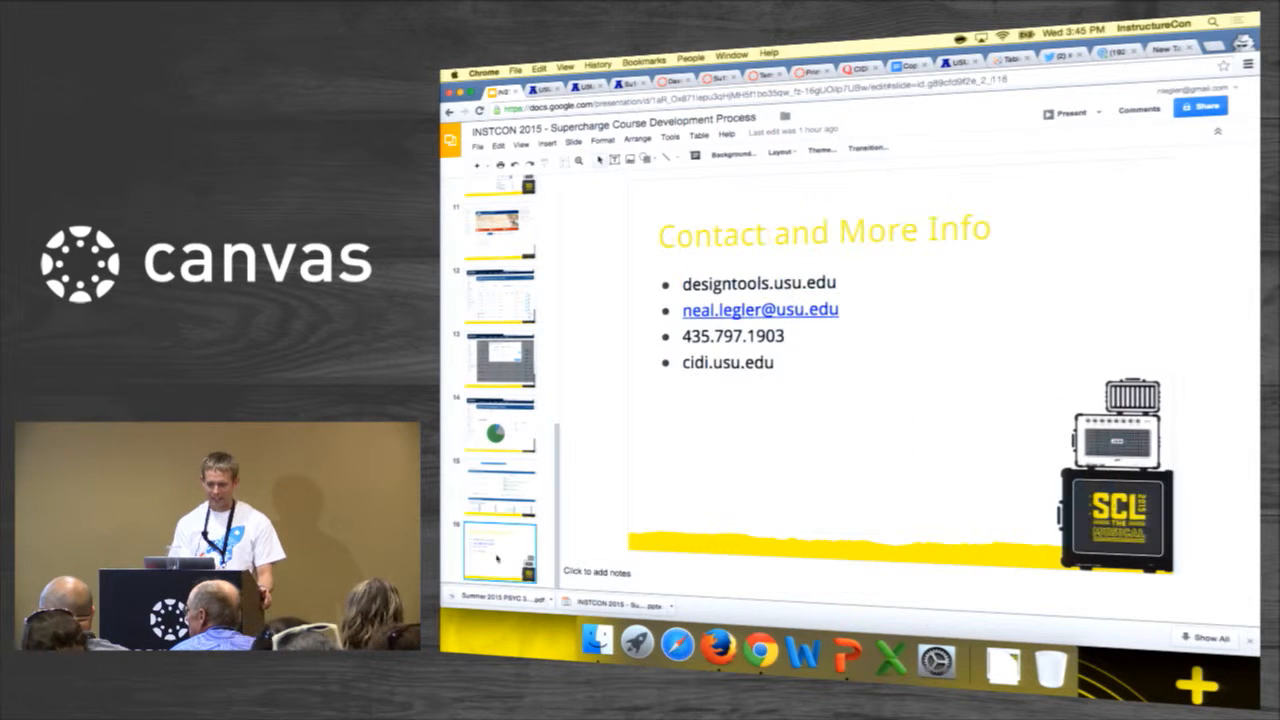